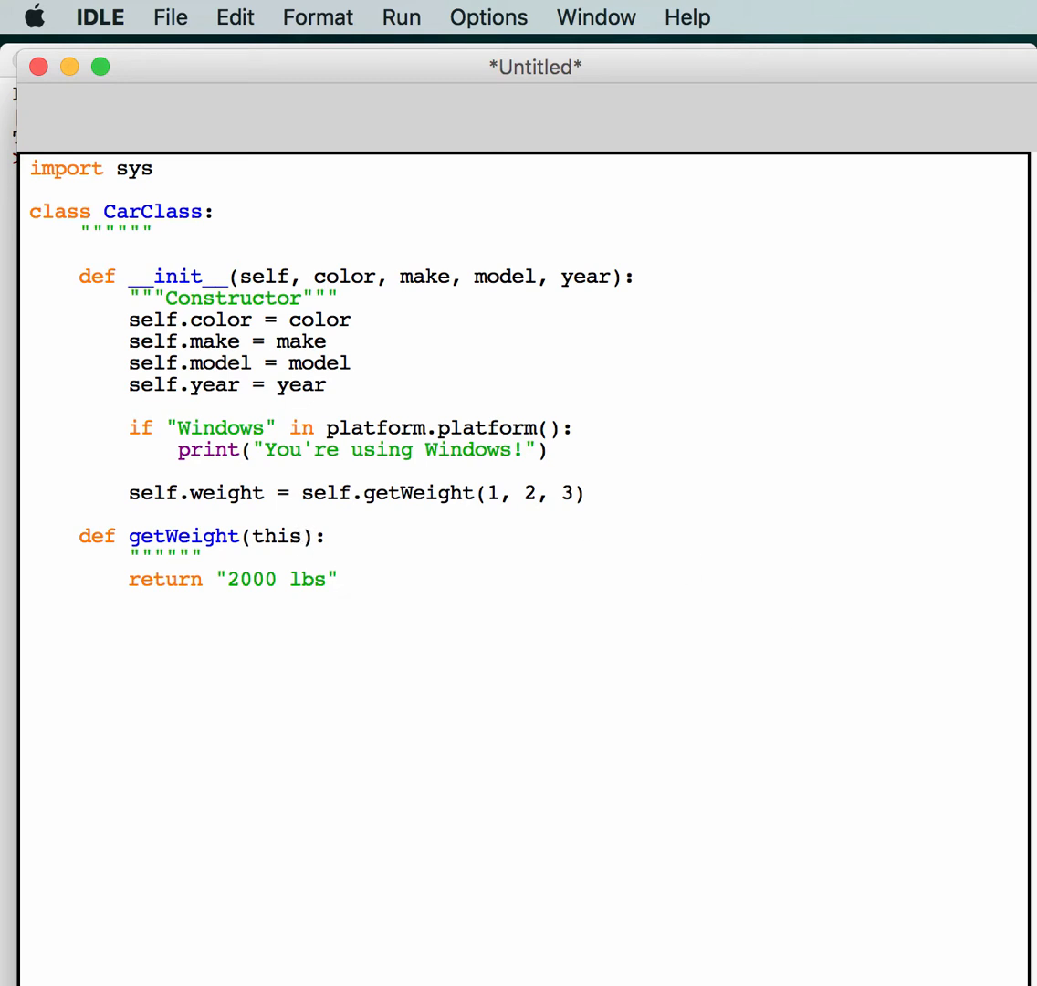
# - Save the CarClass code as crummy_code.py in Documents/code
pyautogui.click(338, 579)
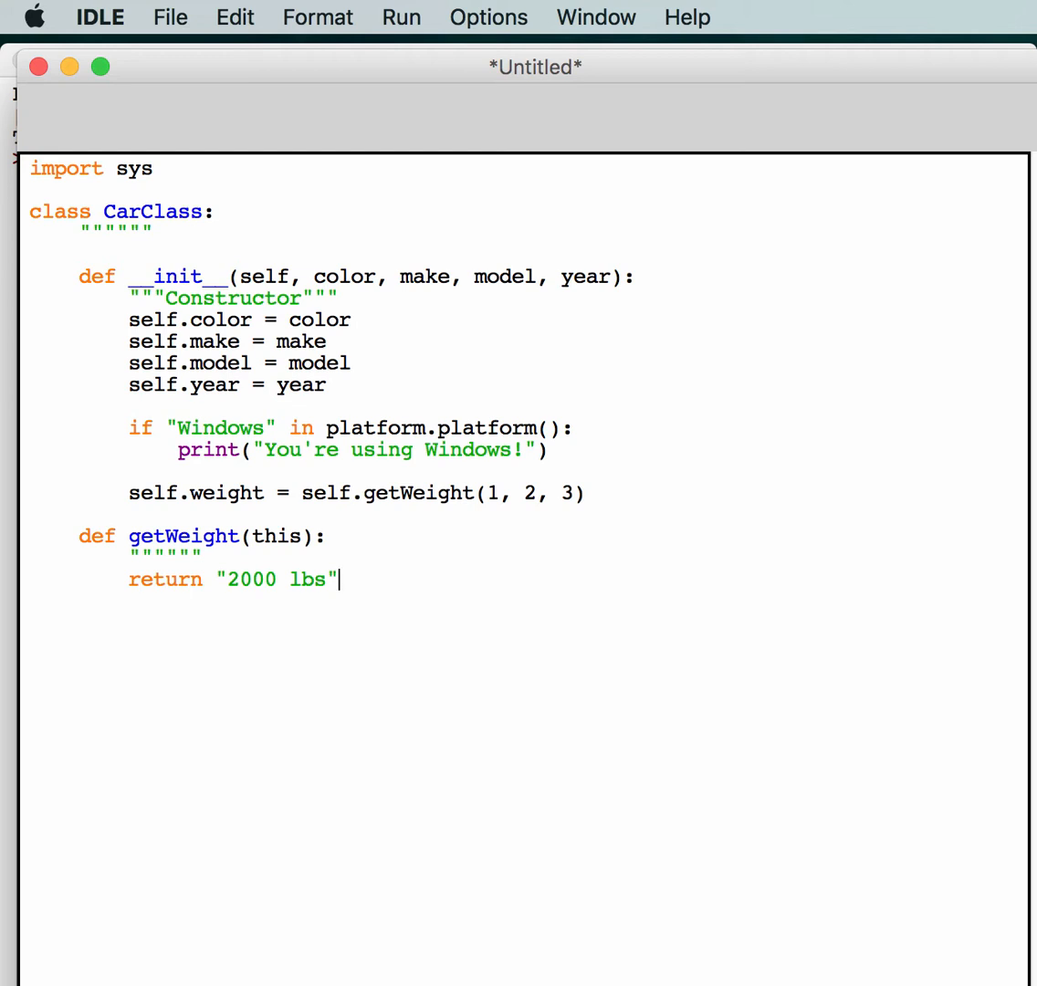
pyautogui.moveTo(369, 77)
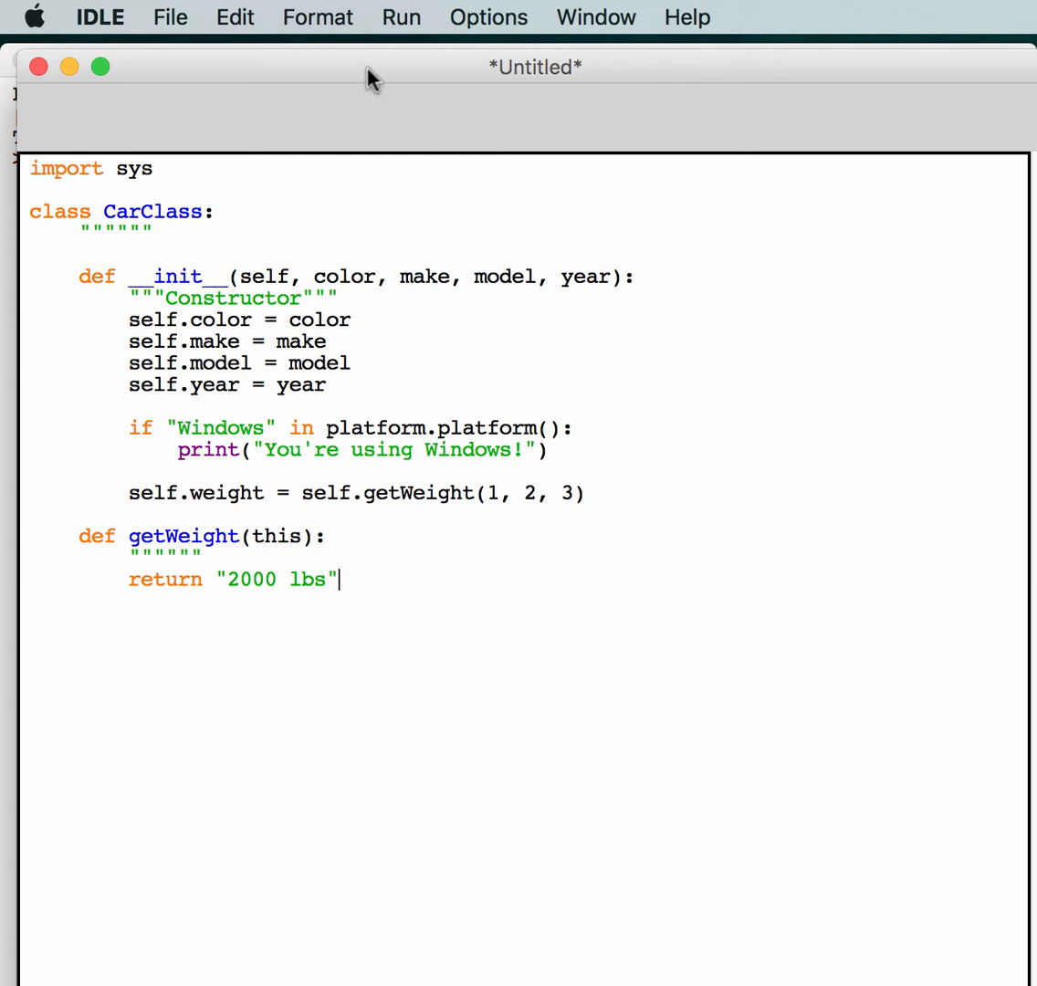
pyautogui.moveTo(300, 318)
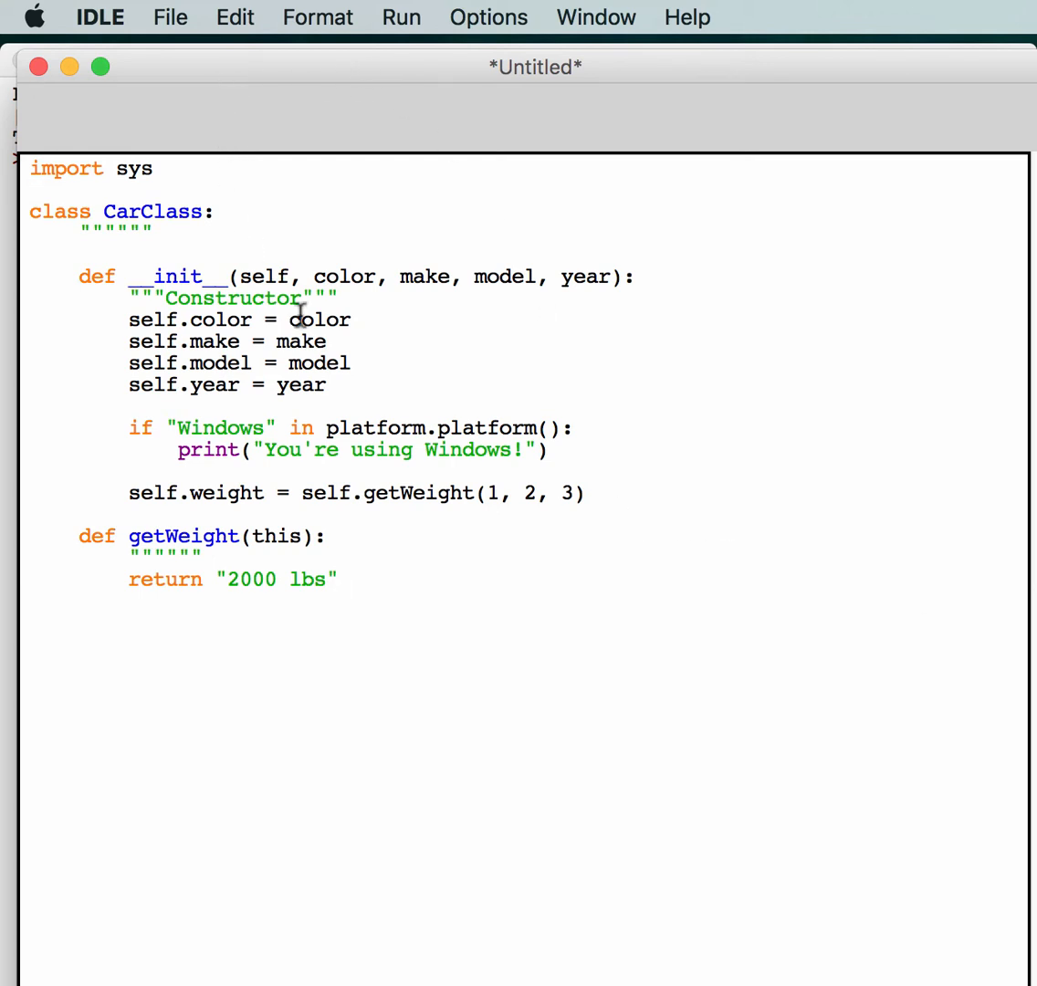
pyautogui.press('cmd+s')
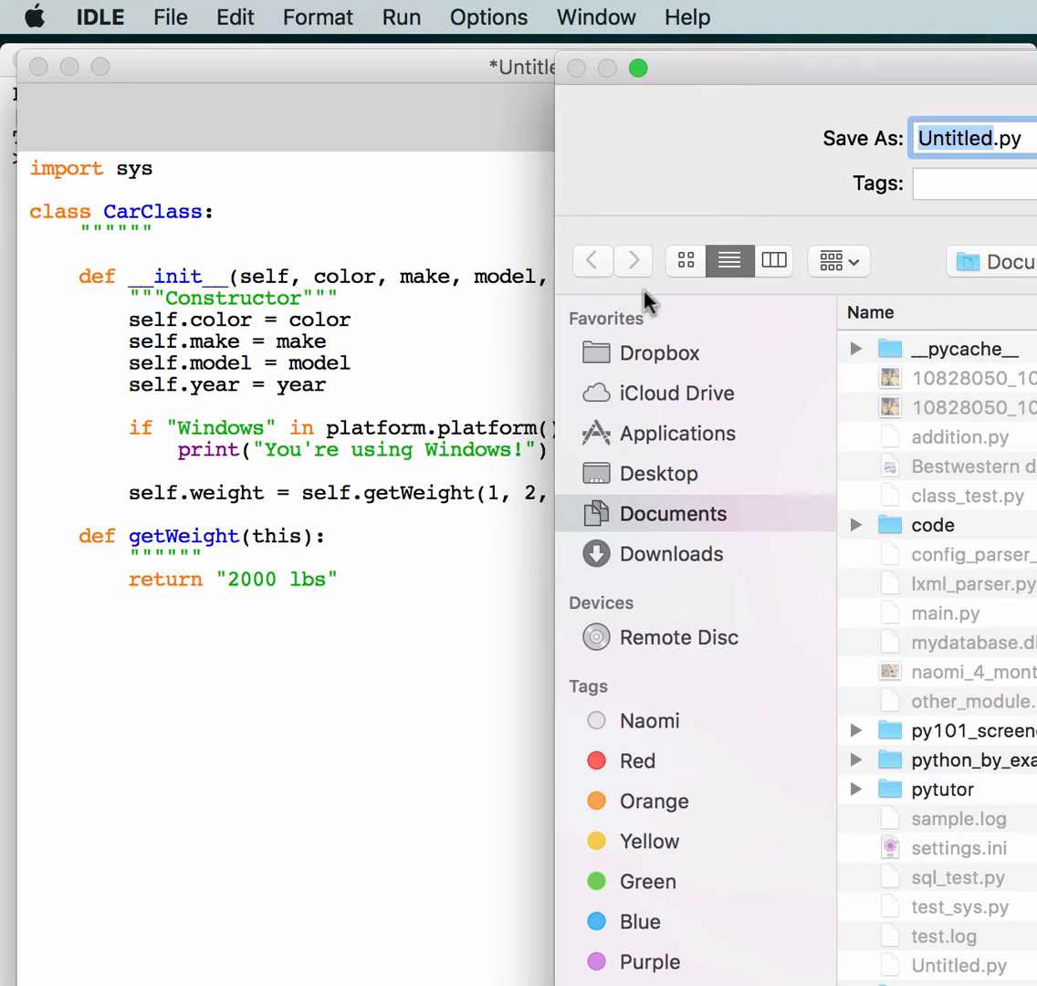
pyautogui.click(932, 525)
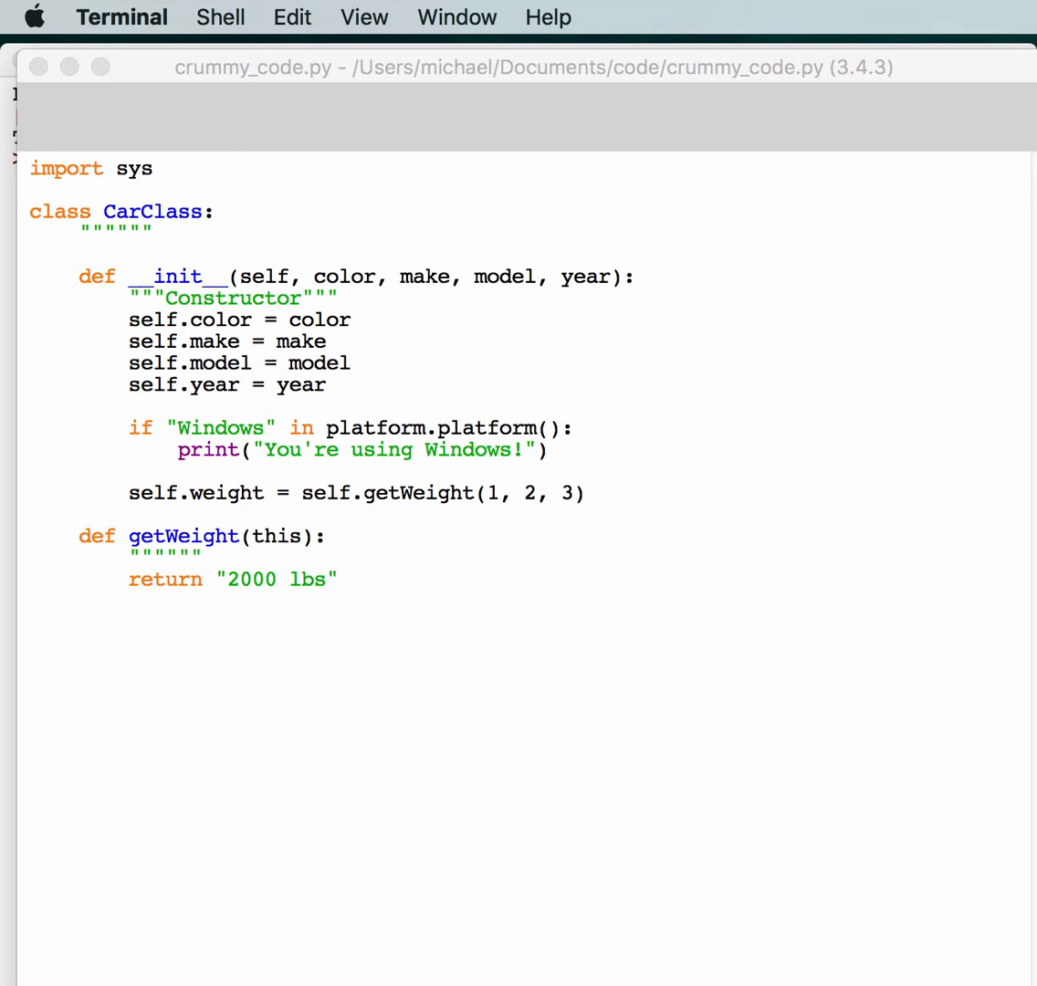
# - Launch Terminal from Spotlight and change into Documents/code
pyautogui.write('terminal')
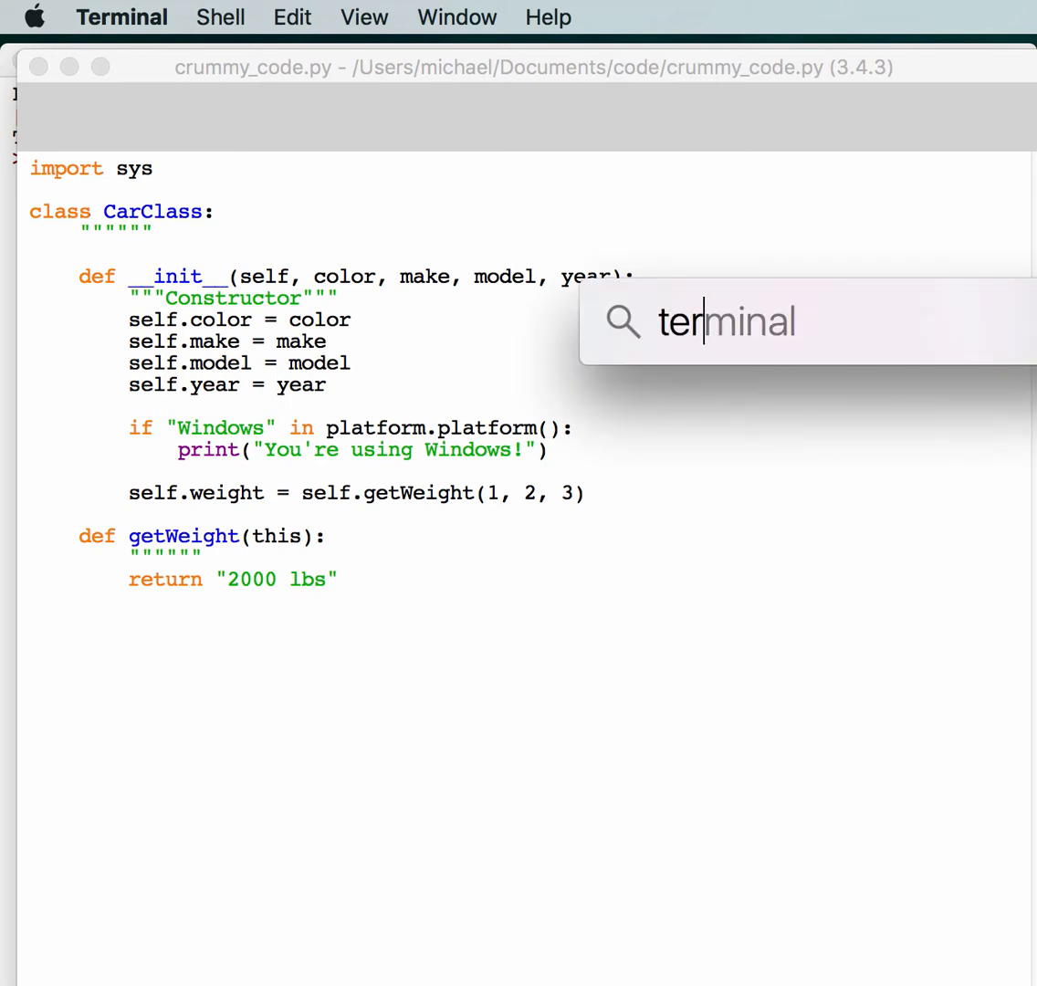
pyautogui.press('Escape')
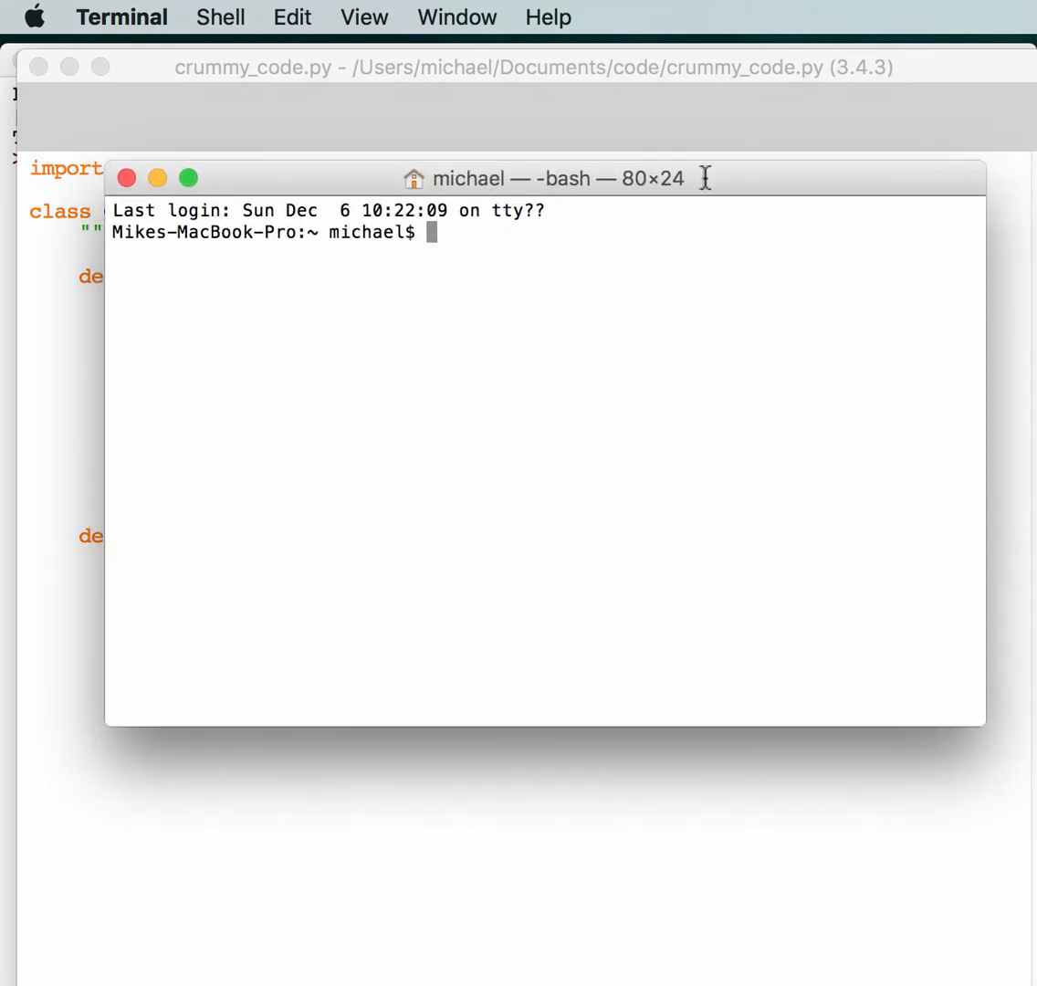
pyautogui.write('cd Documents/code/')
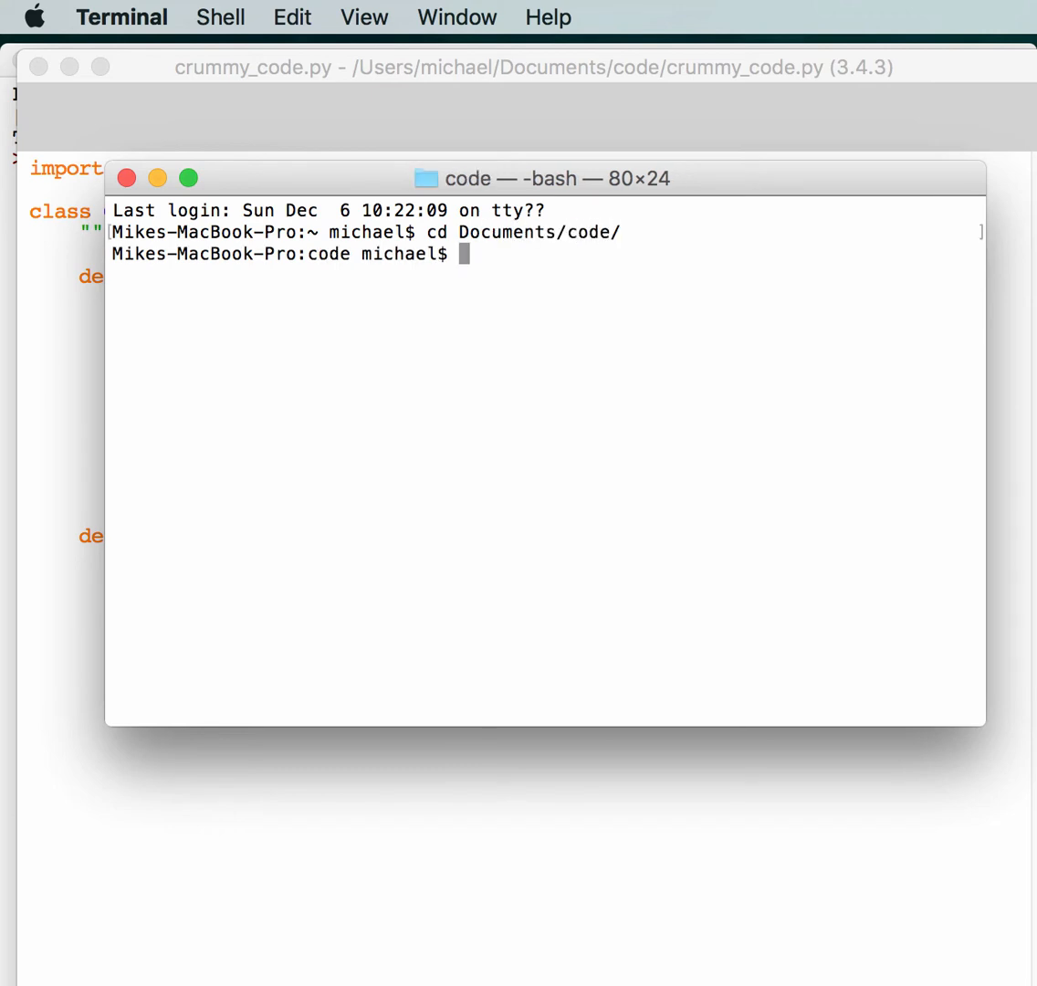
# - Enter the command pylint crummy_code.py at the prompt
pyautogui.write('pylint')
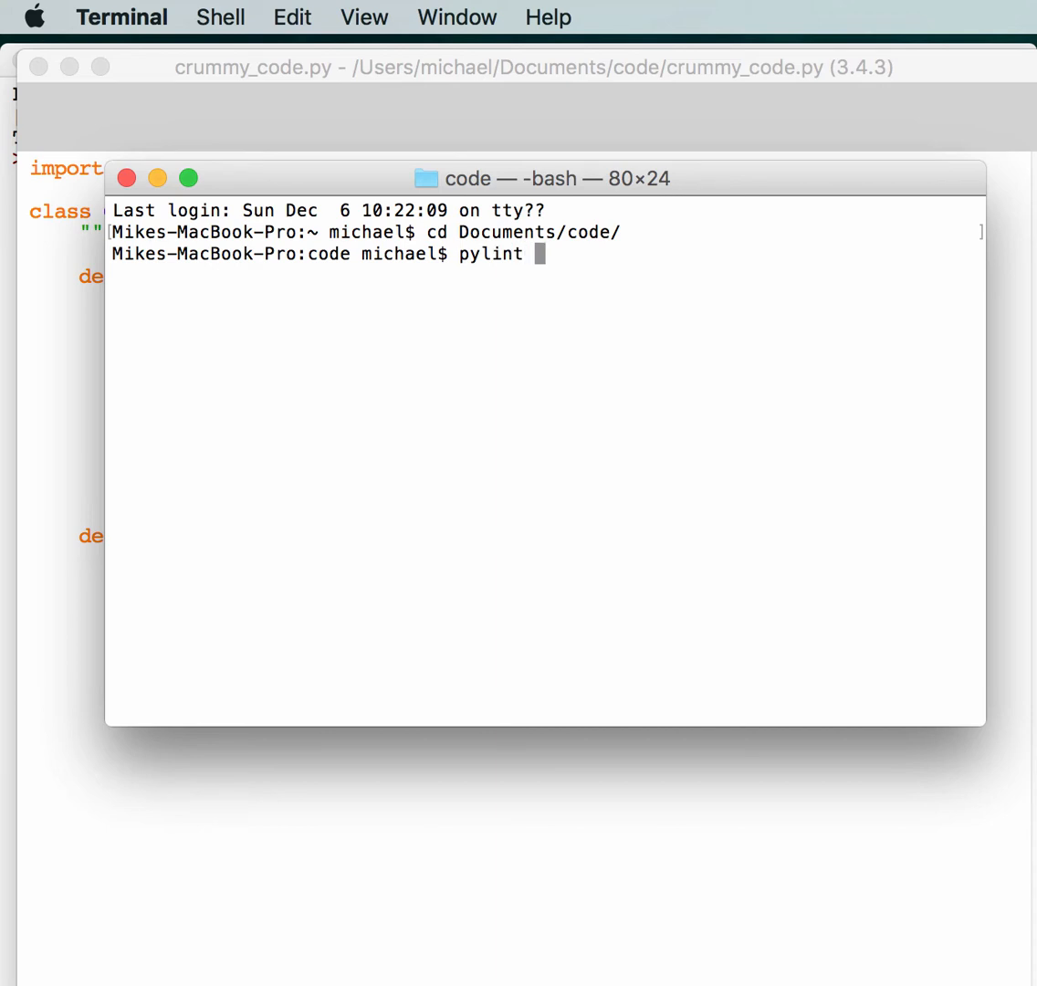
pyautogui.write('crummy')
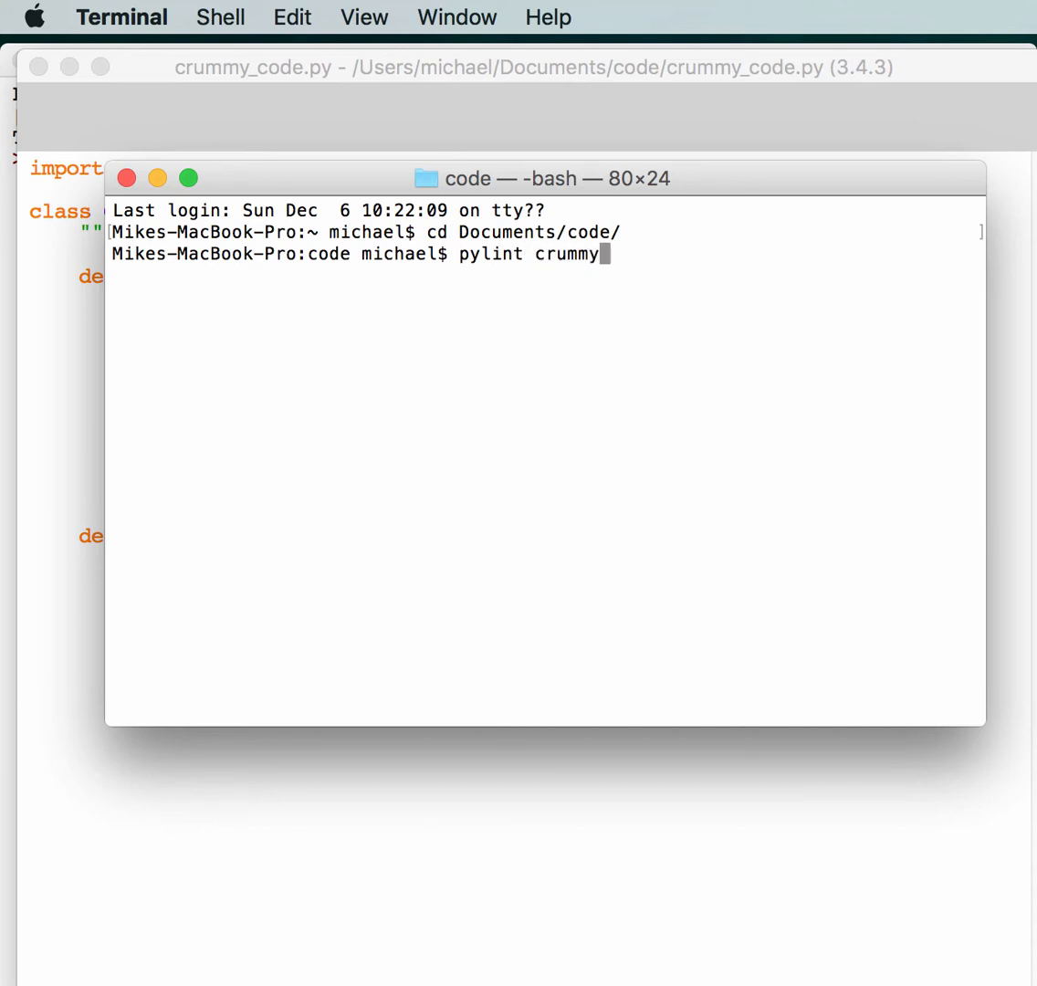
pyautogui.write('_code.py')
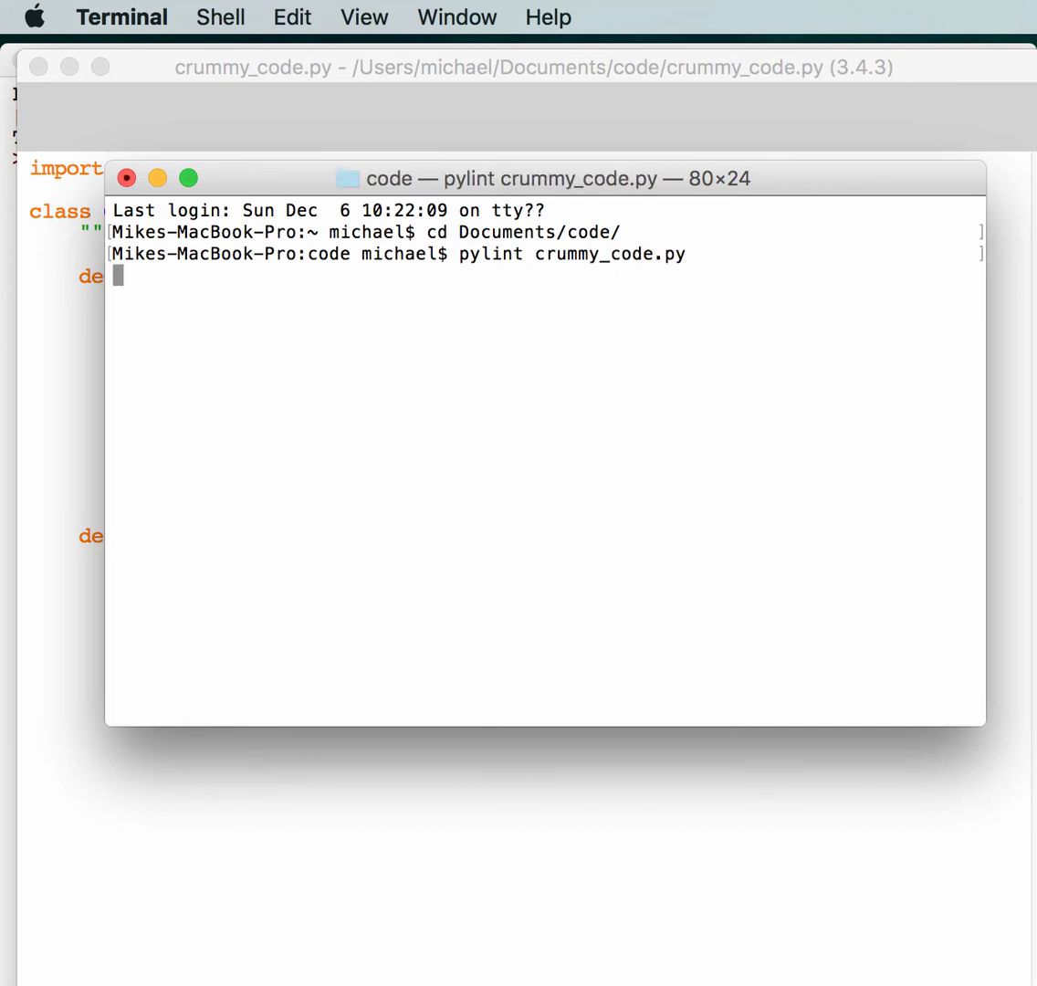
# - Run pylint on crummy_code.py and read its whitespace, docstring, naming and undefined-variable messages
pyautogui.press('Return')
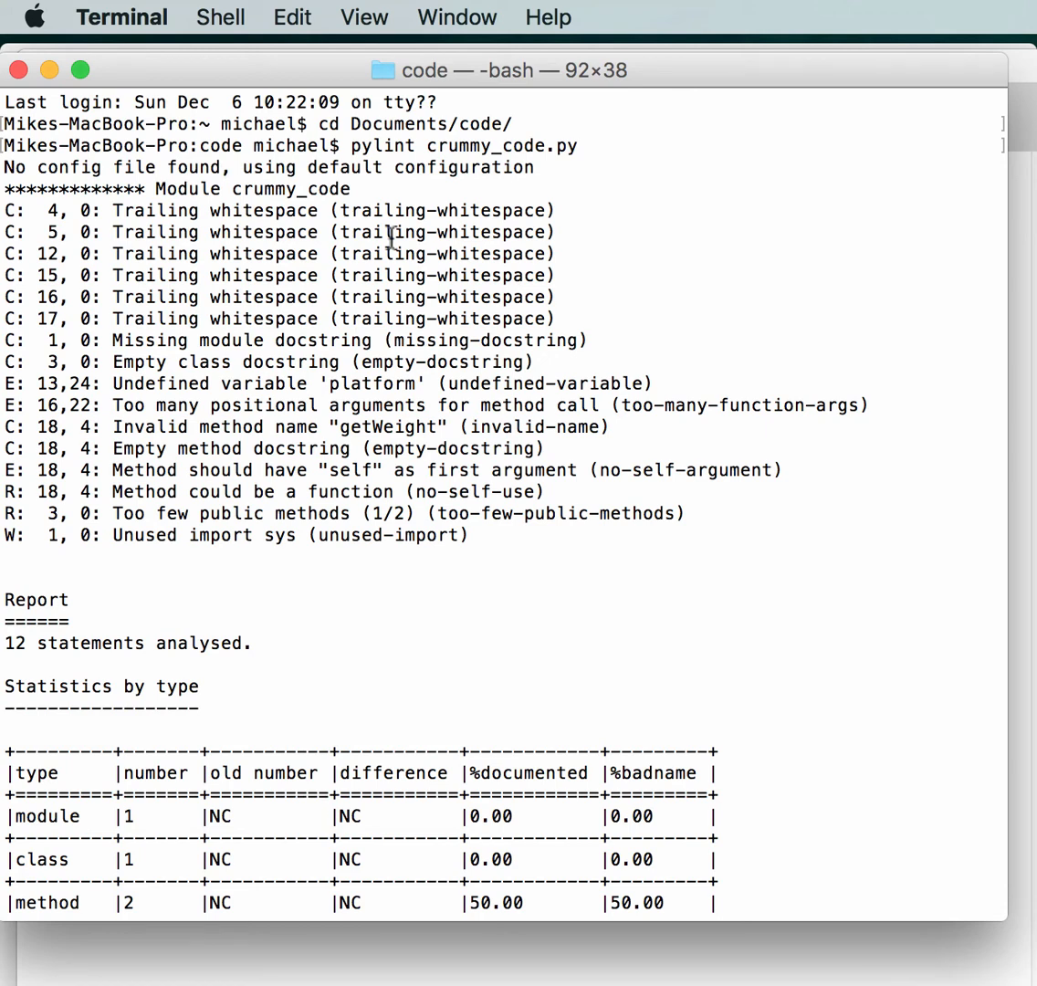
pyautogui.moveTo(165, 189)
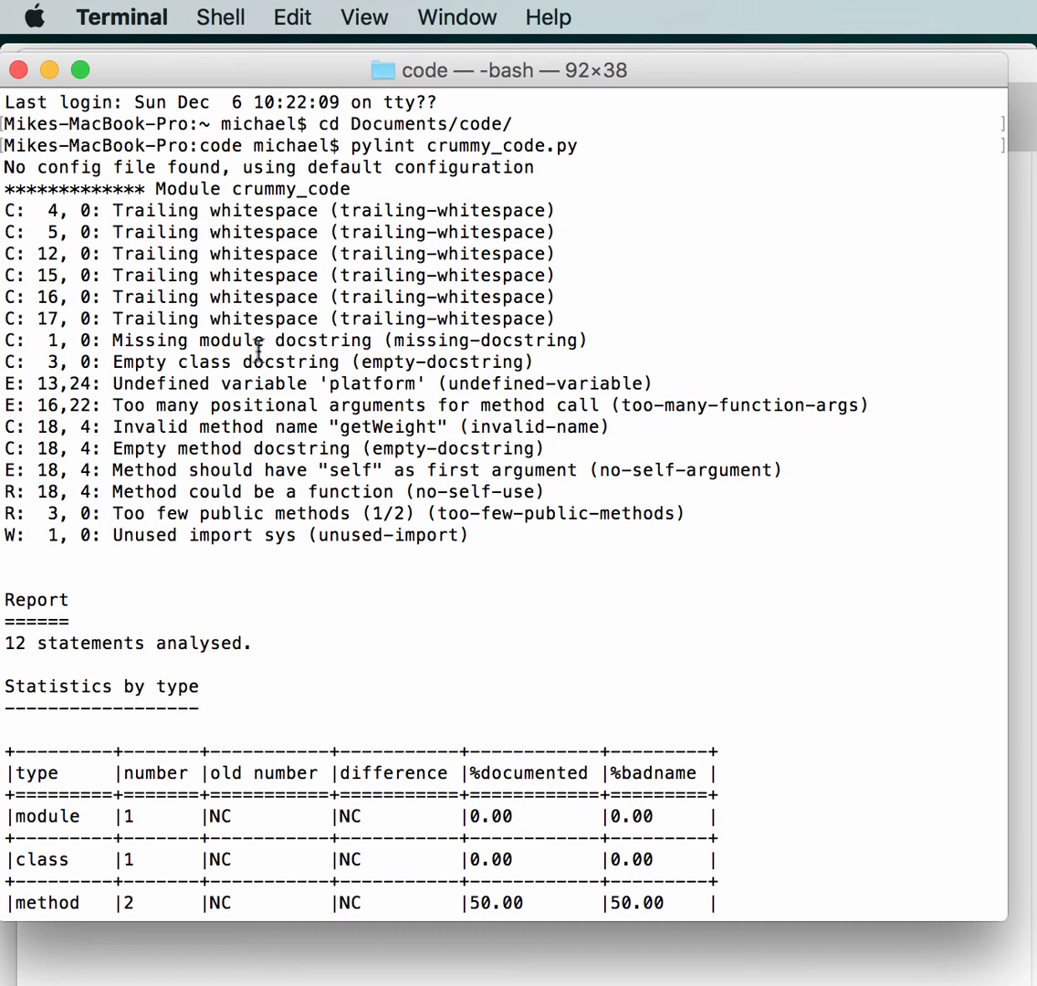
pyautogui.moveTo(253, 340)
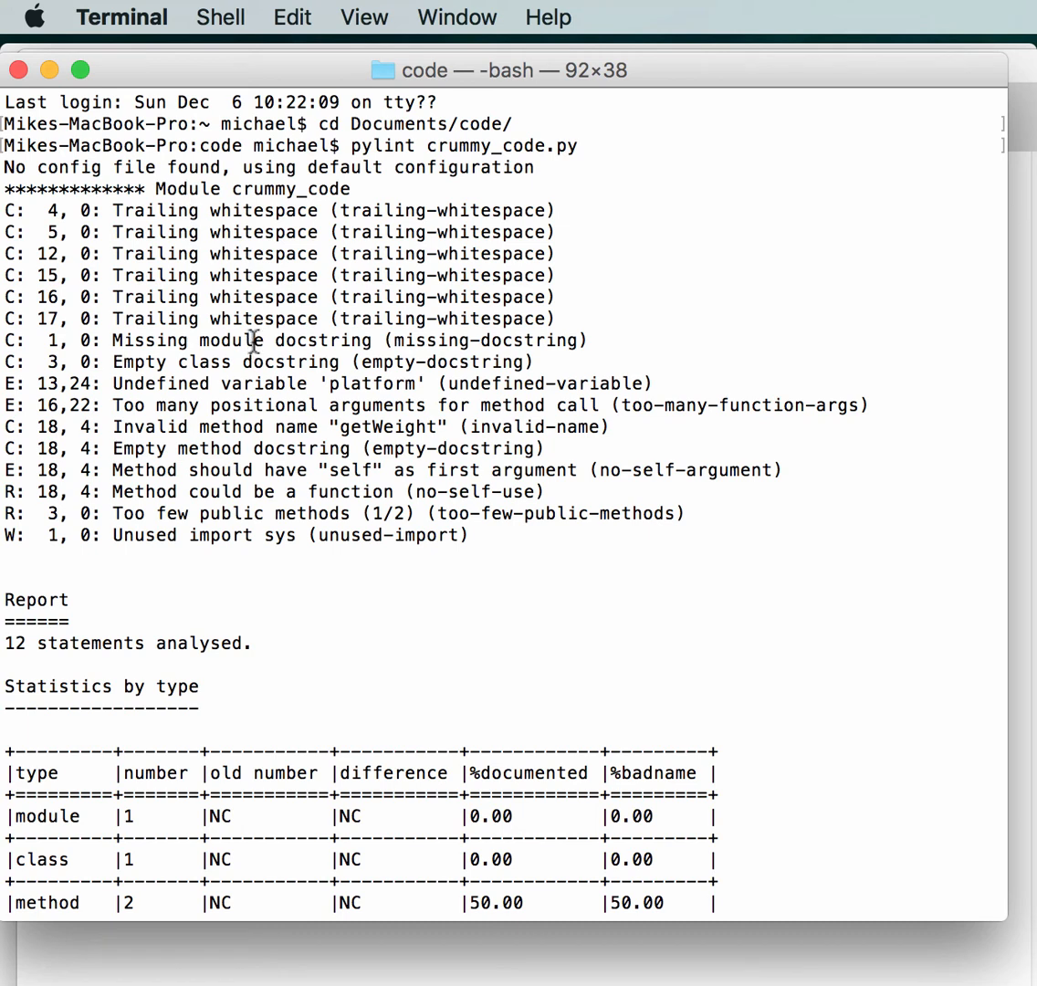
pyautogui.moveTo(71, 211)
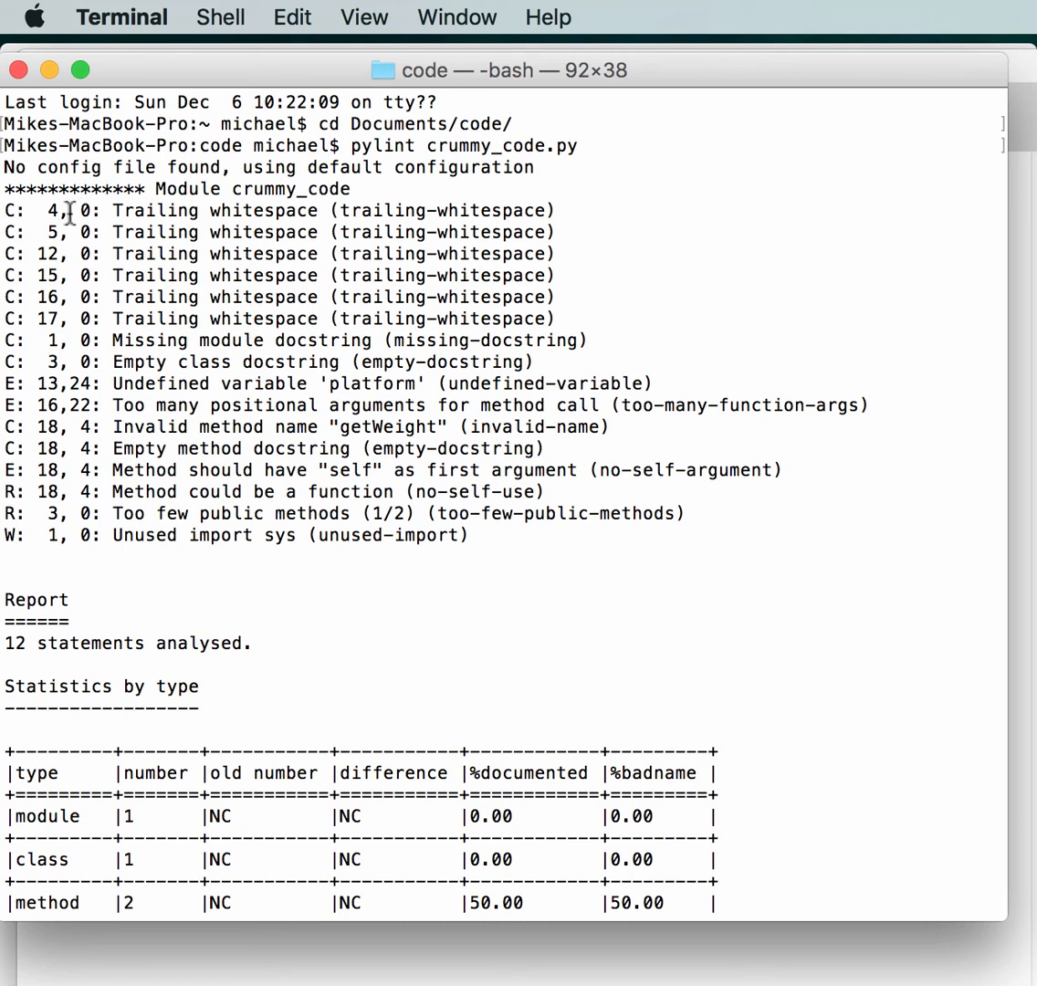
pyautogui.moveTo(117, 275)
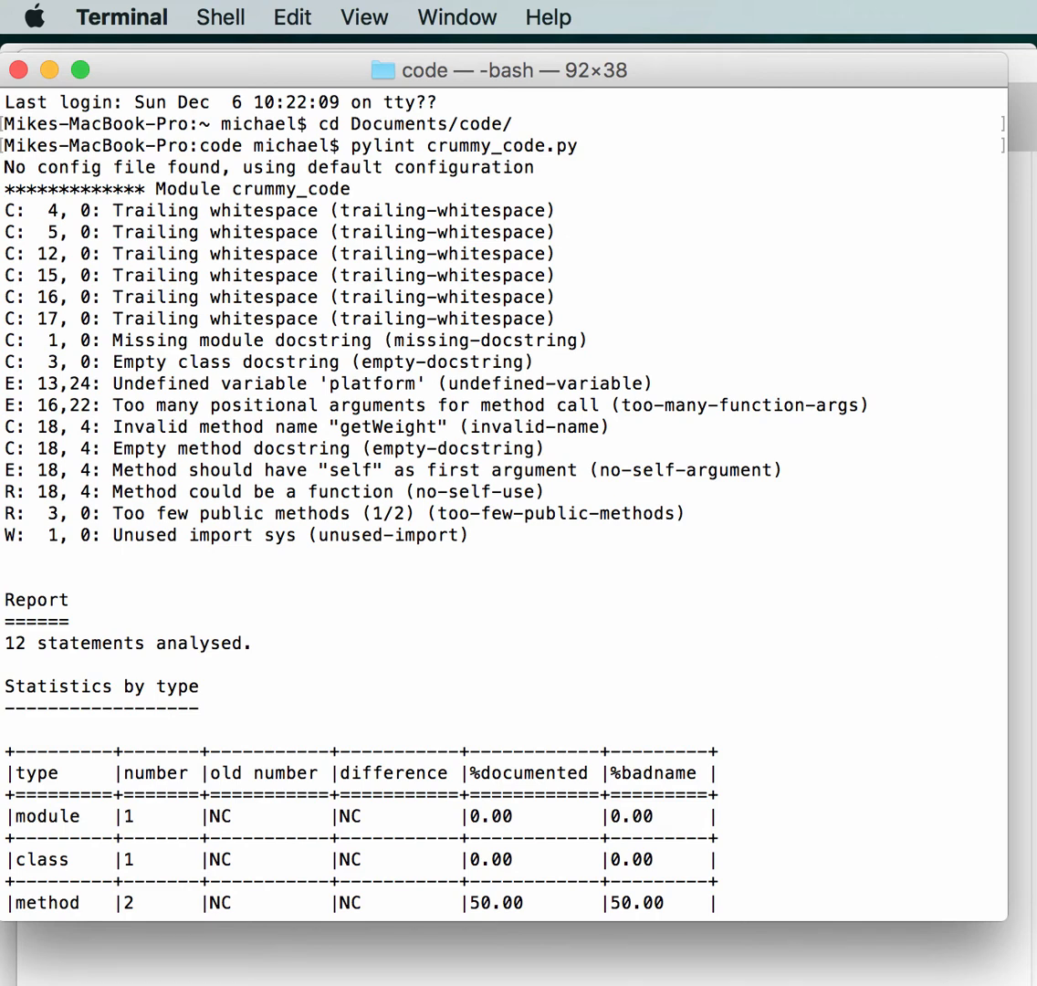
pyautogui.moveTo(547, 431)
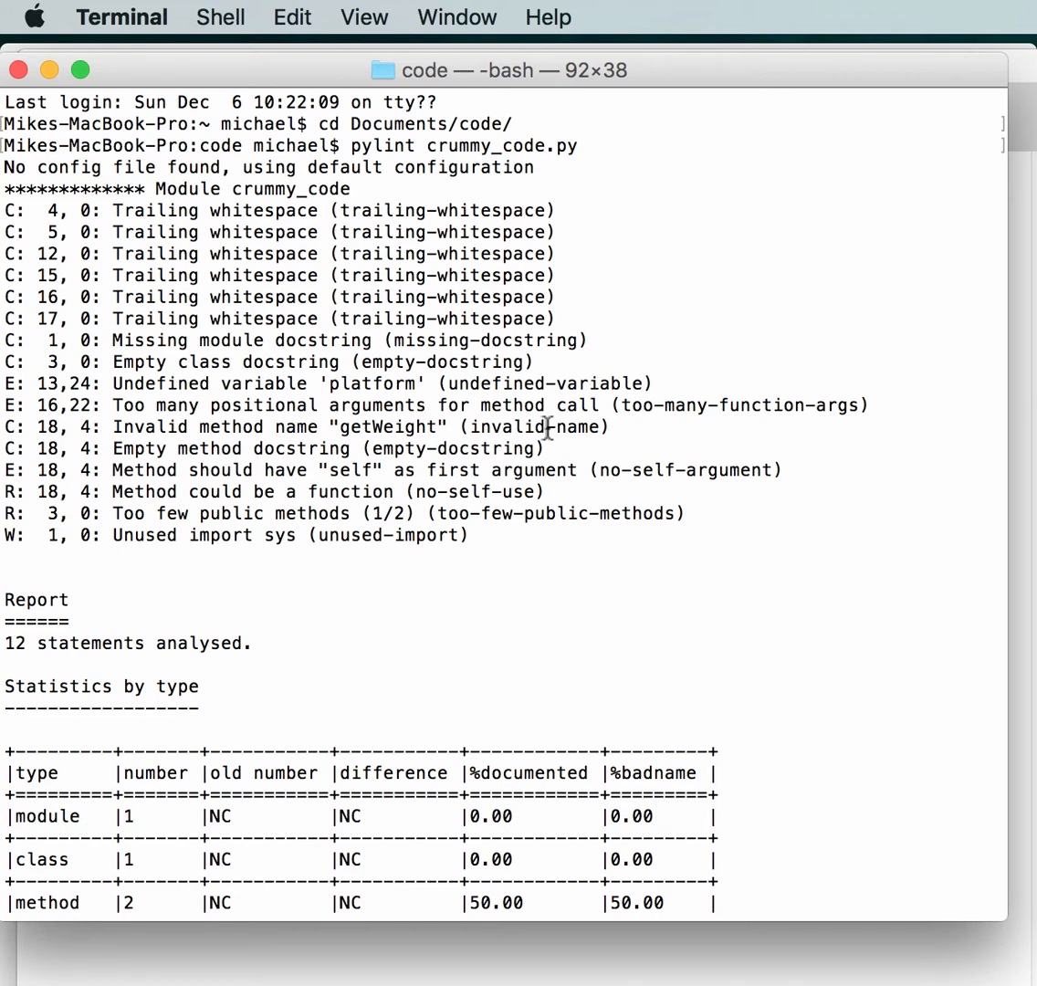
pyautogui.moveTo(286, 221)
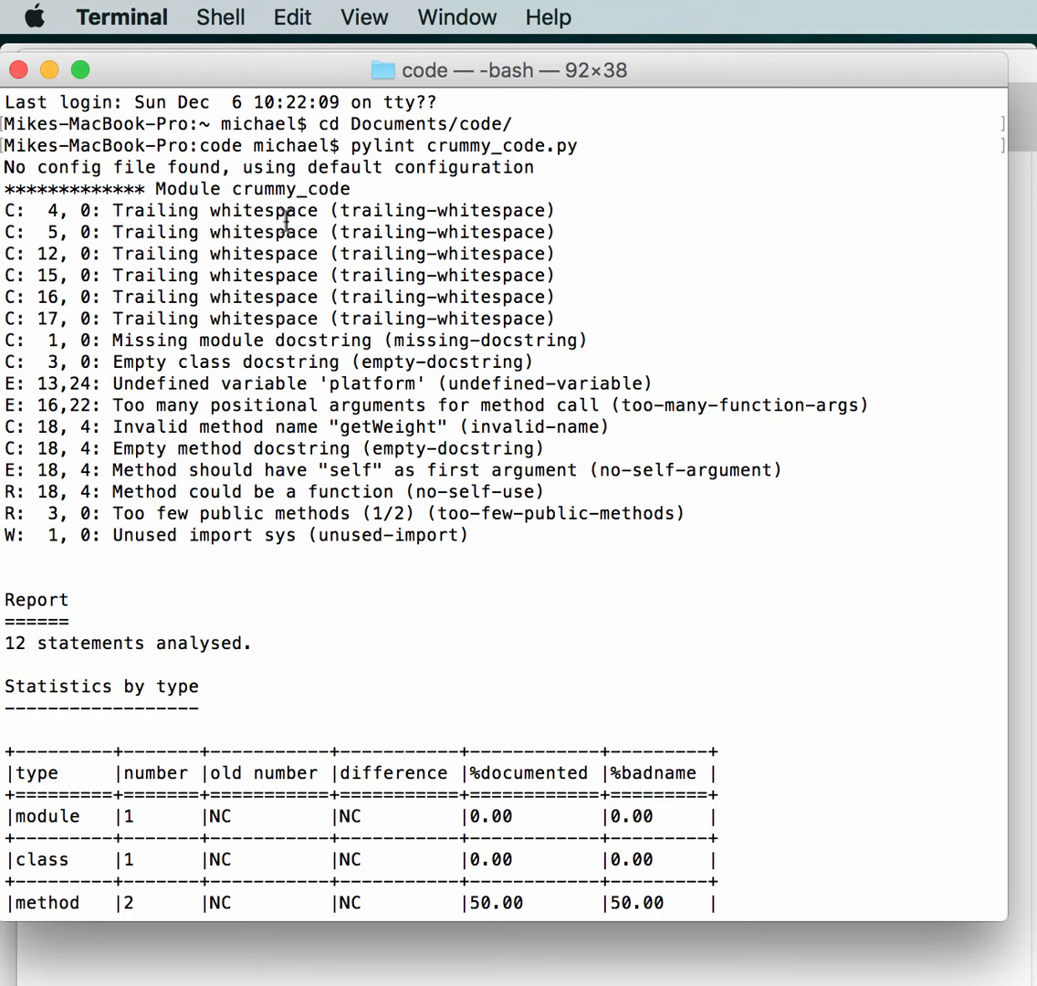
pyautogui.moveTo(7, 535)
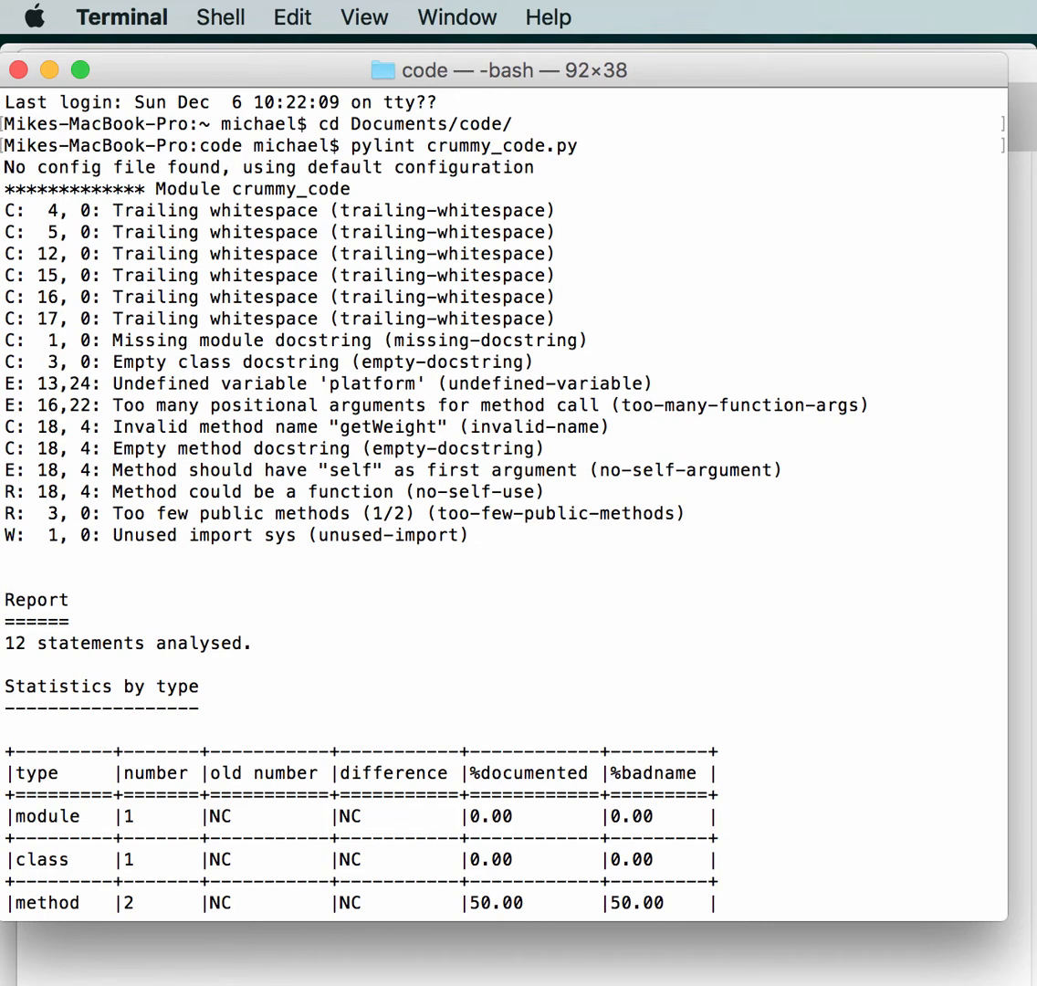
pyautogui.moveTo(169, 362)
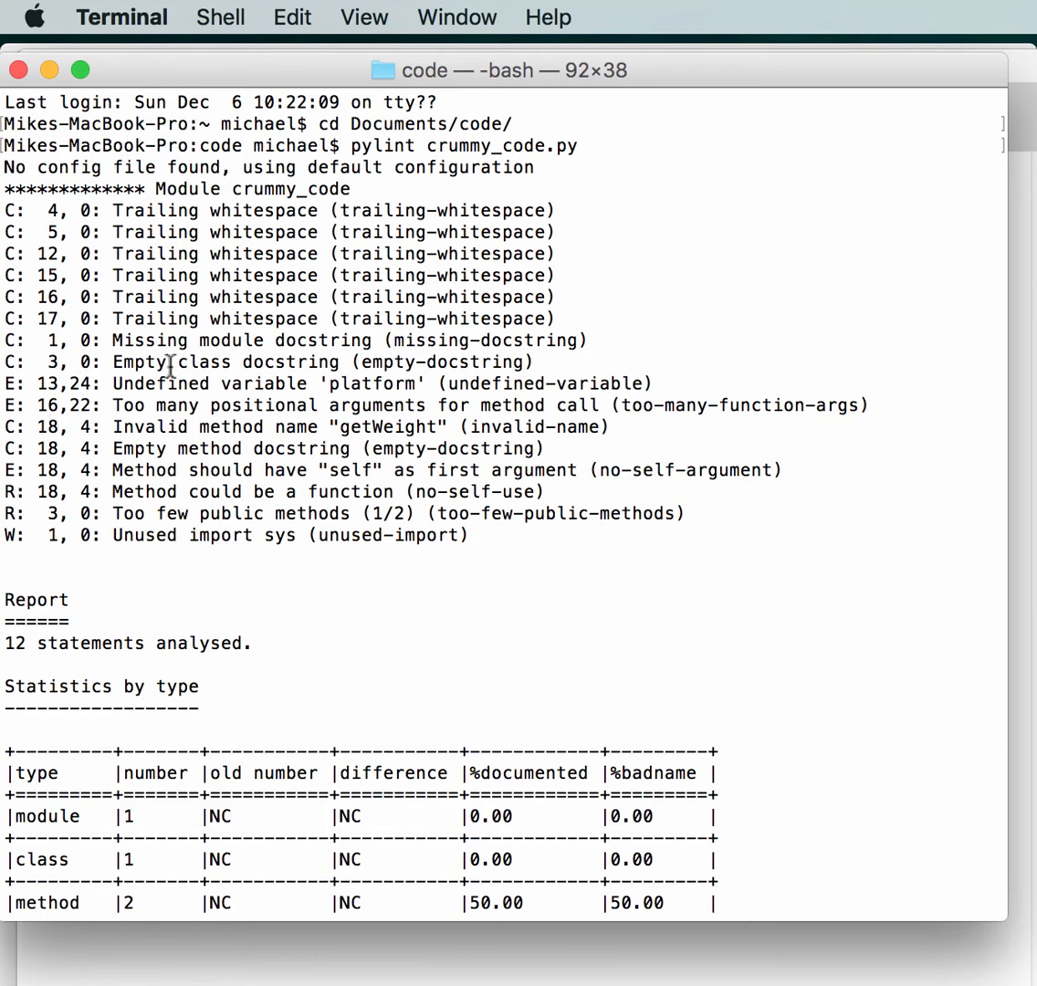
pyautogui.moveTo(224, 387)
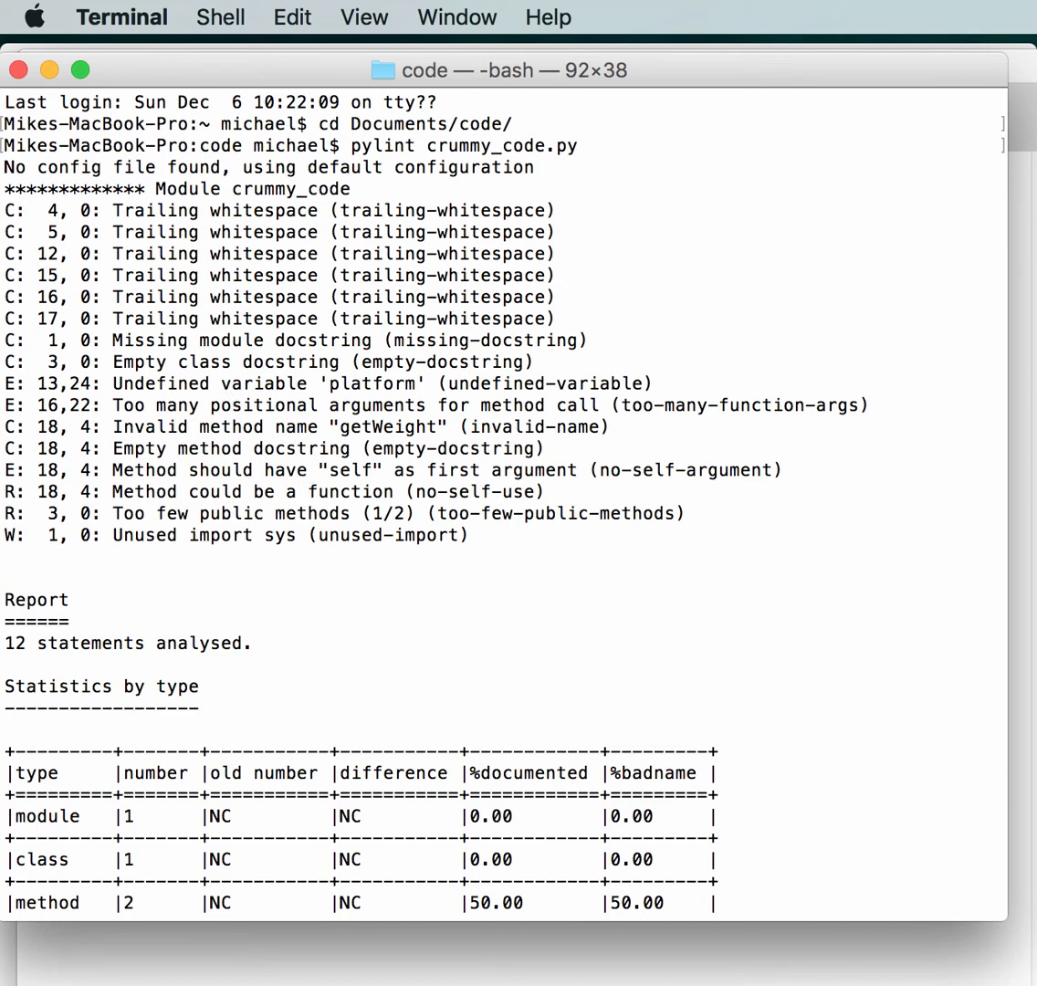
pyautogui.moveTo(258, 448)
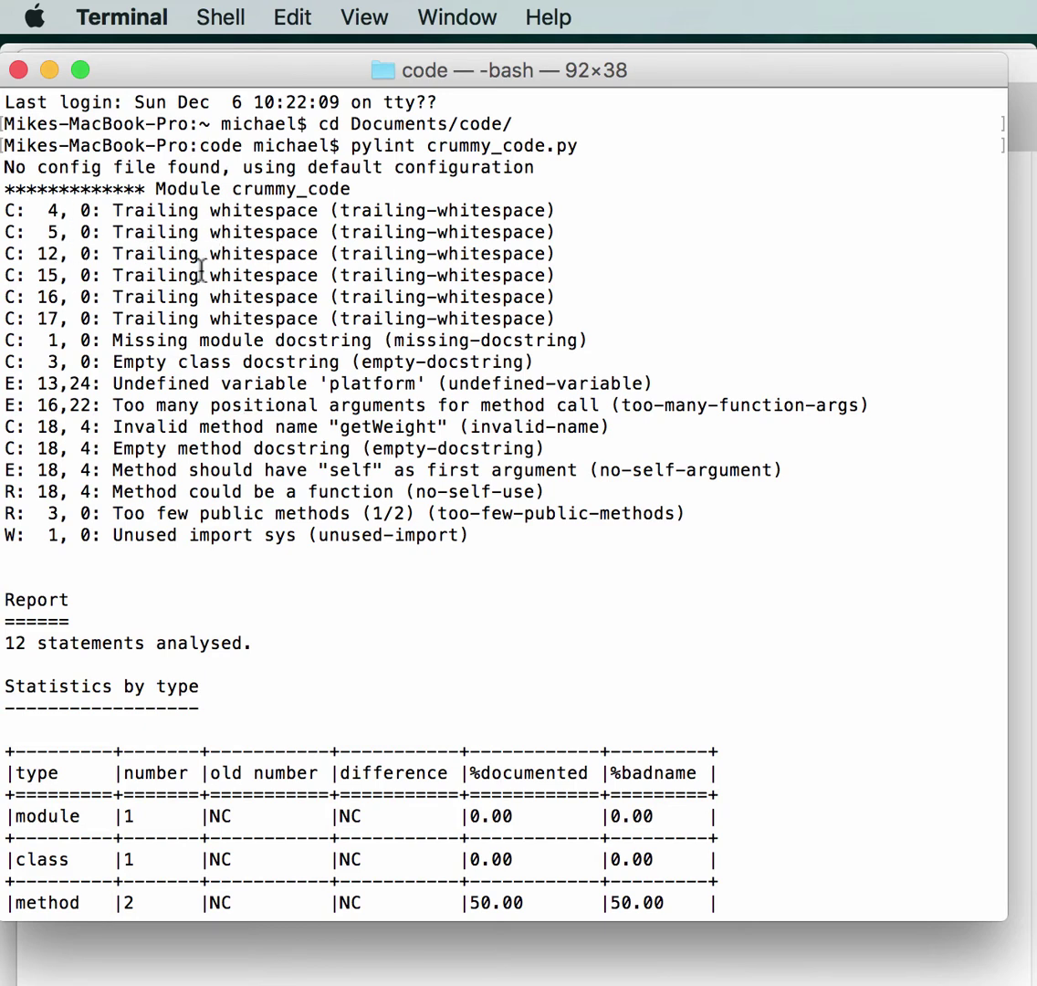
pyautogui.moveTo(266, 340)
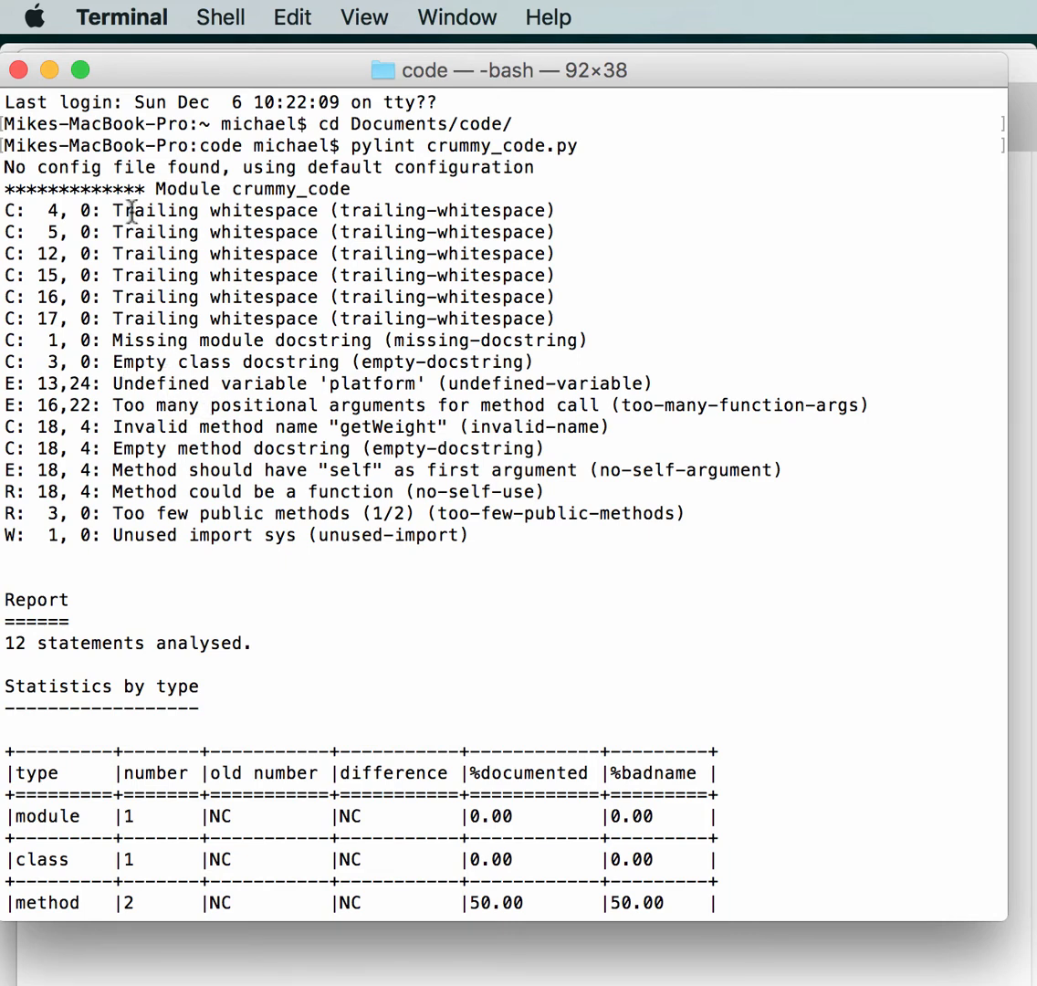
pyautogui.moveTo(142, 340)
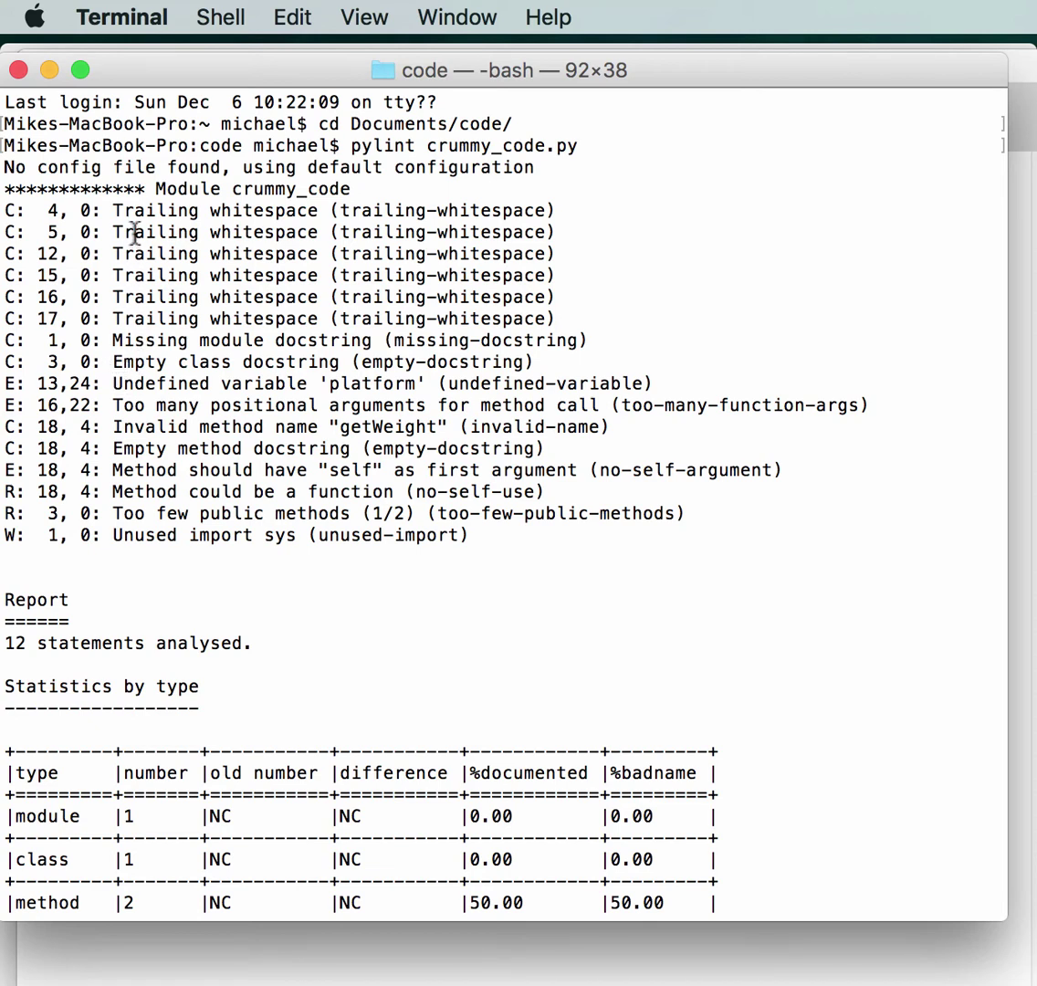
pyautogui.moveTo(135, 383)
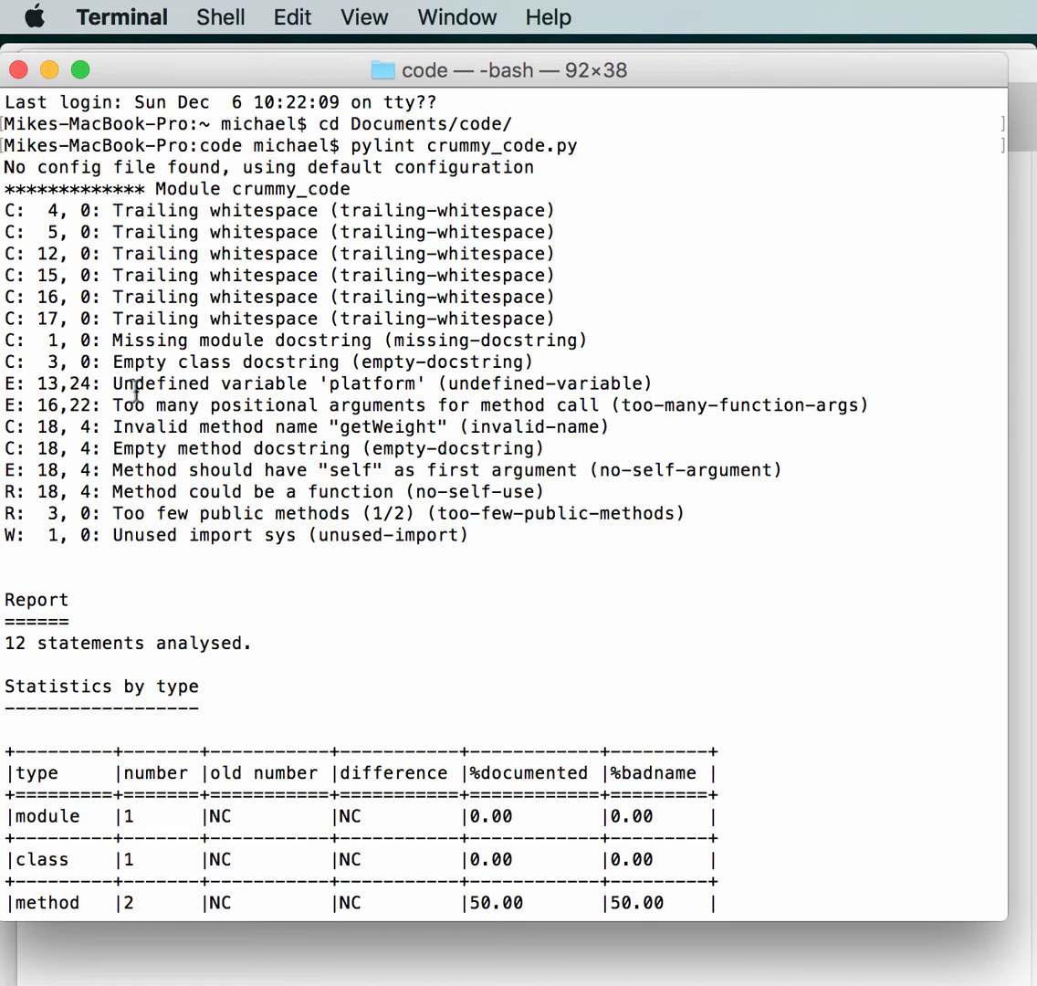
pyautogui.moveTo(388, 384)
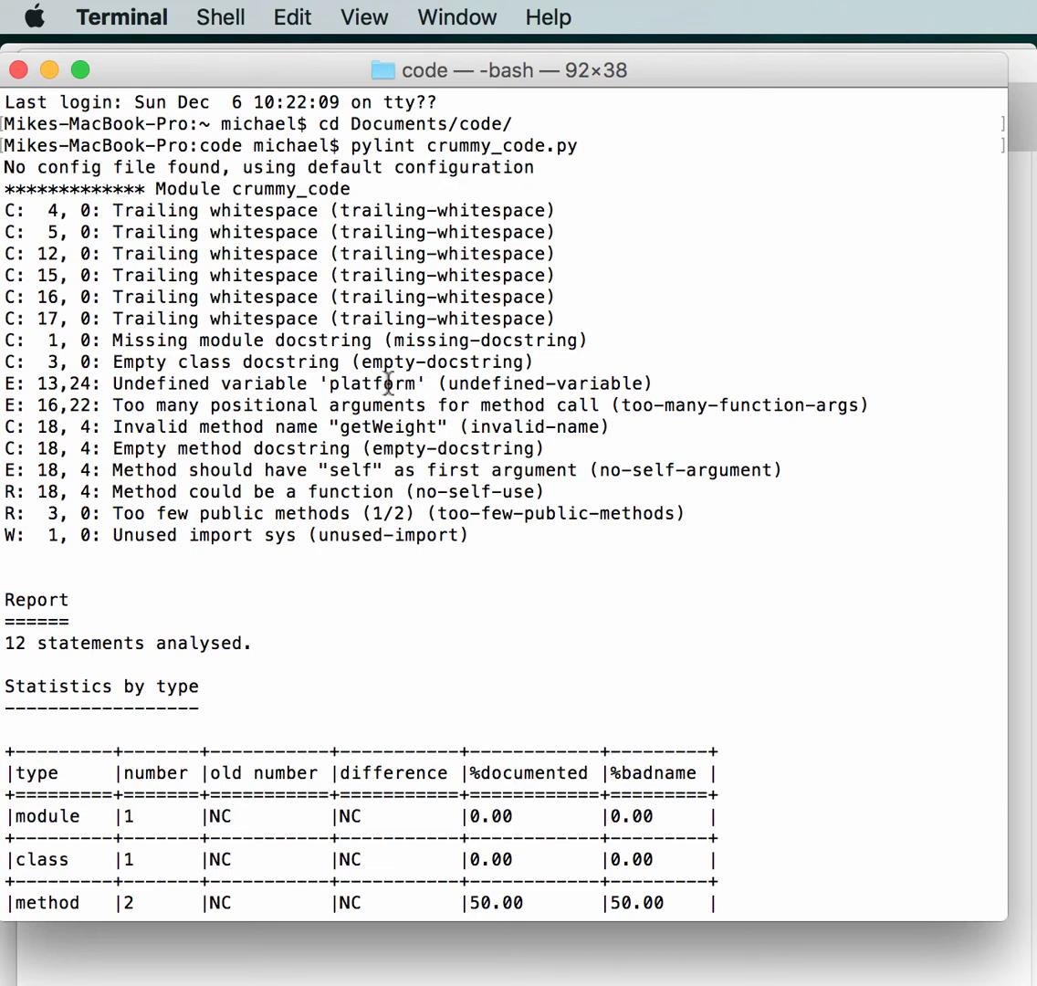
pyautogui.moveTo(56, 392)
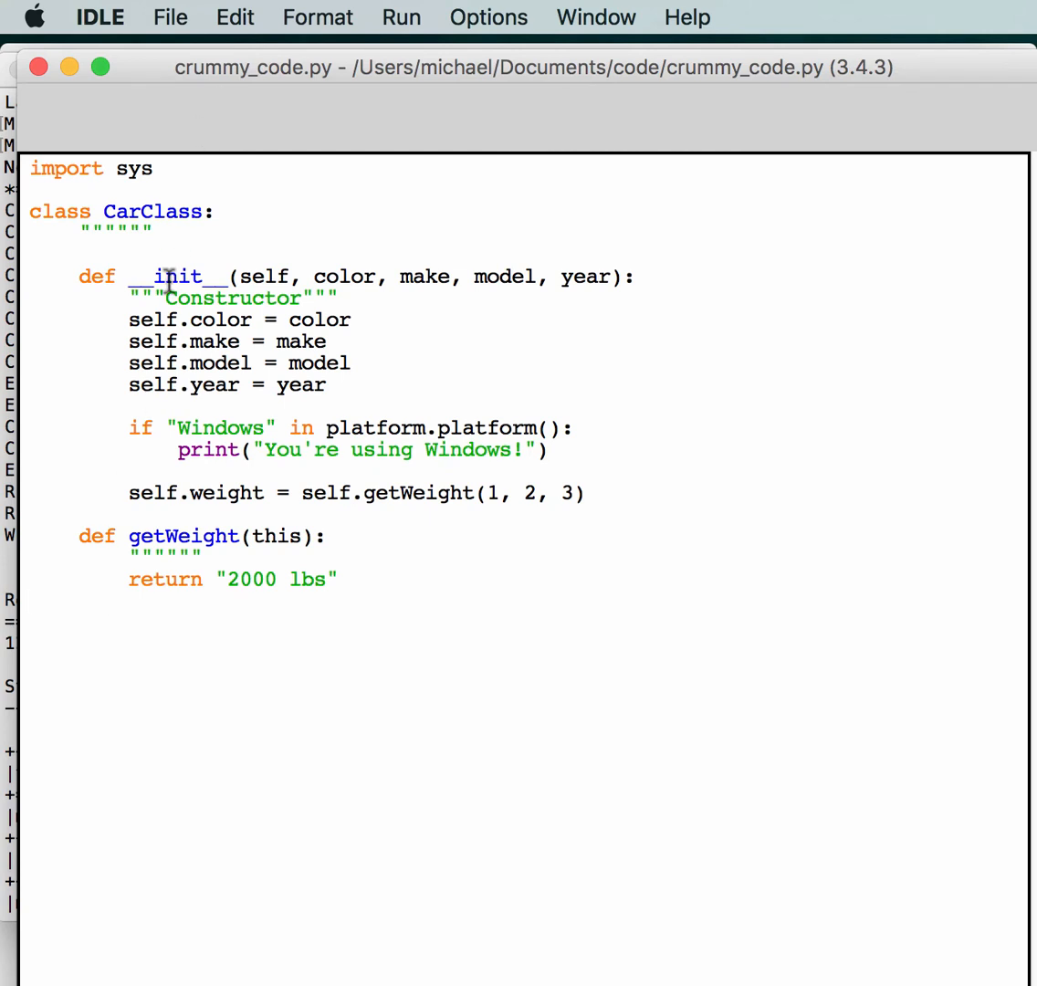
pyautogui.moveTo(129, 394)
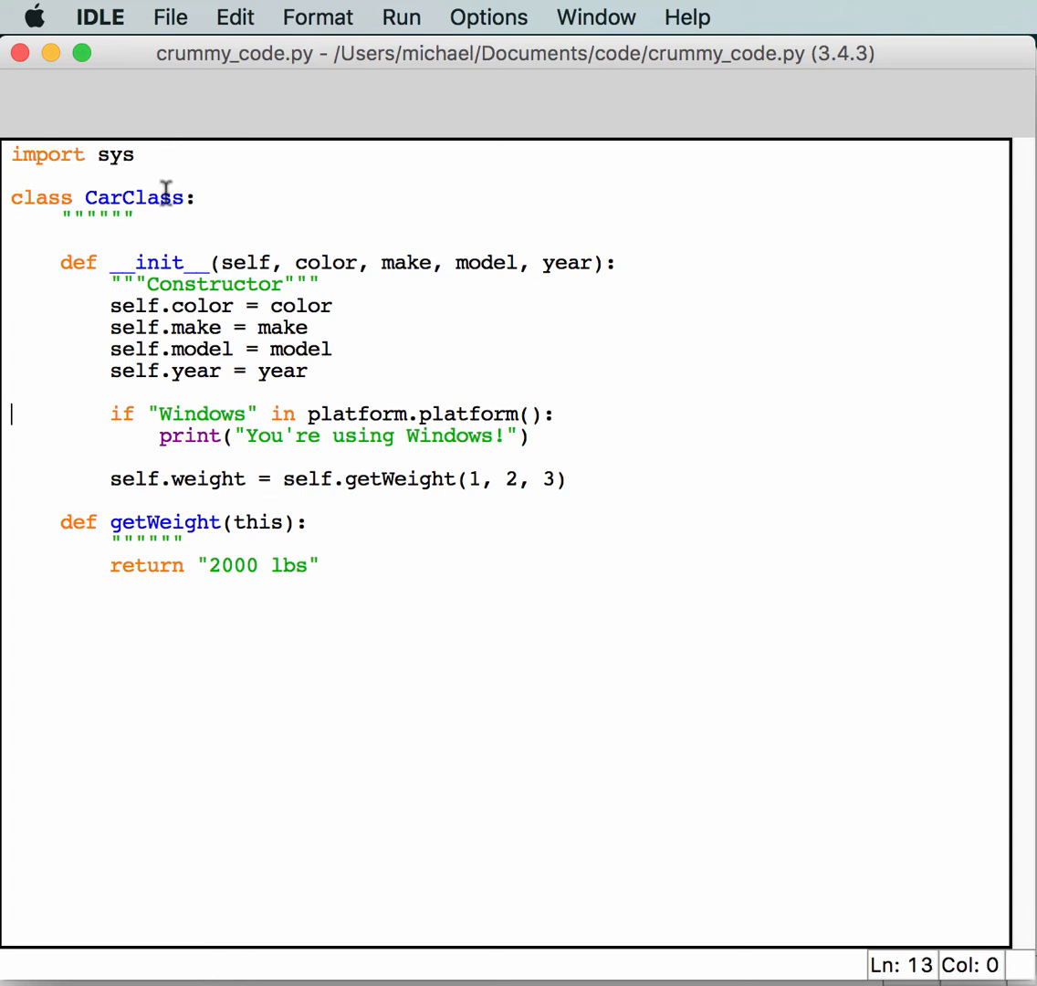
pyautogui.moveTo(310, 329)
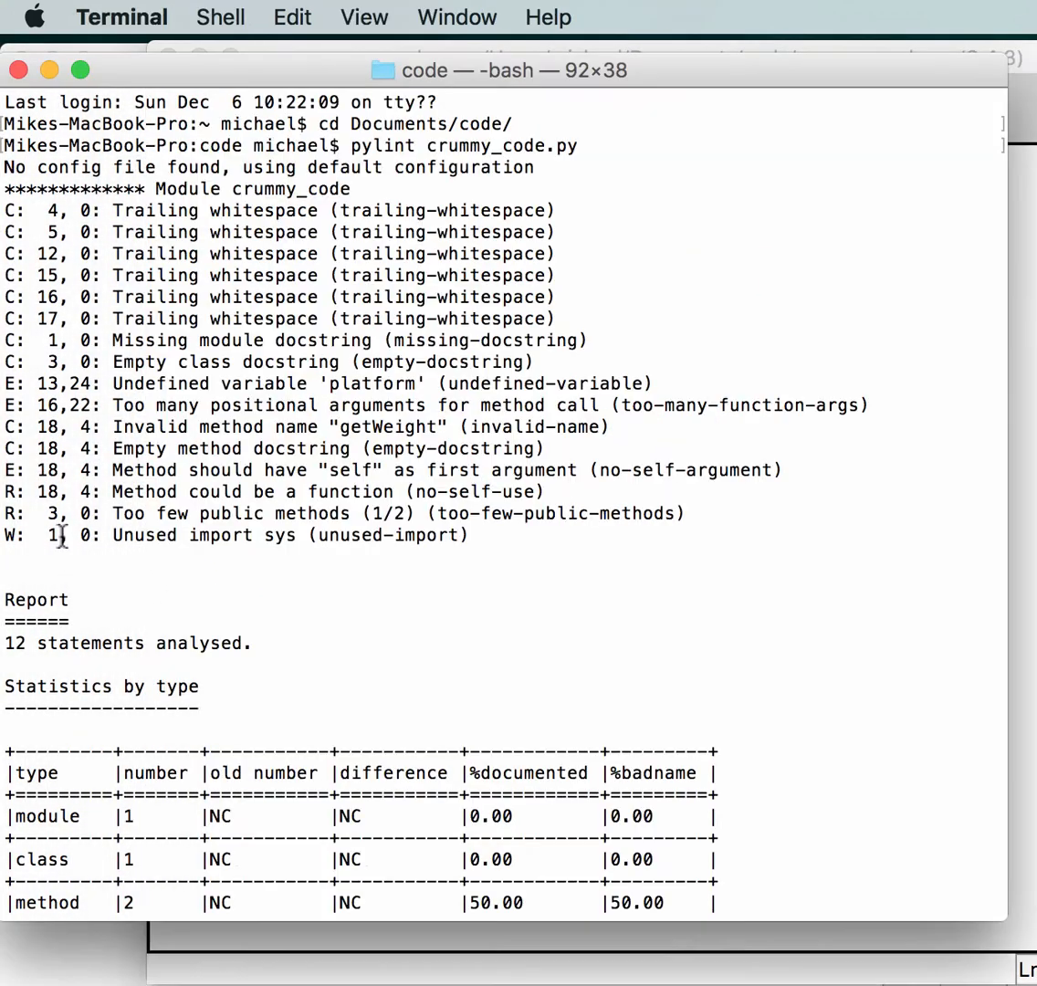
pyautogui.moveTo(98, 427)
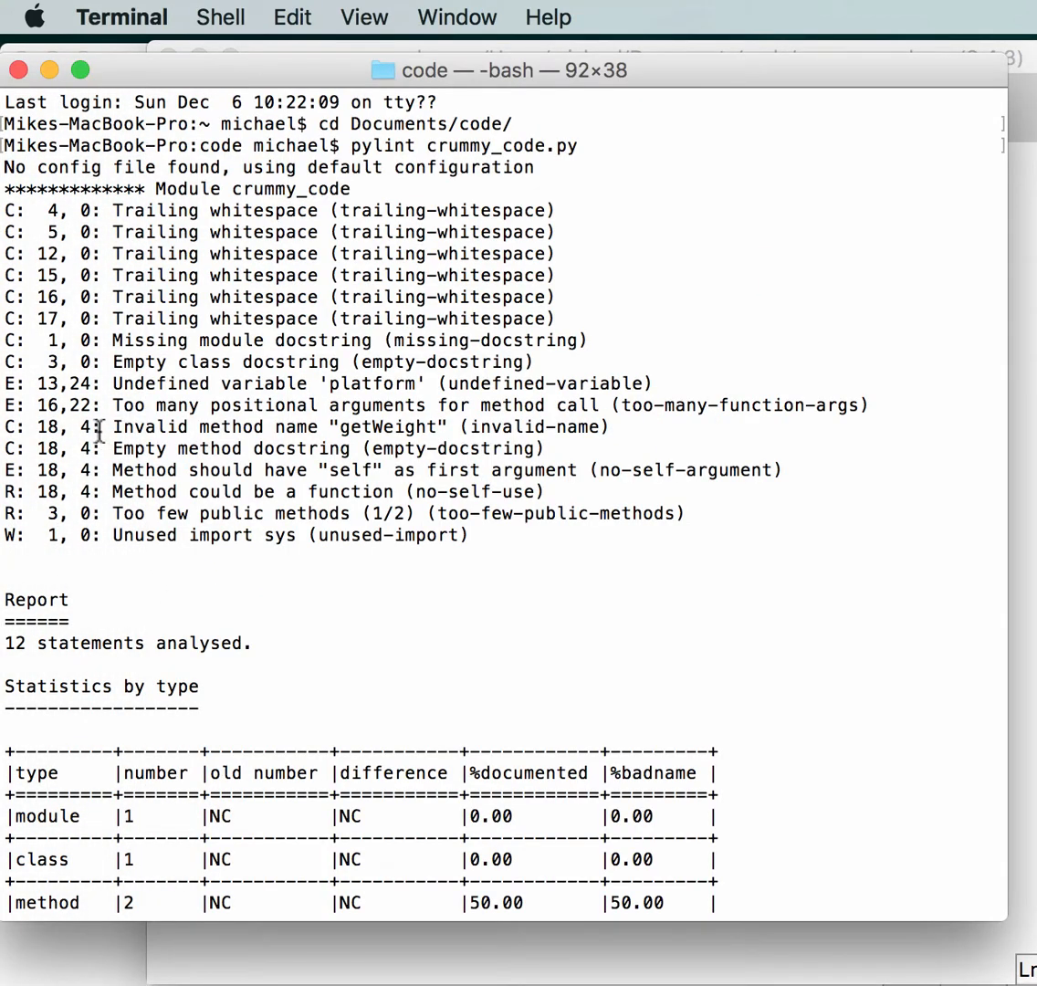
pyautogui.moveTo(425, 448)
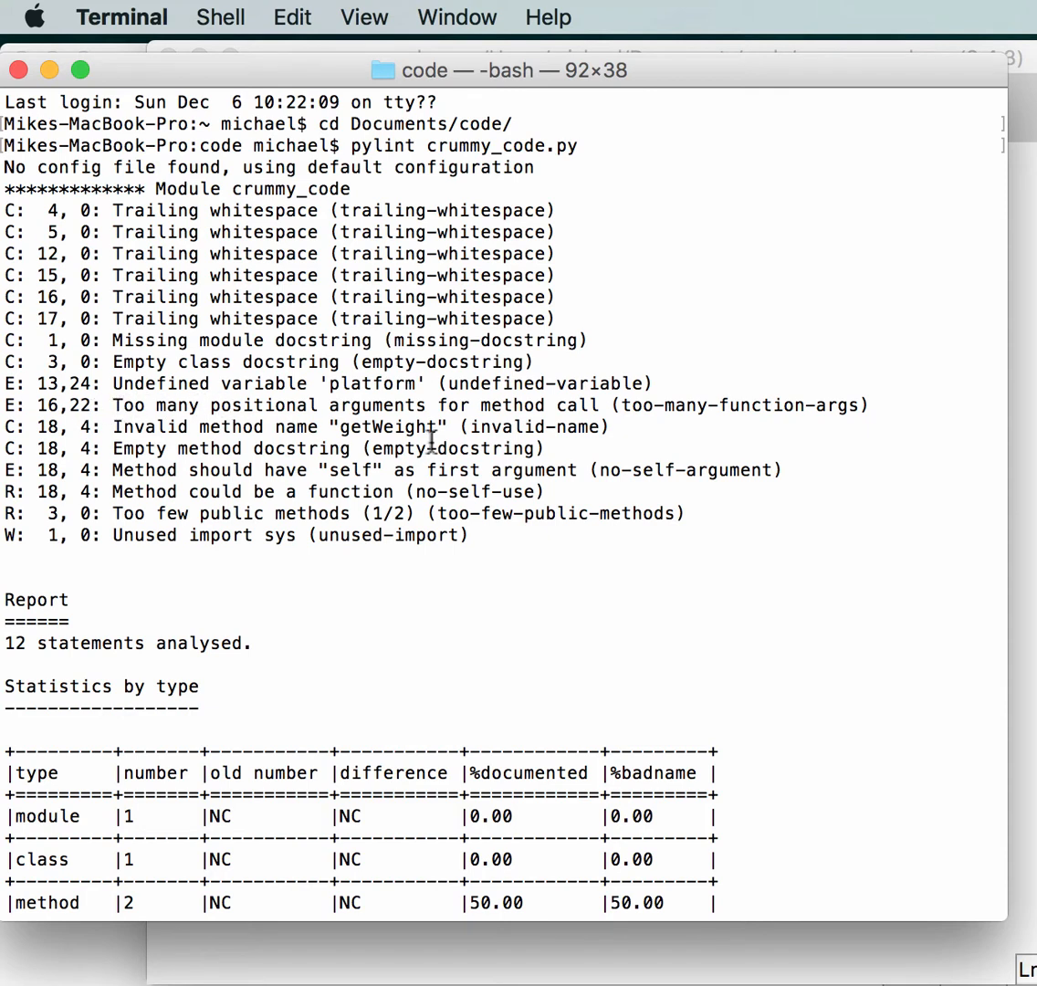
pyautogui.moveTo(963, 442)
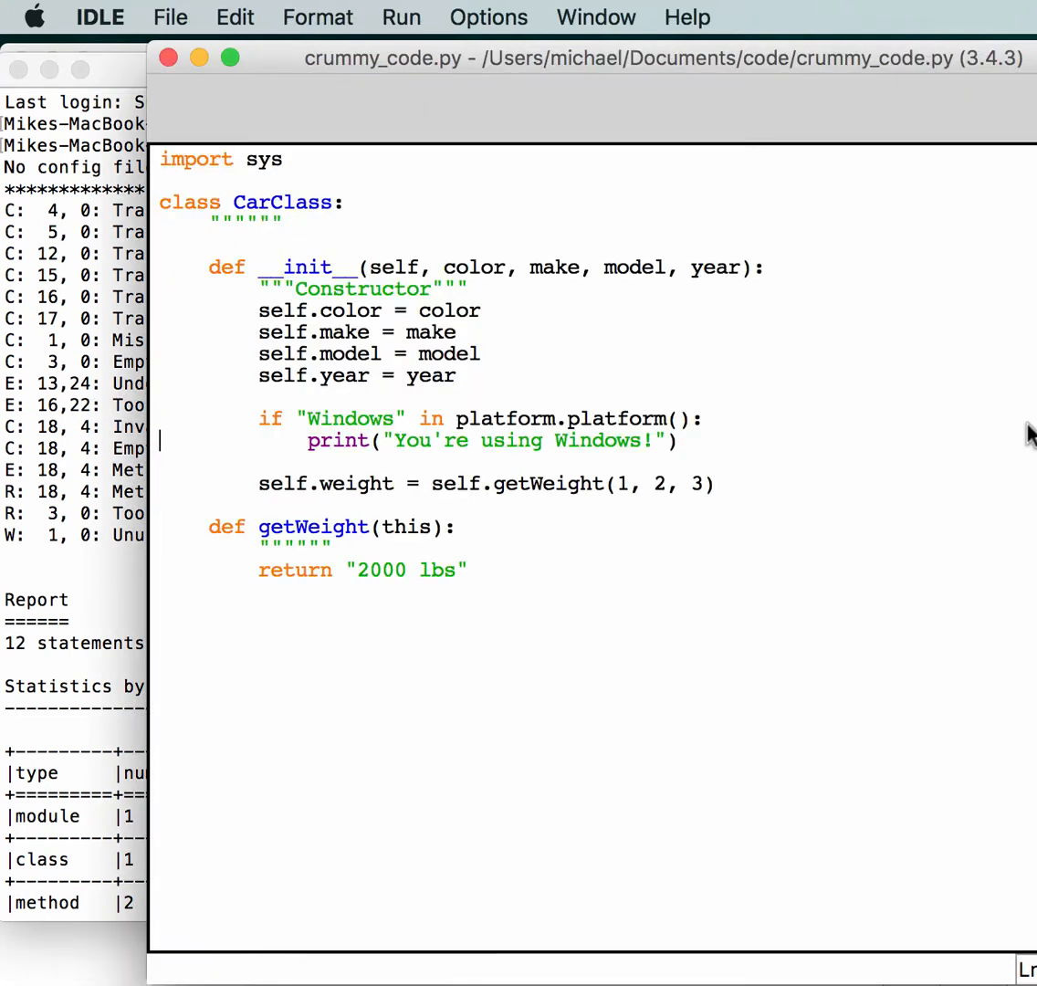
pyautogui.moveTo(324, 484)
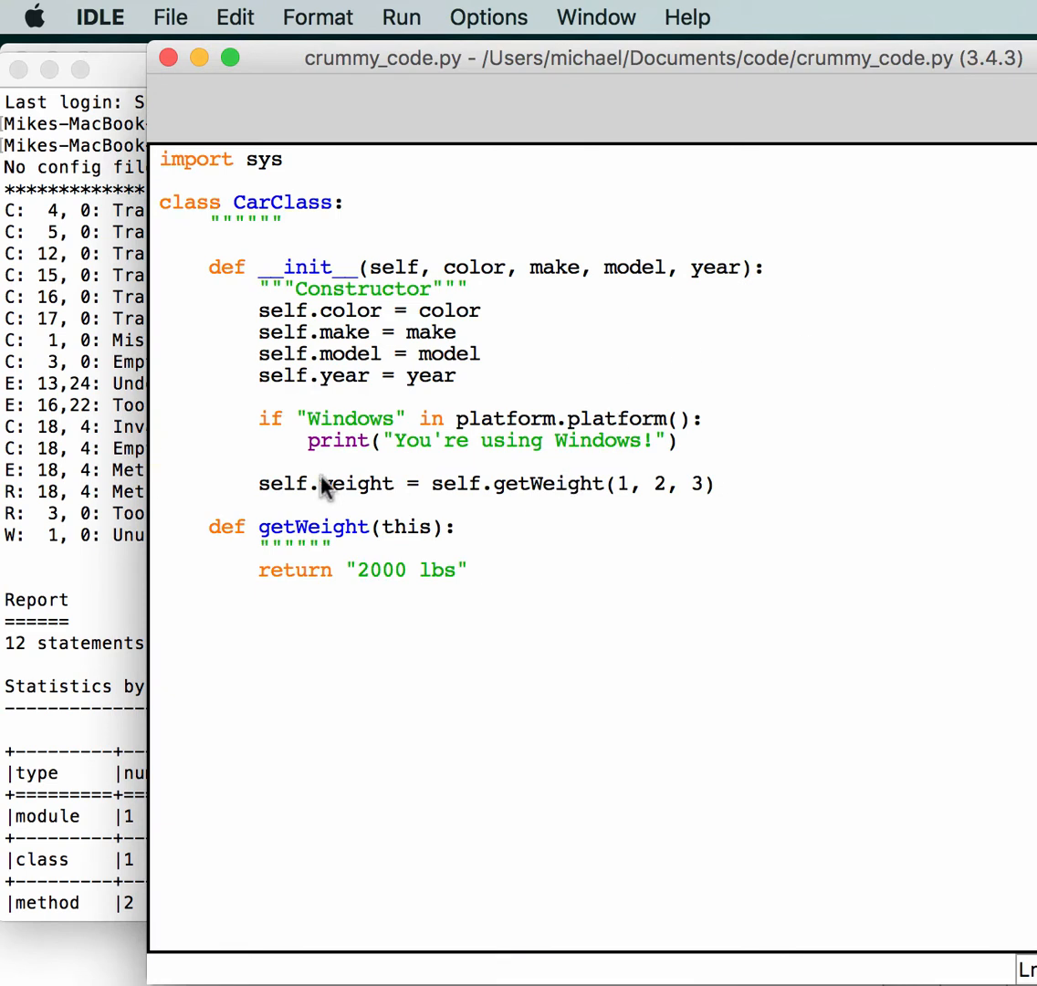
pyautogui.moveTo(486, 69)
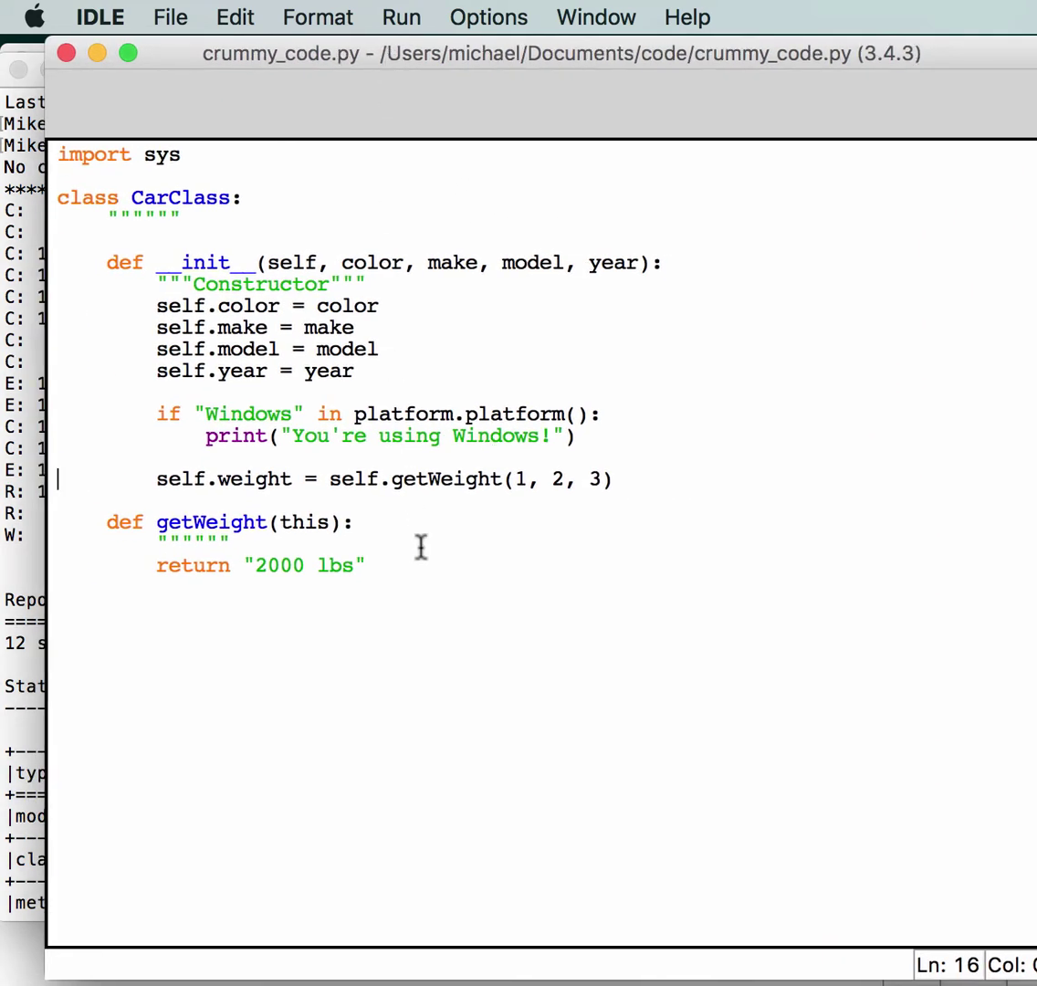
pyautogui.moveTo(430, 533)
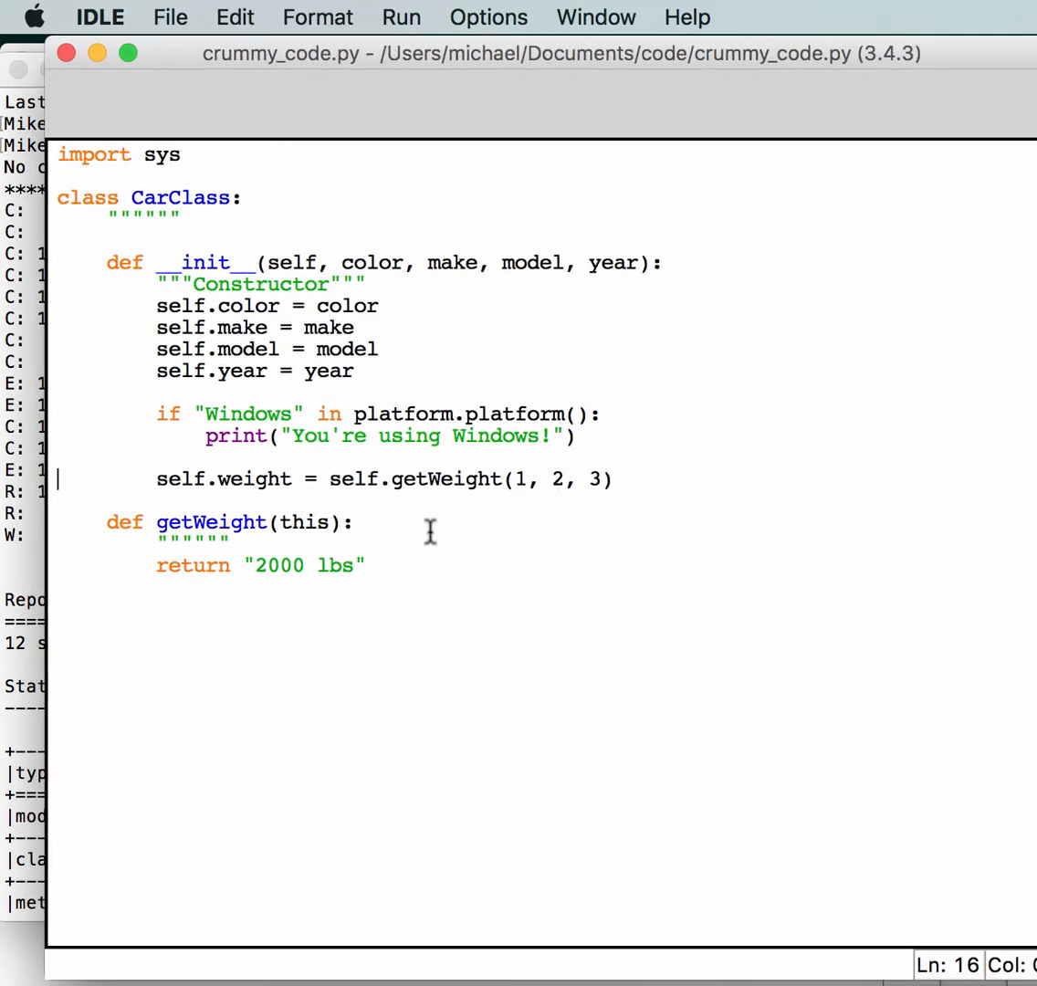
pyautogui.moveTo(66, 679)
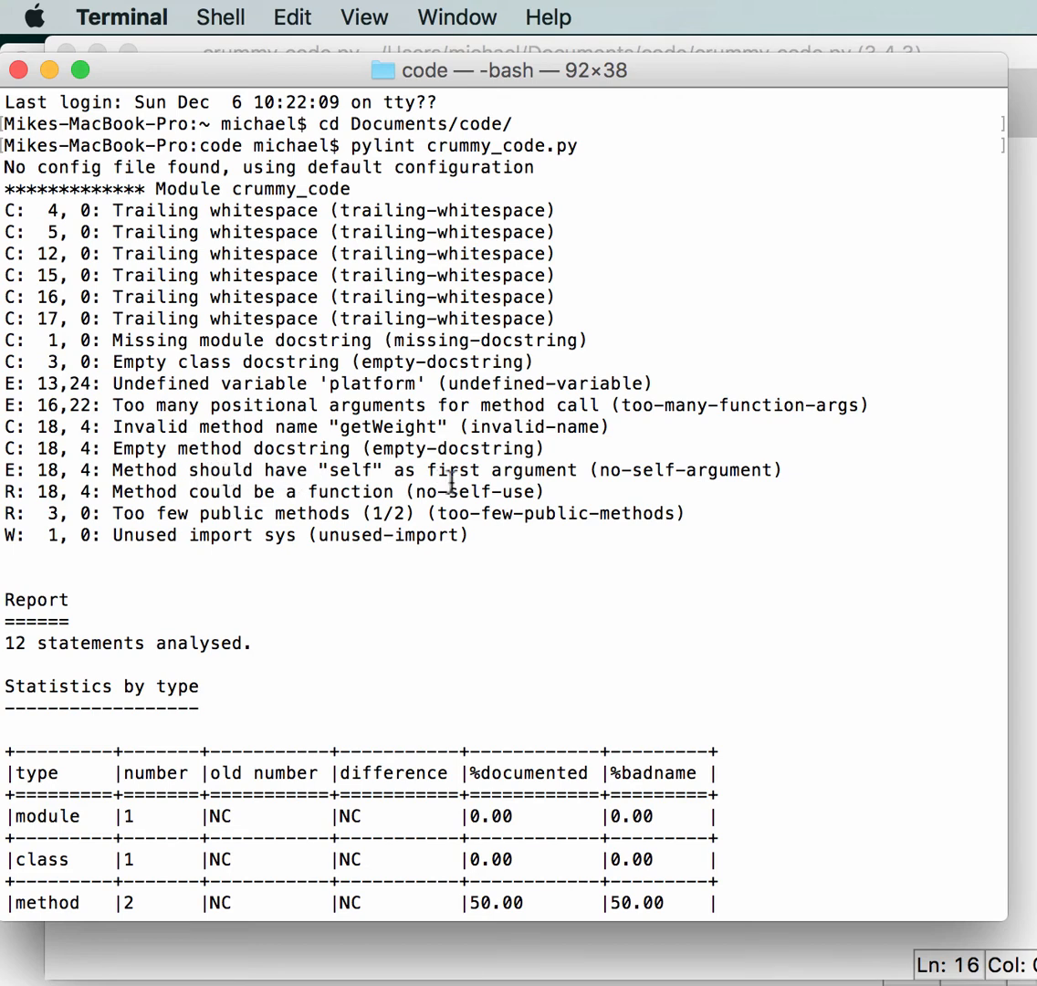
pyautogui.moveTo(943, 657)
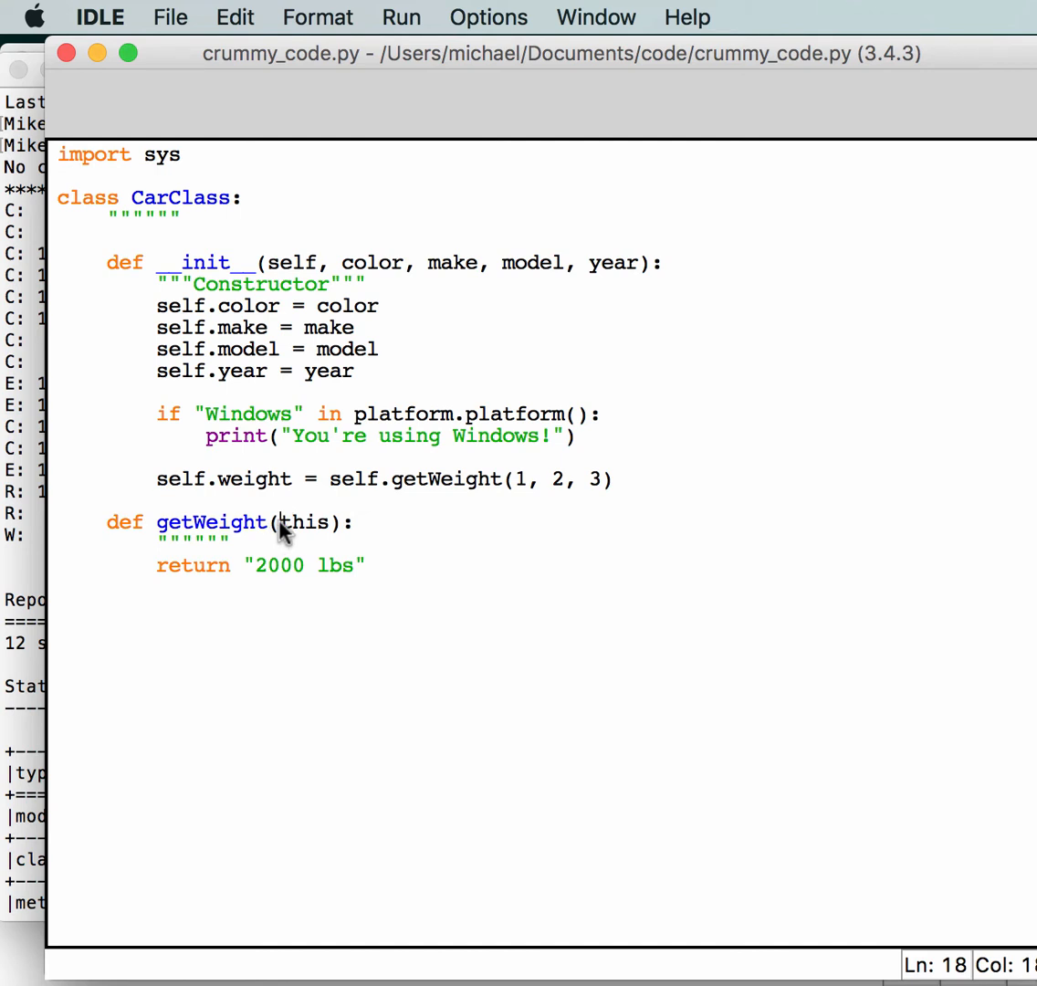
pyautogui.moveTo(291, 493)
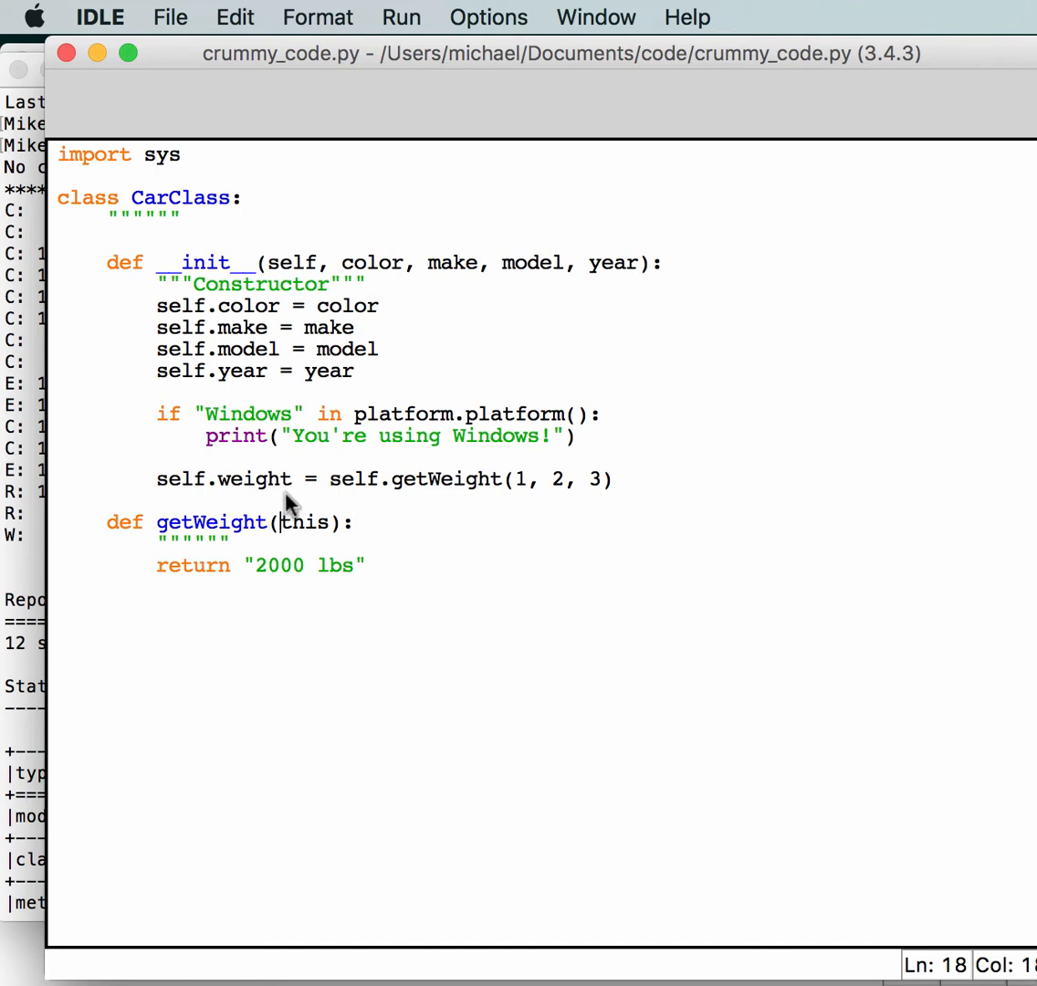
# - Add self to getWeight, import platform, pass only 1 in the call, and save
pyautogui.write('self')
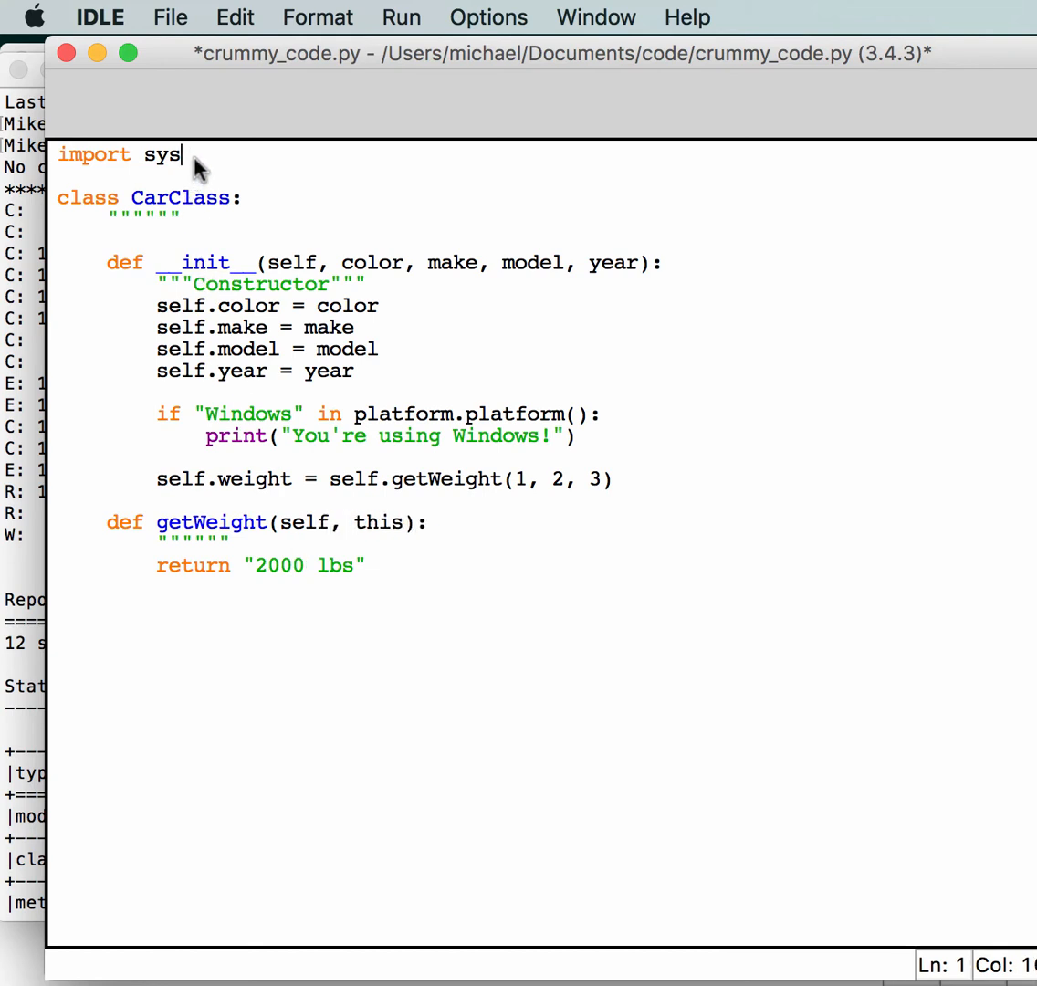
pyautogui.write(', platform')
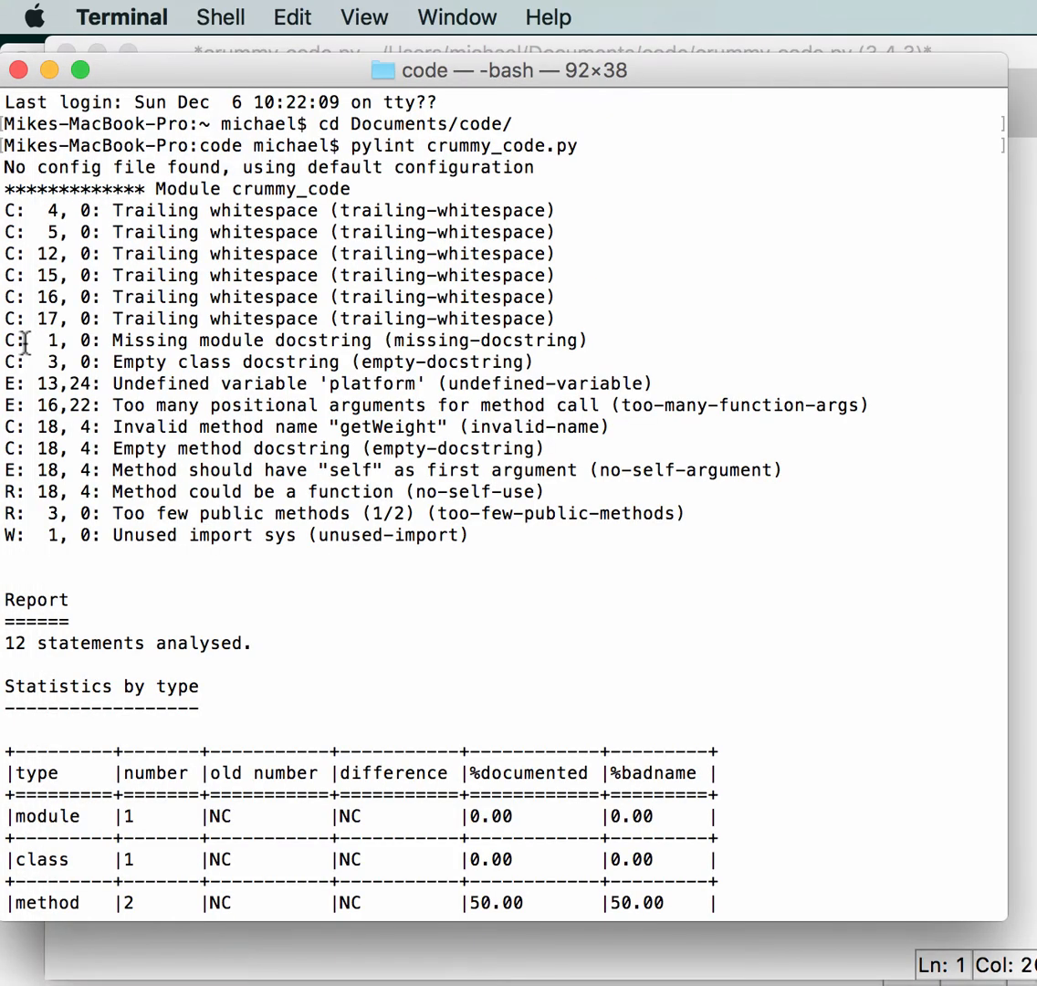
pyautogui.moveTo(376, 652)
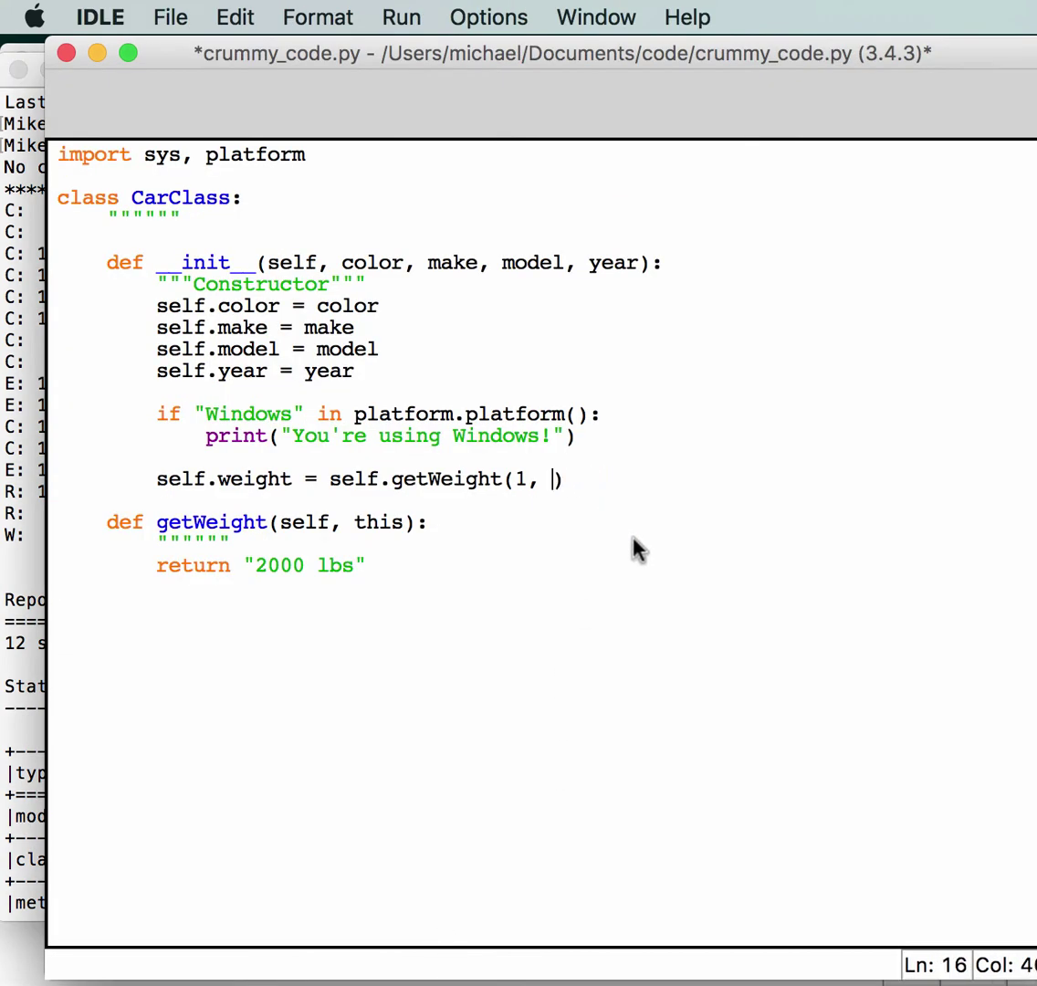
pyautogui.press('backspace')
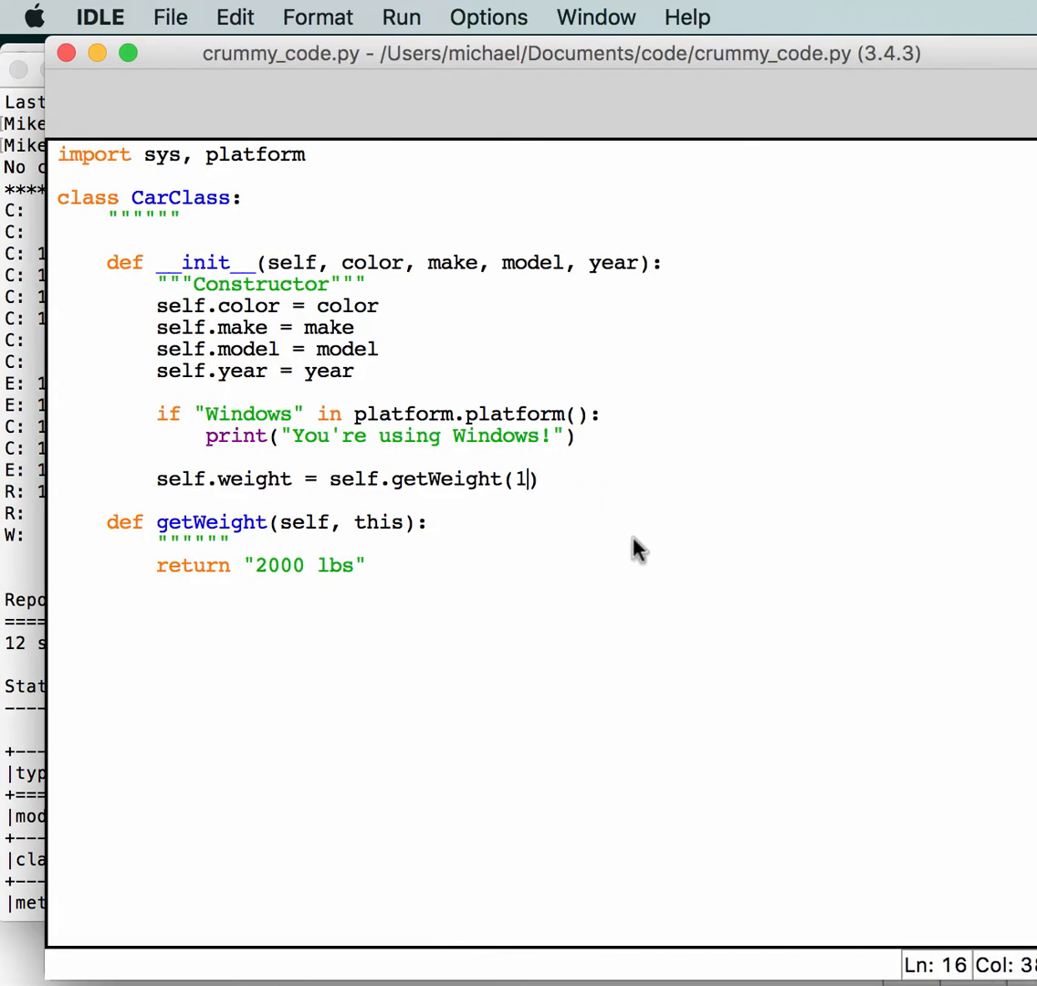
pyautogui.moveTo(640, 511)
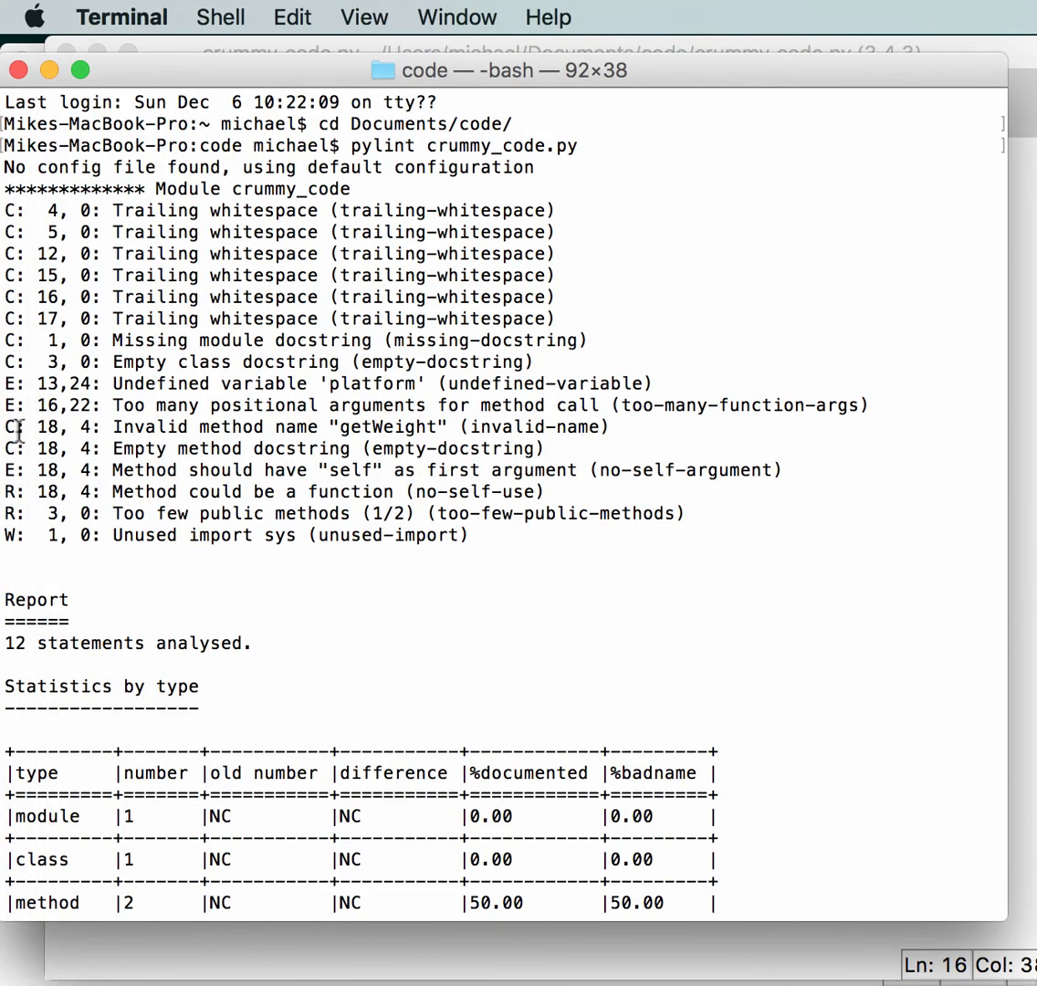
pyautogui.moveTo(137, 582)
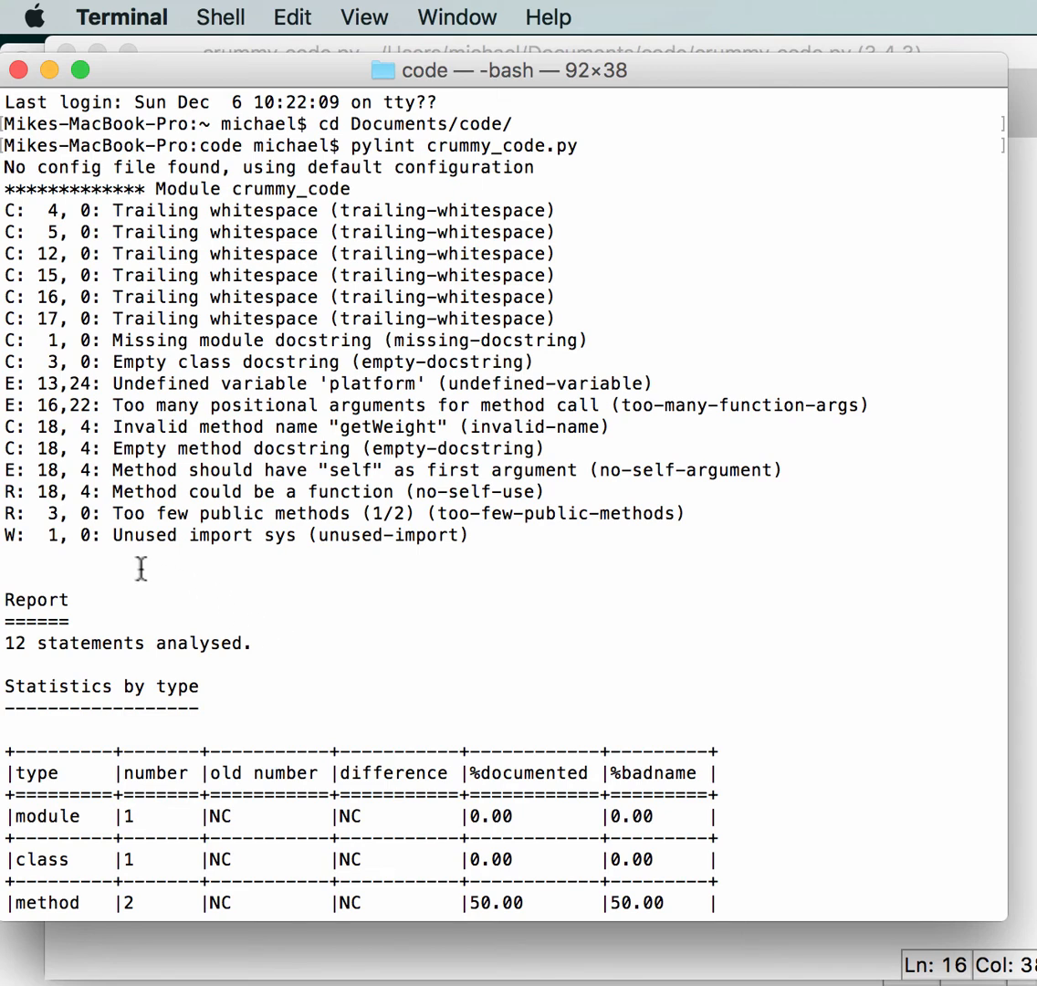
pyautogui.moveTo(412, 590)
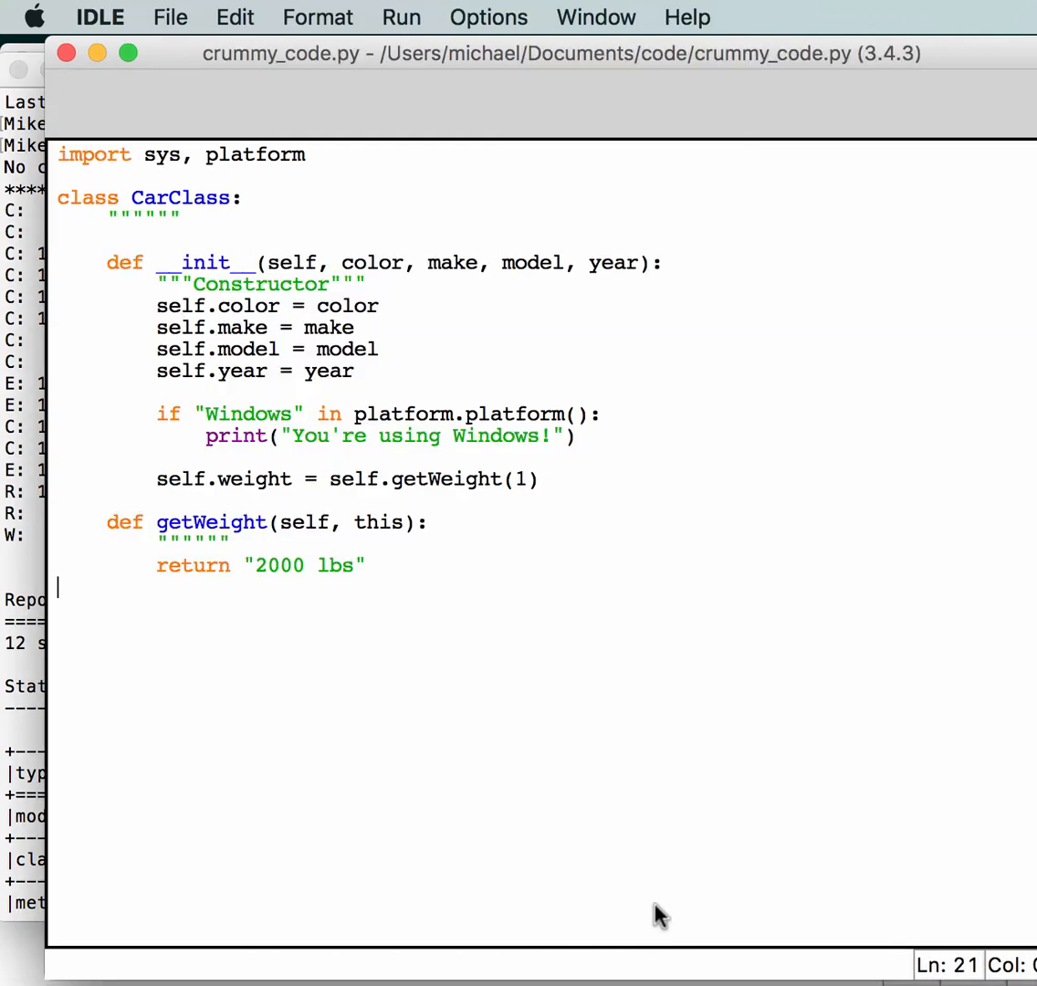
pyautogui.moveTo(175, 155)
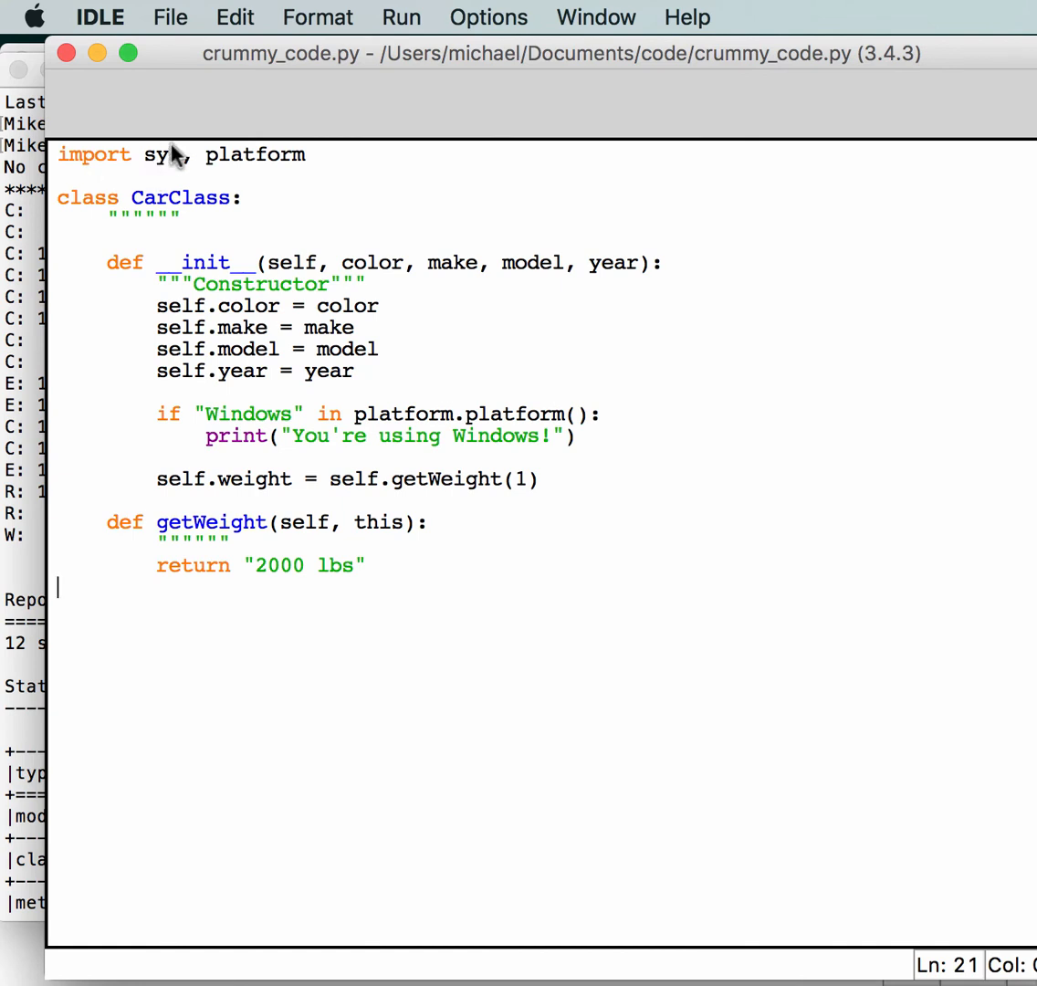
# - Highlight the still-unused sys import, then recall pylint crummy_code.py in Terminal
pyautogui.doubleClick(161, 154)
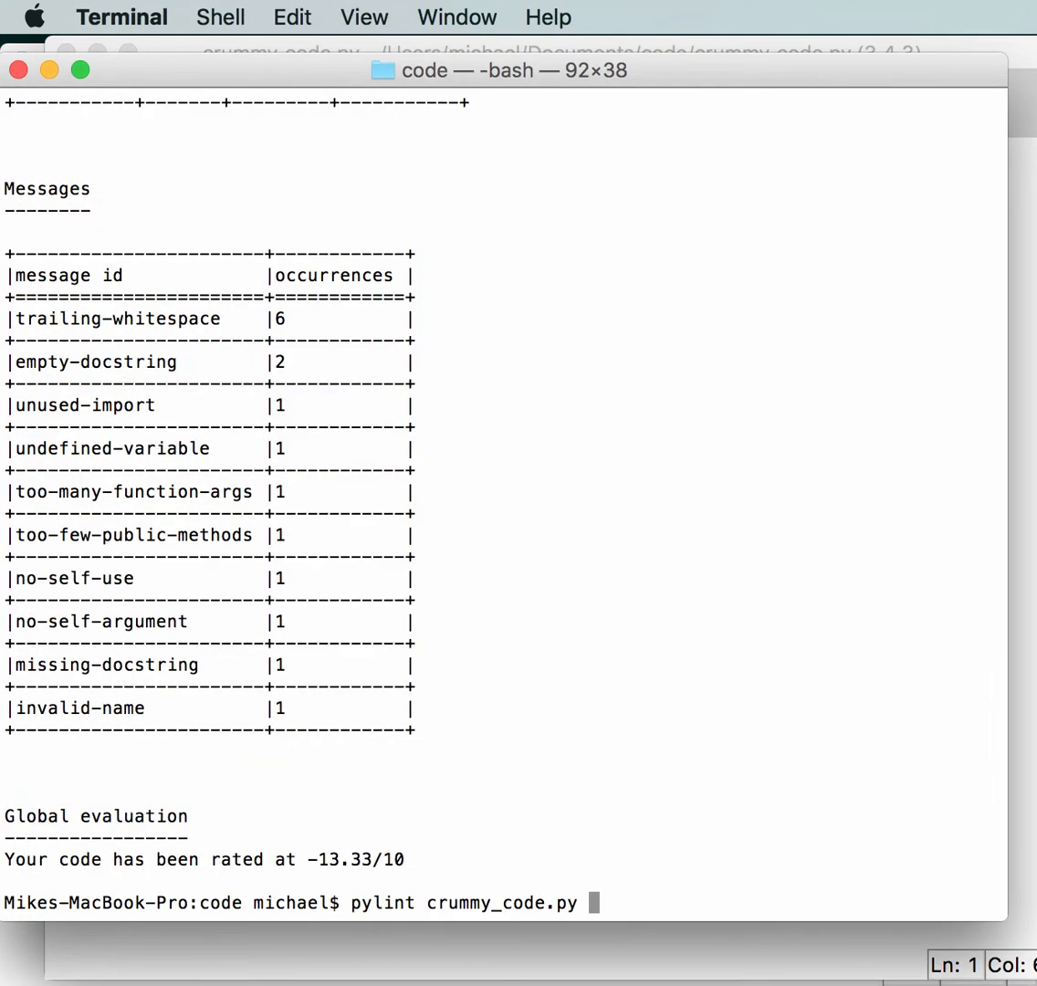
# - Rerun pylint on crummy_code.py and scroll to the -0.83/10 rating with zero errors
pyautogui.press('Return')
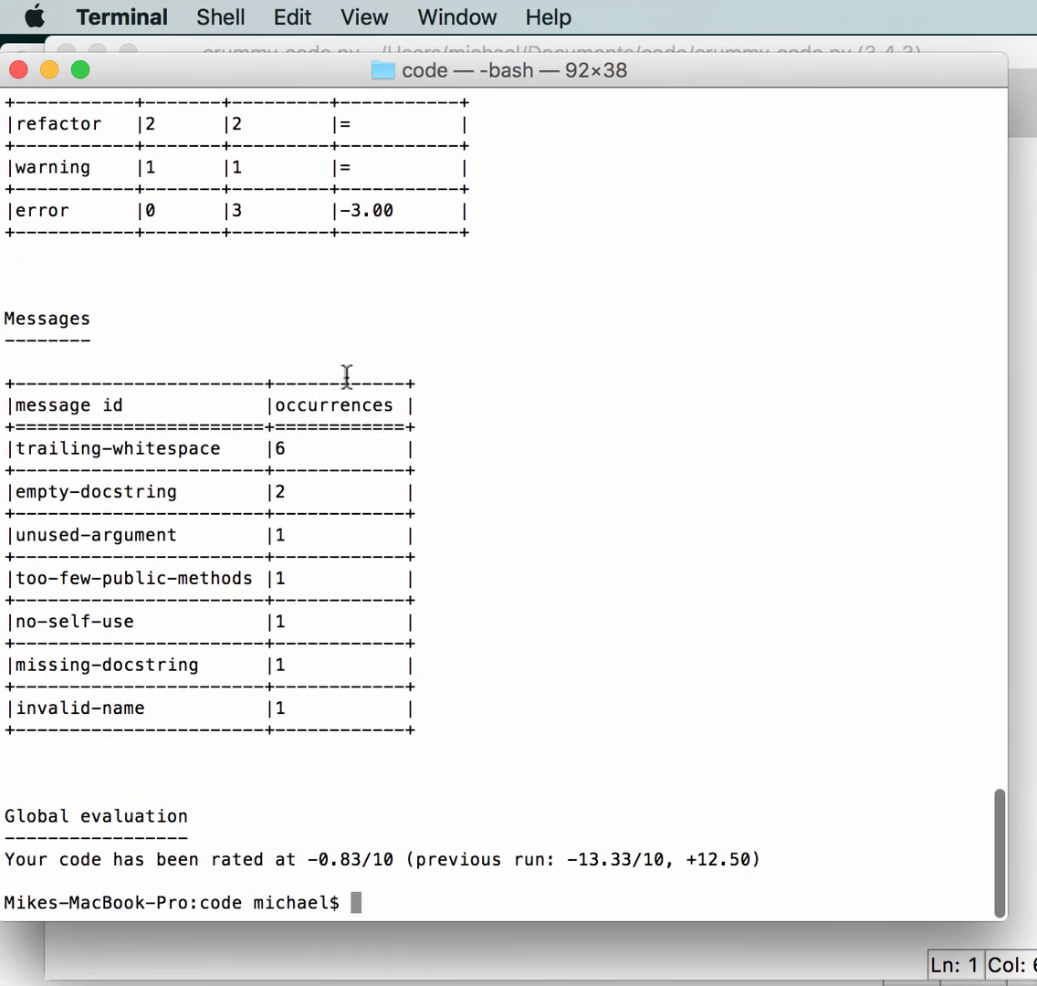
pyautogui.moveTo(457, 700)
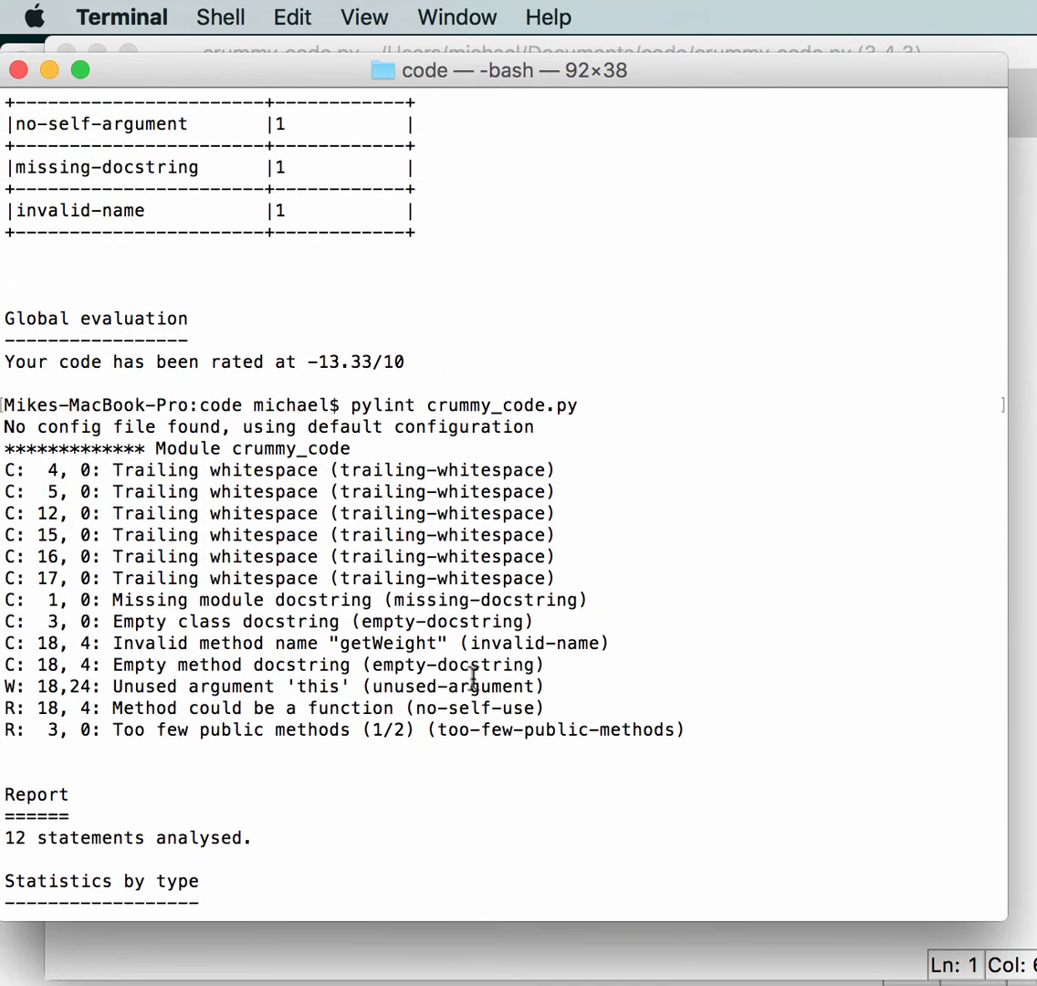
pyautogui.moveTo(338, 370)
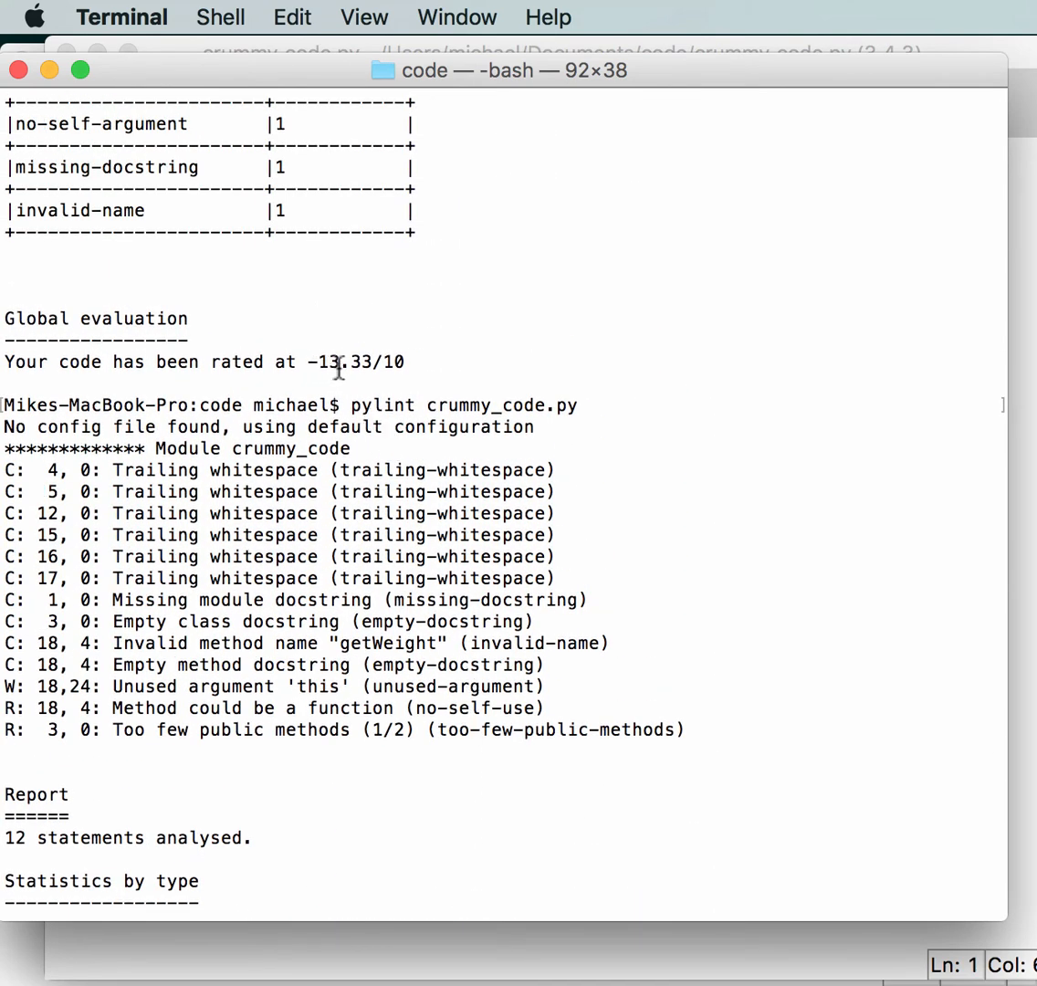
pyautogui.scroll(-3)
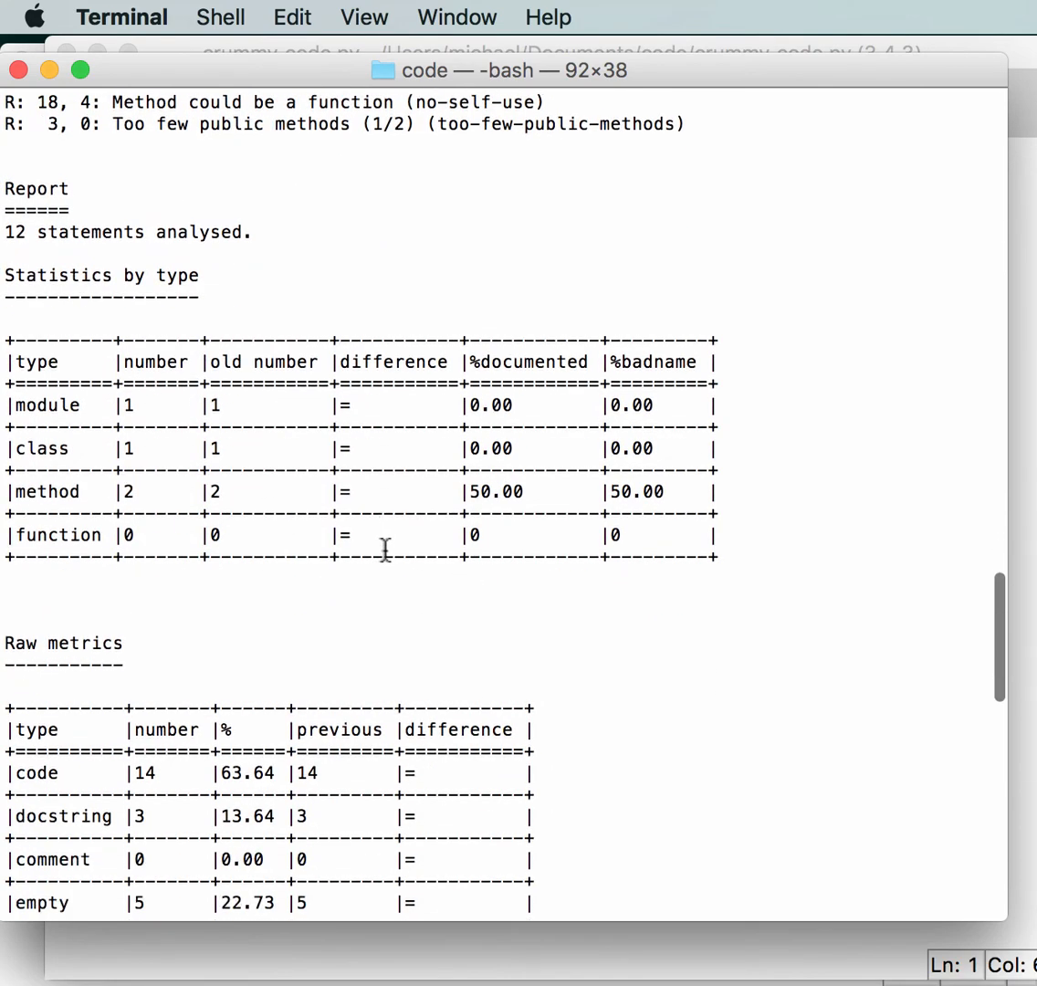
pyautogui.scroll(3)
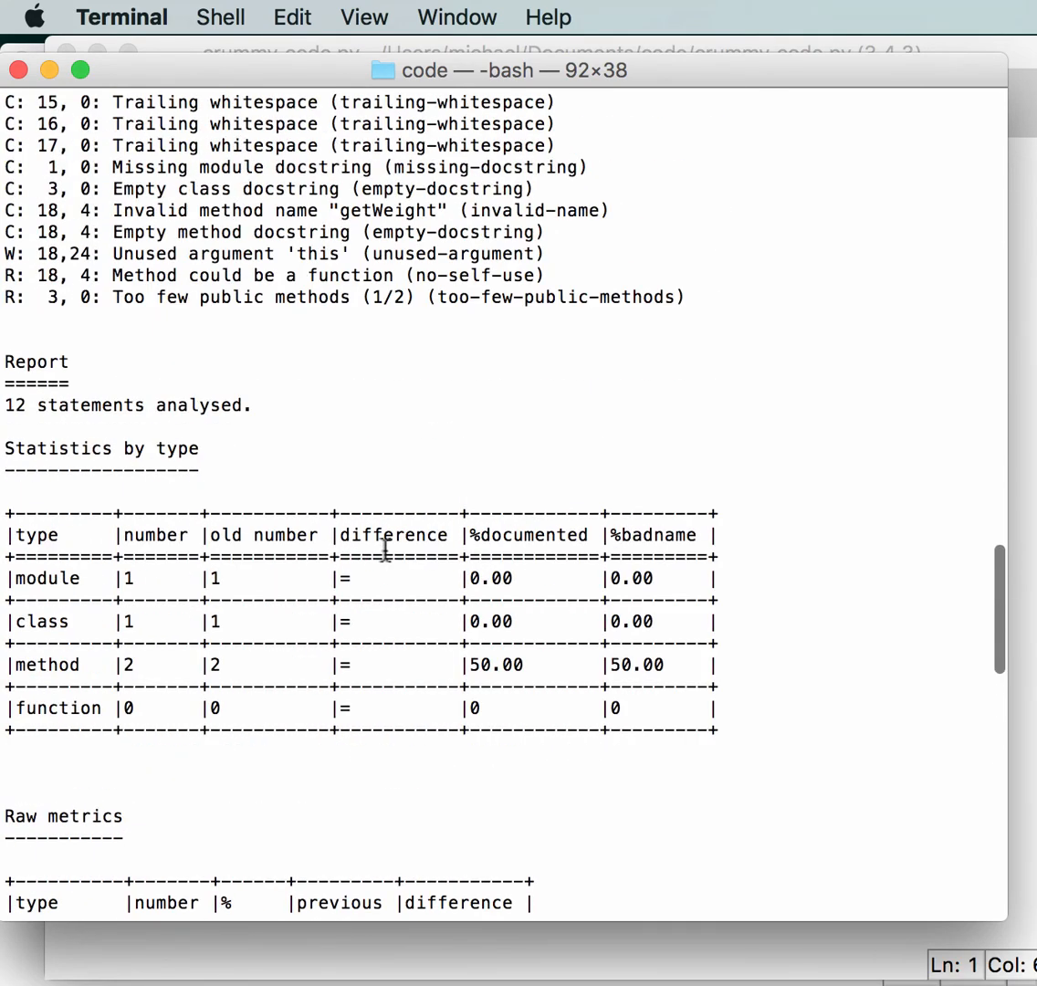
pyautogui.scroll(-3)
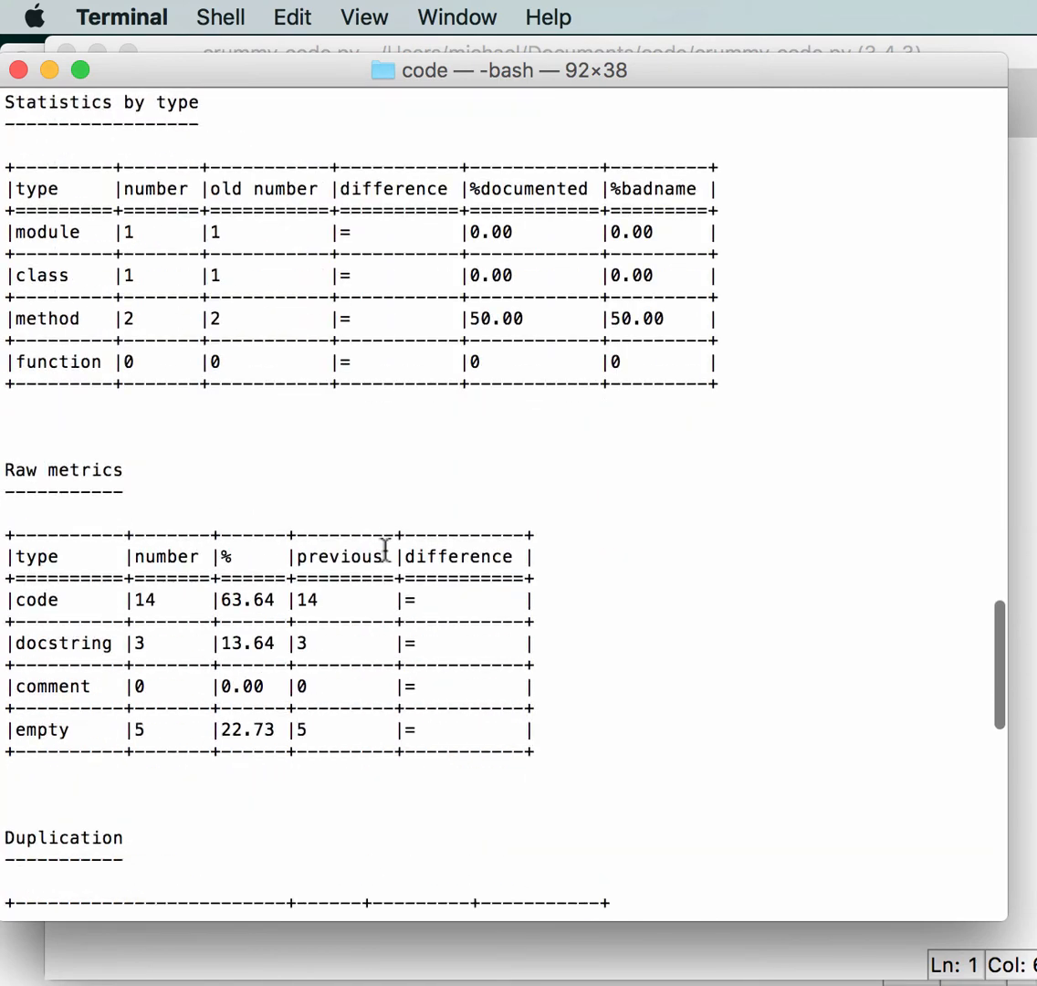
pyautogui.scroll(-3)
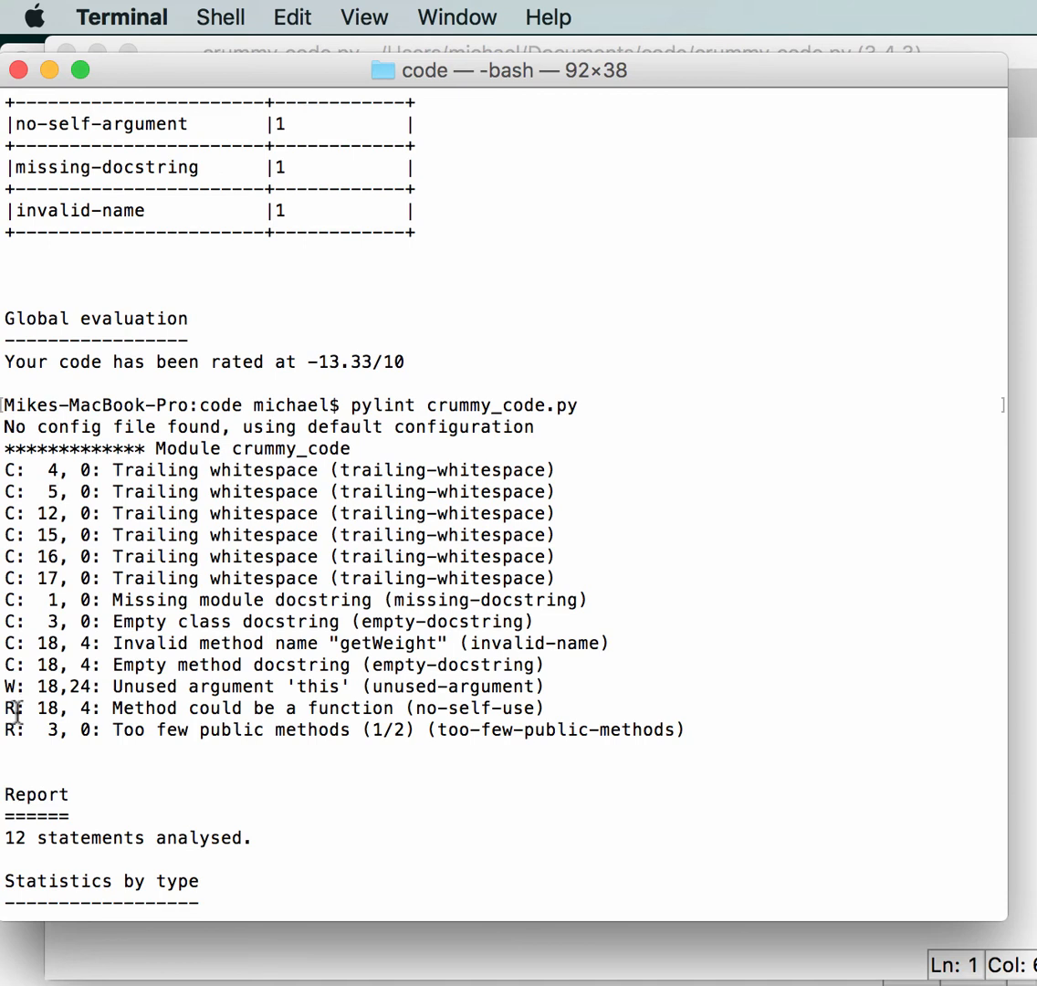
pyautogui.moveTo(69, 712)
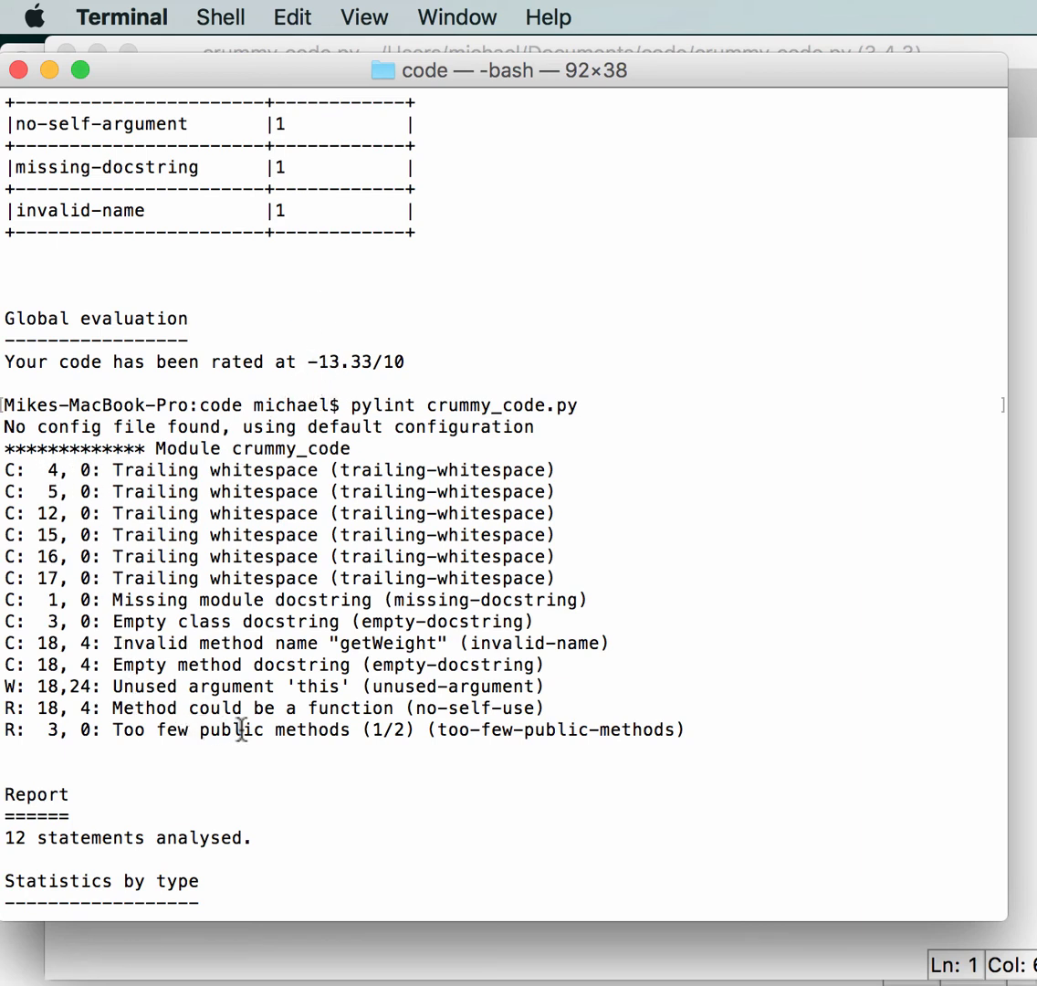
pyautogui.moveTo(244, 643)
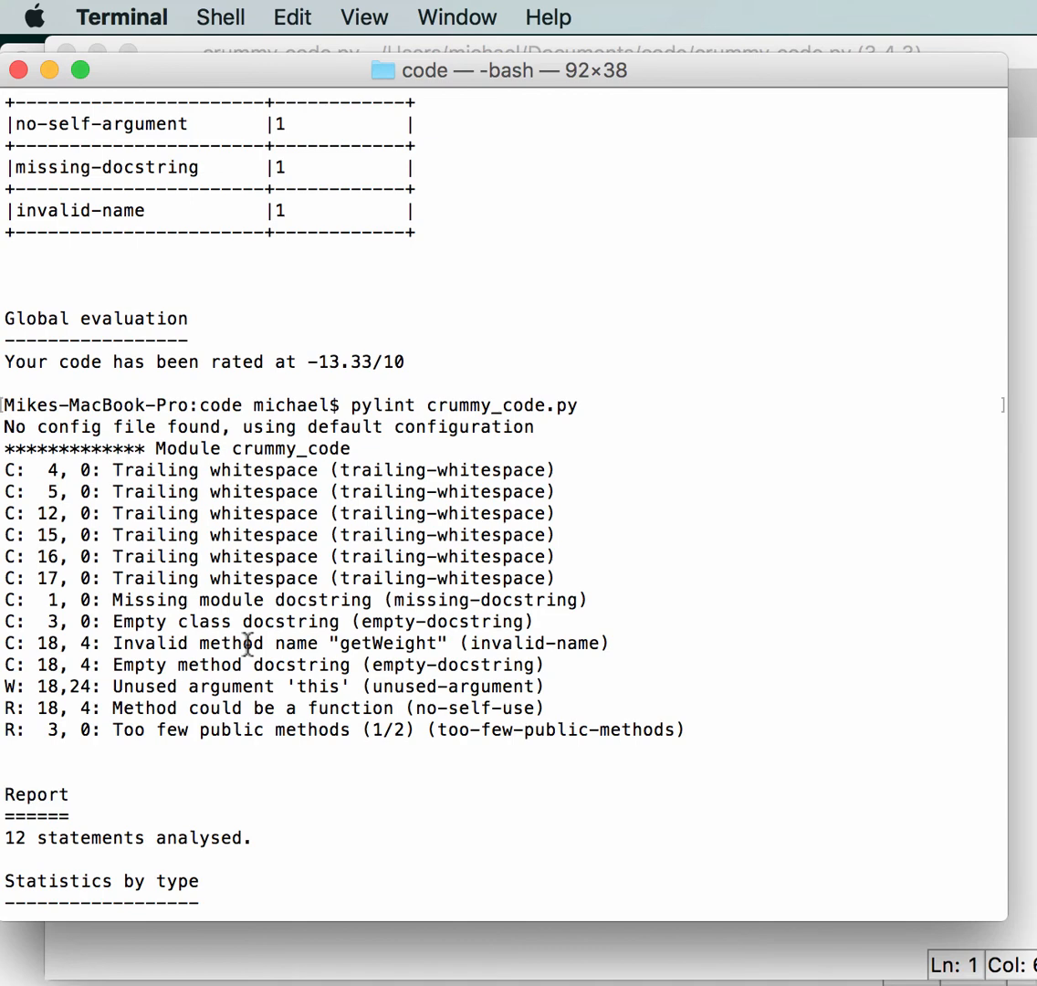
pyautogui.scroll(-3)
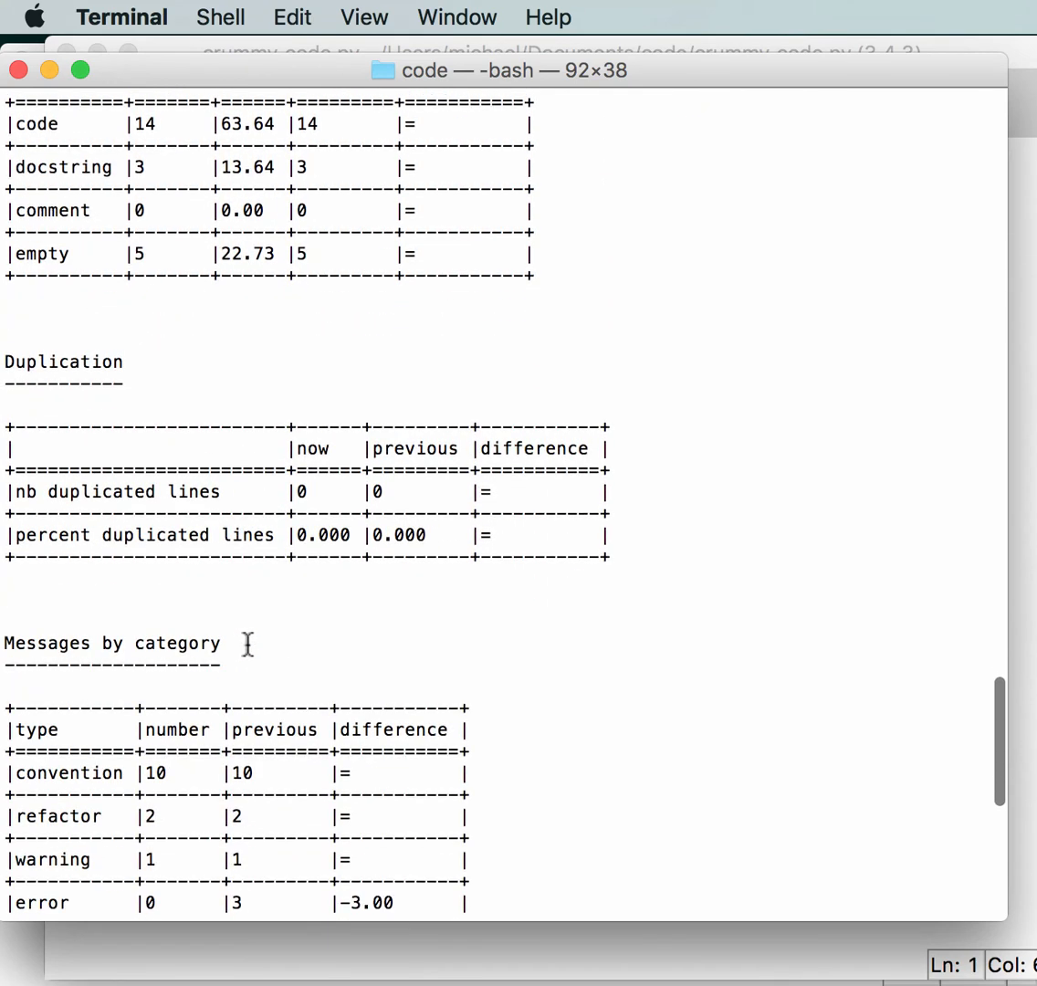
pyautogui.scroll(-3)
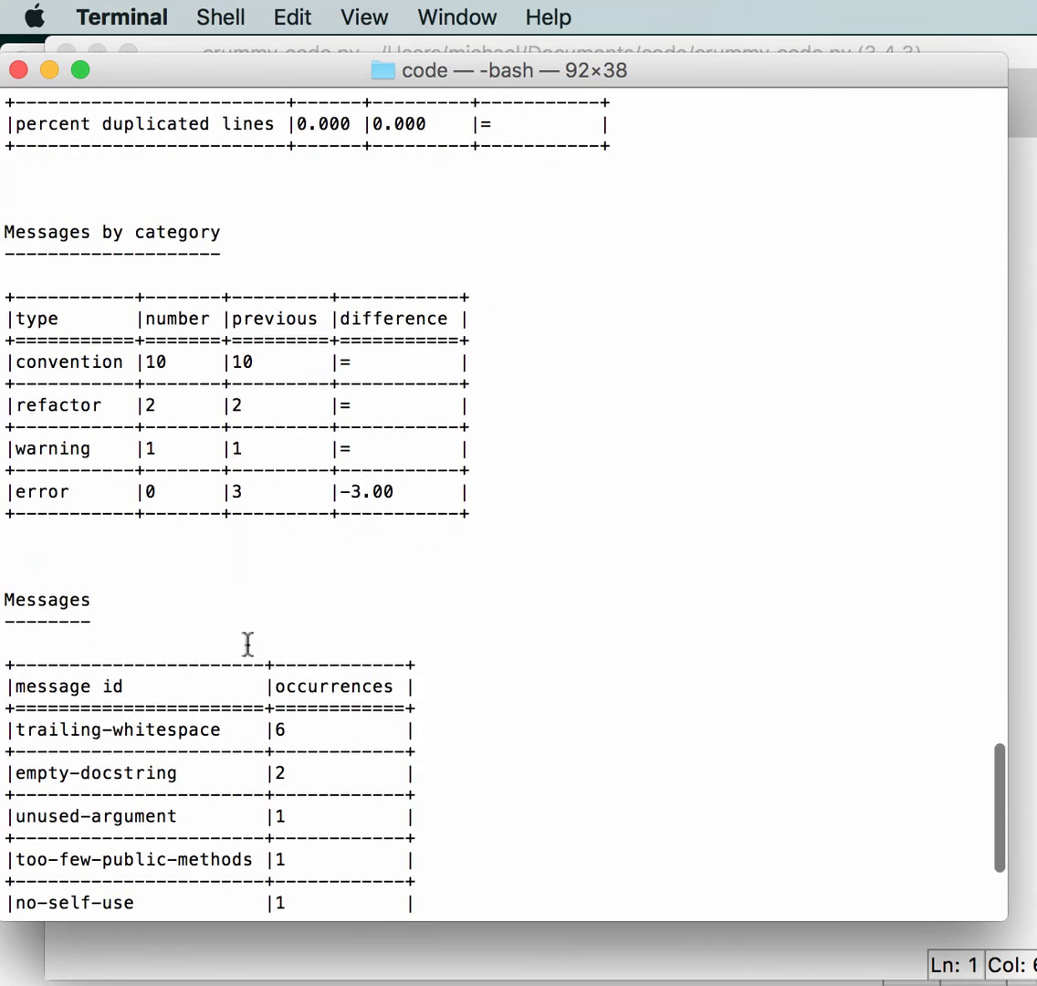
pyautogui.moveTo(242, 378)
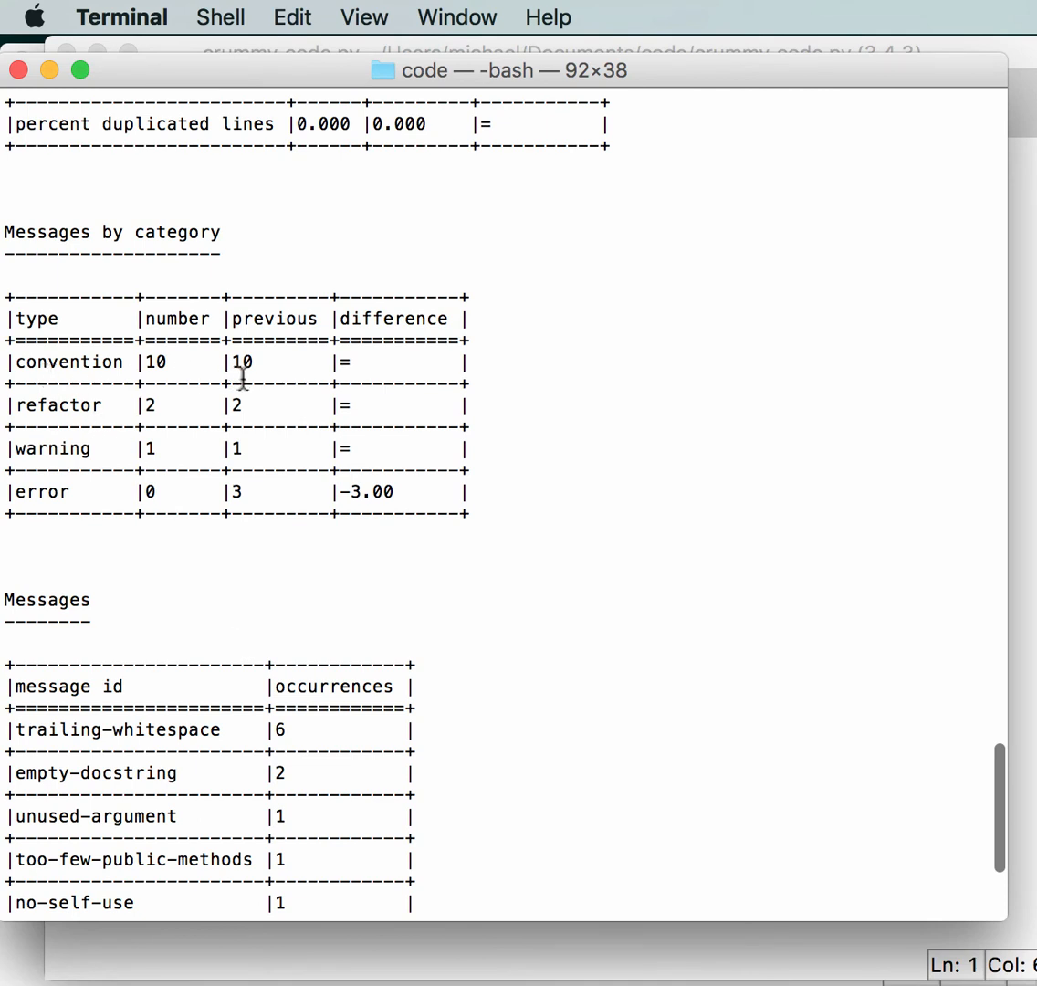
pyautogui.moveTo(360, 532)
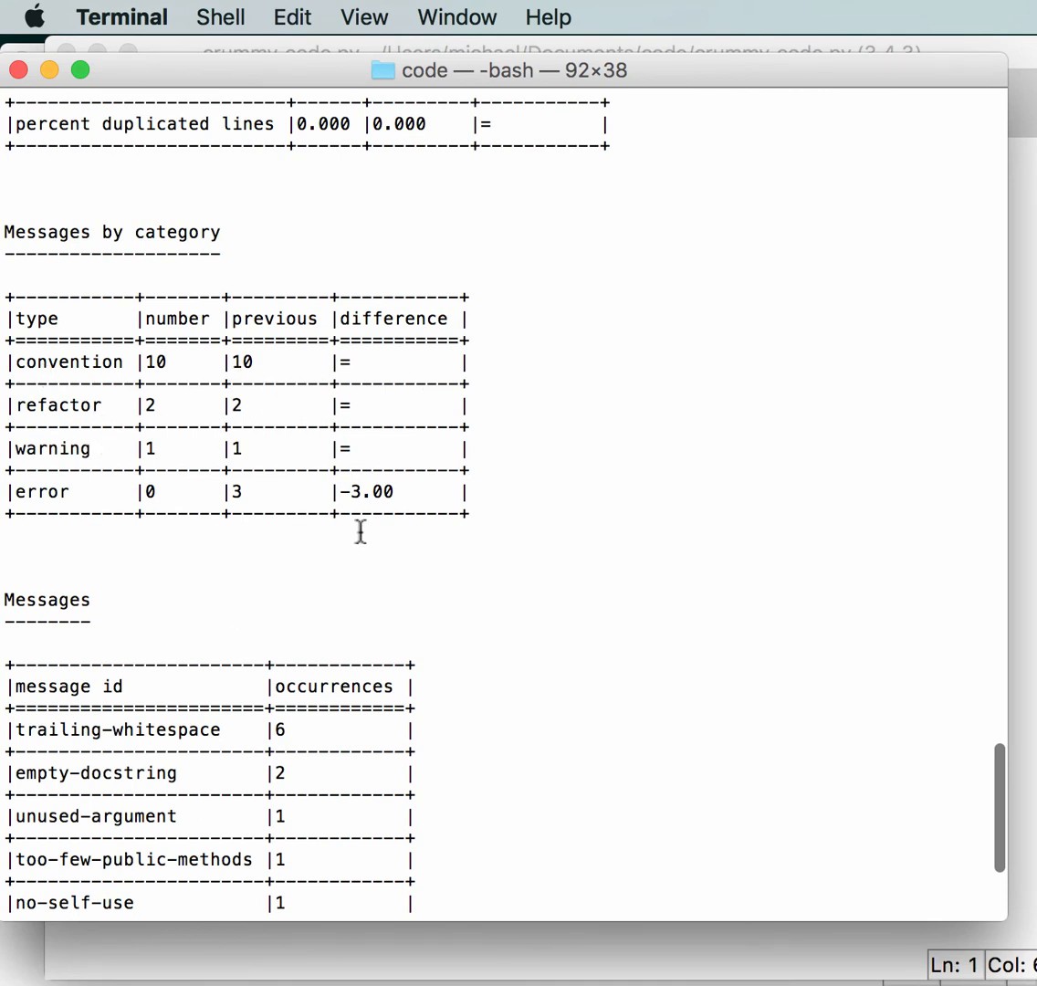
pyautogui.scroll(-3)
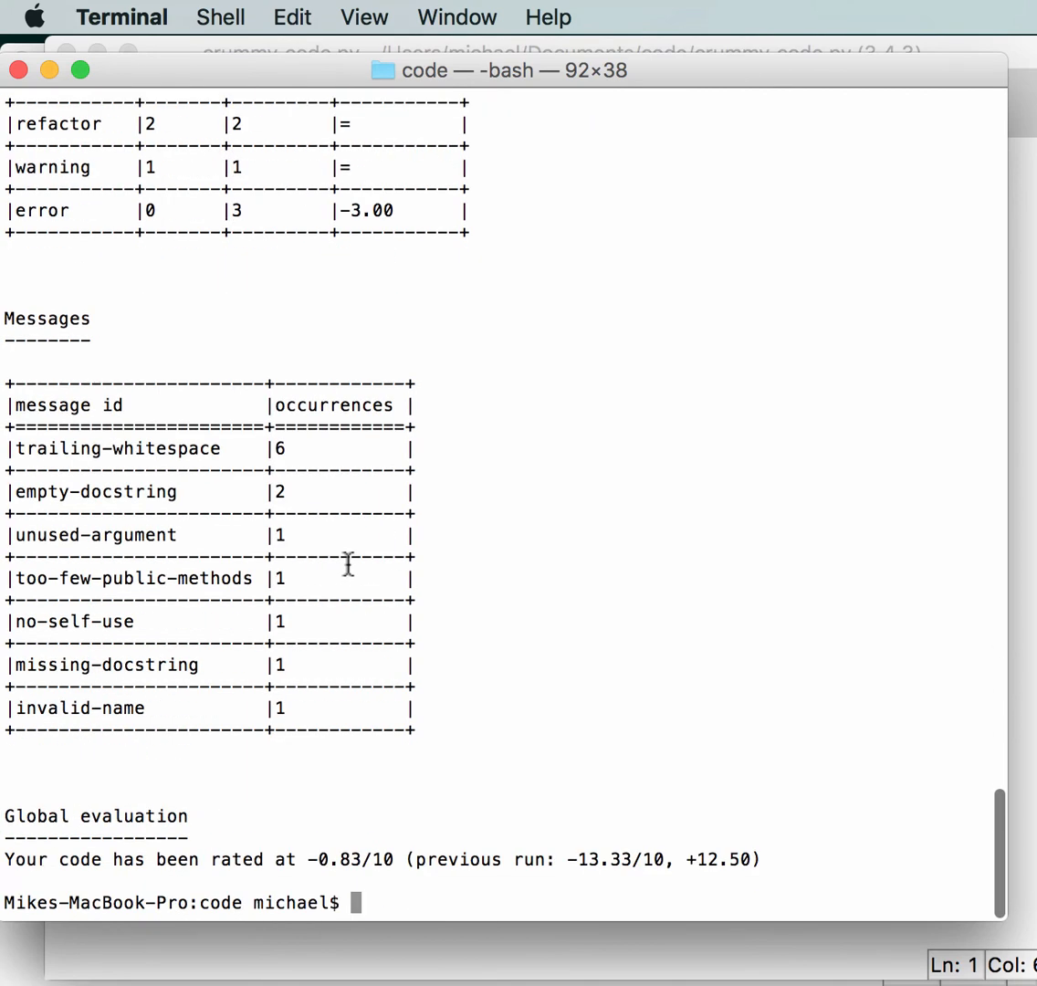
pyautogui.moveTo(205, 468)
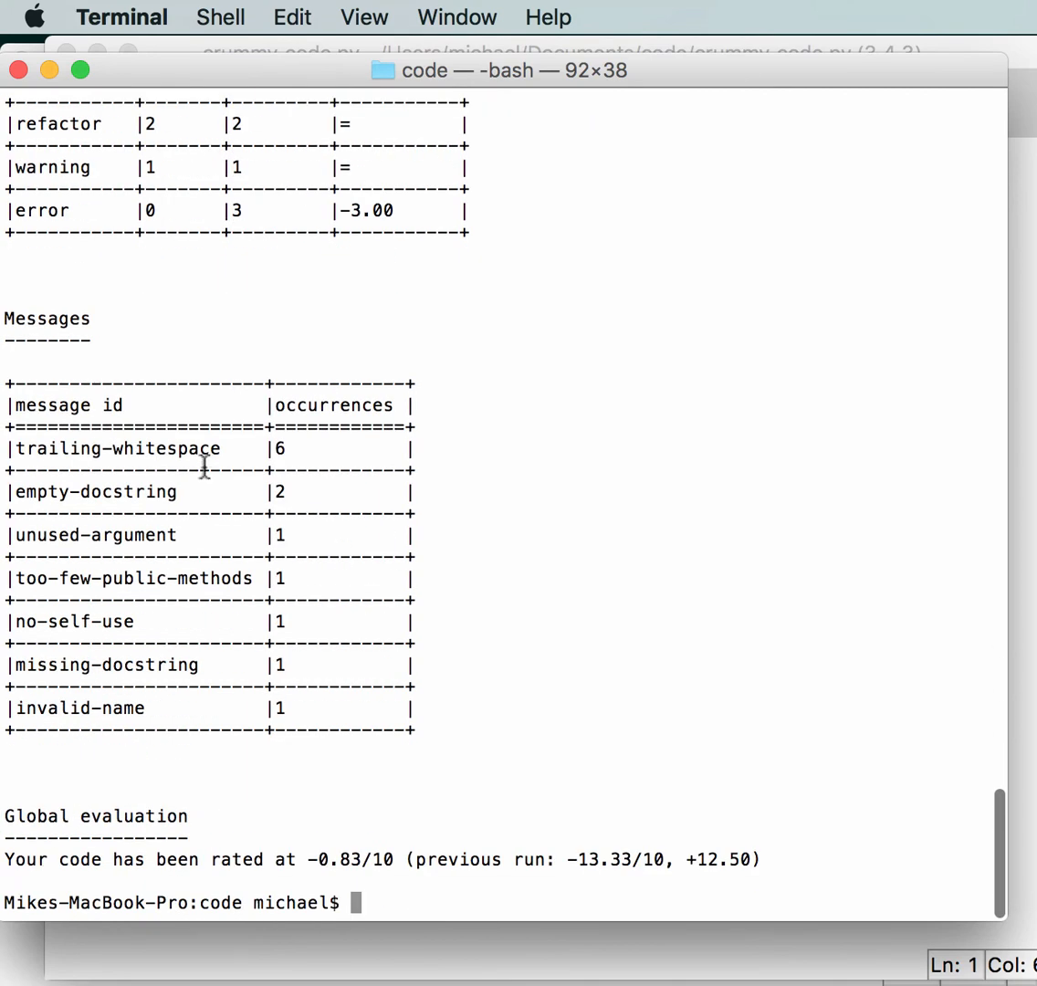
pyautogui.moveTo(290, 486)
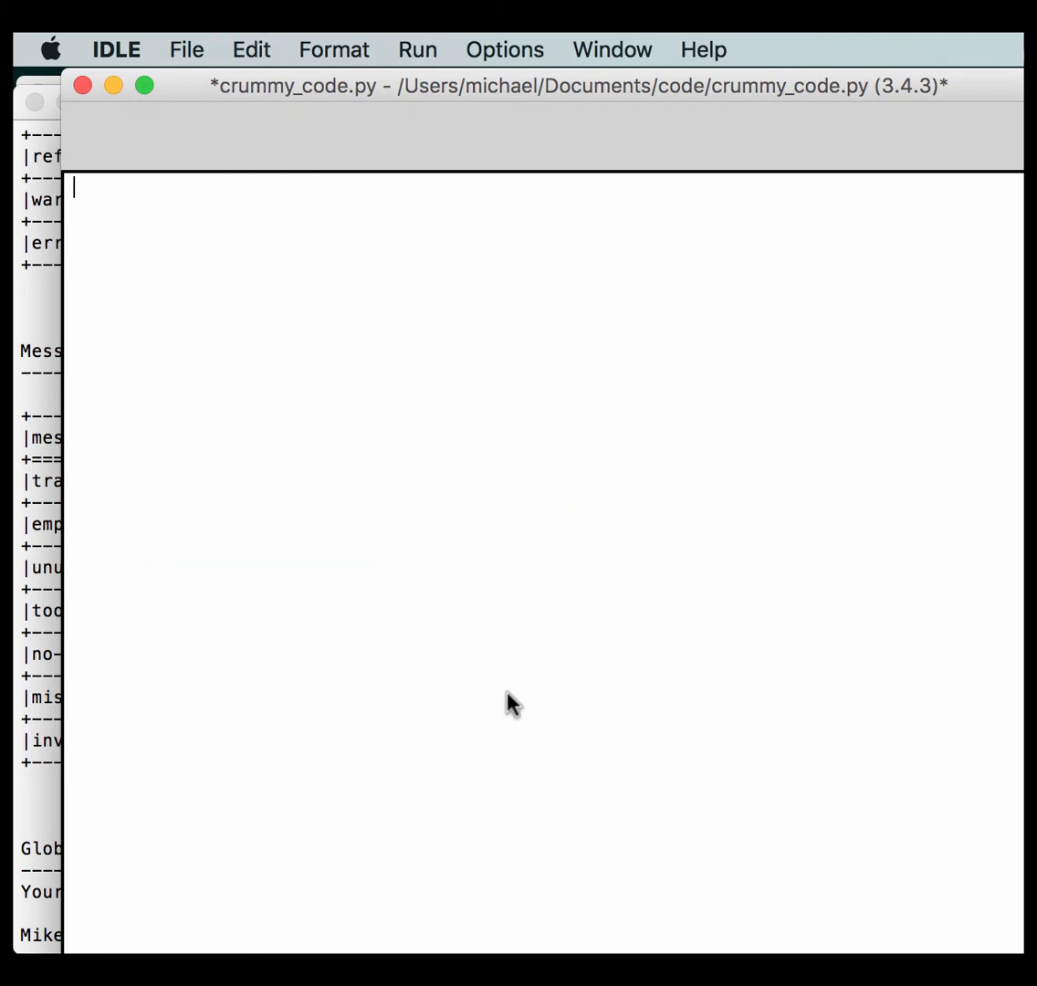
pyautogui.moveTo(330, 336)
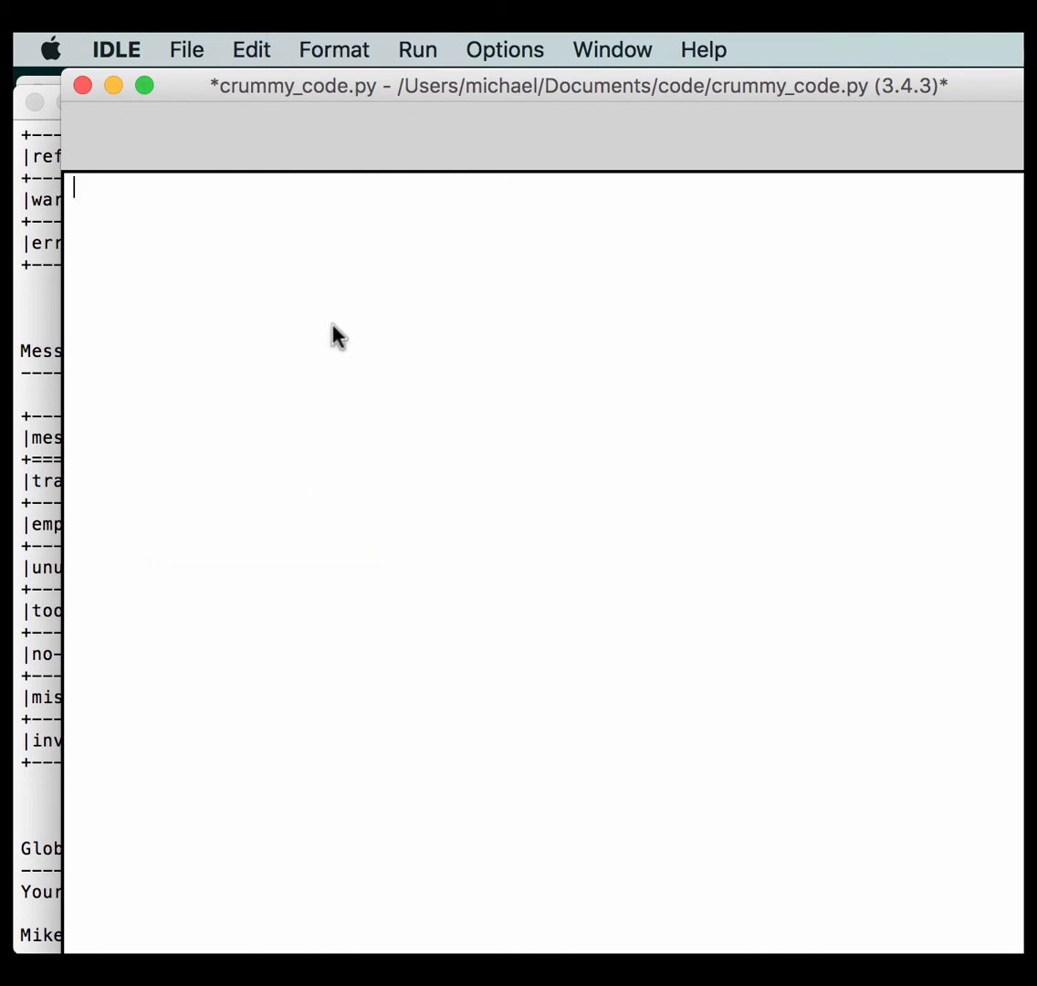
# - Paste the original unfixed code back into crummy_code.py via Edit > Paste
pyautogui.click(185, 48)
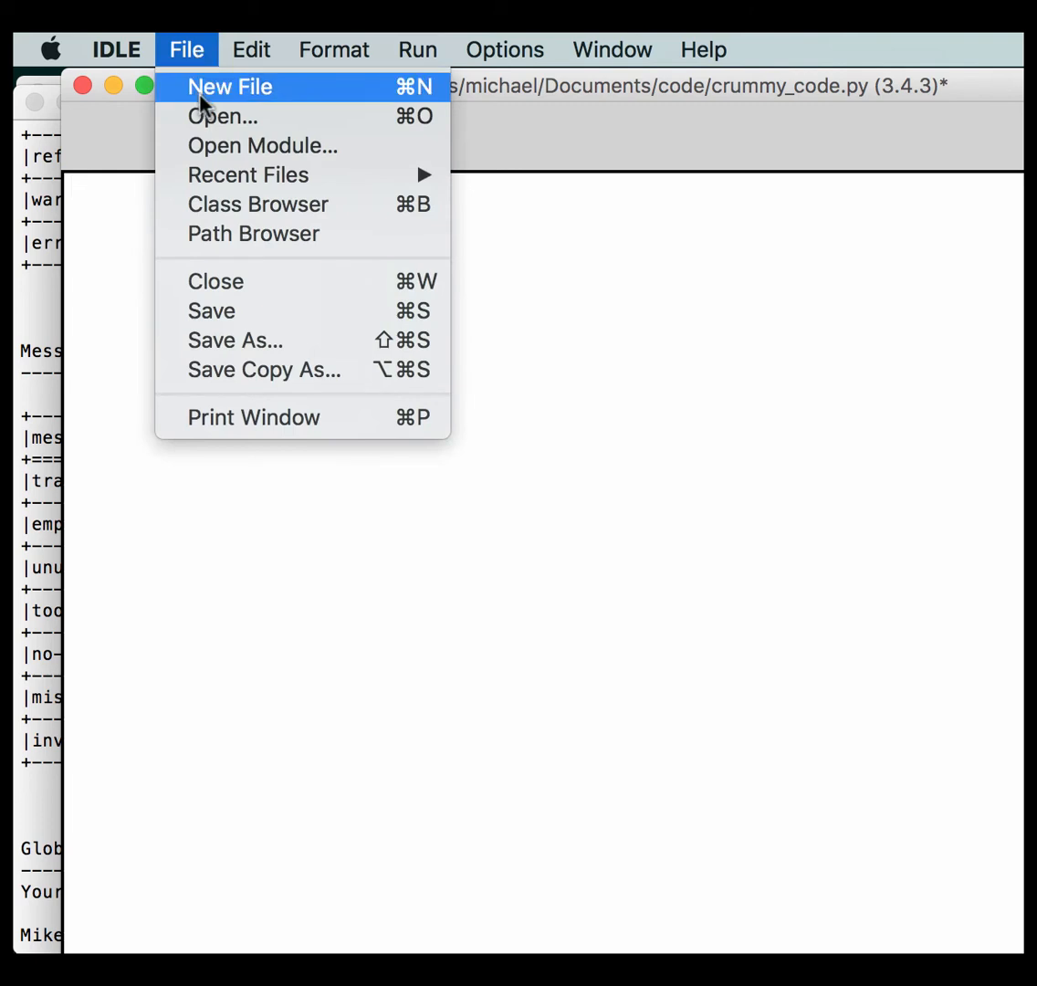
pyautogui.click(250, 50)
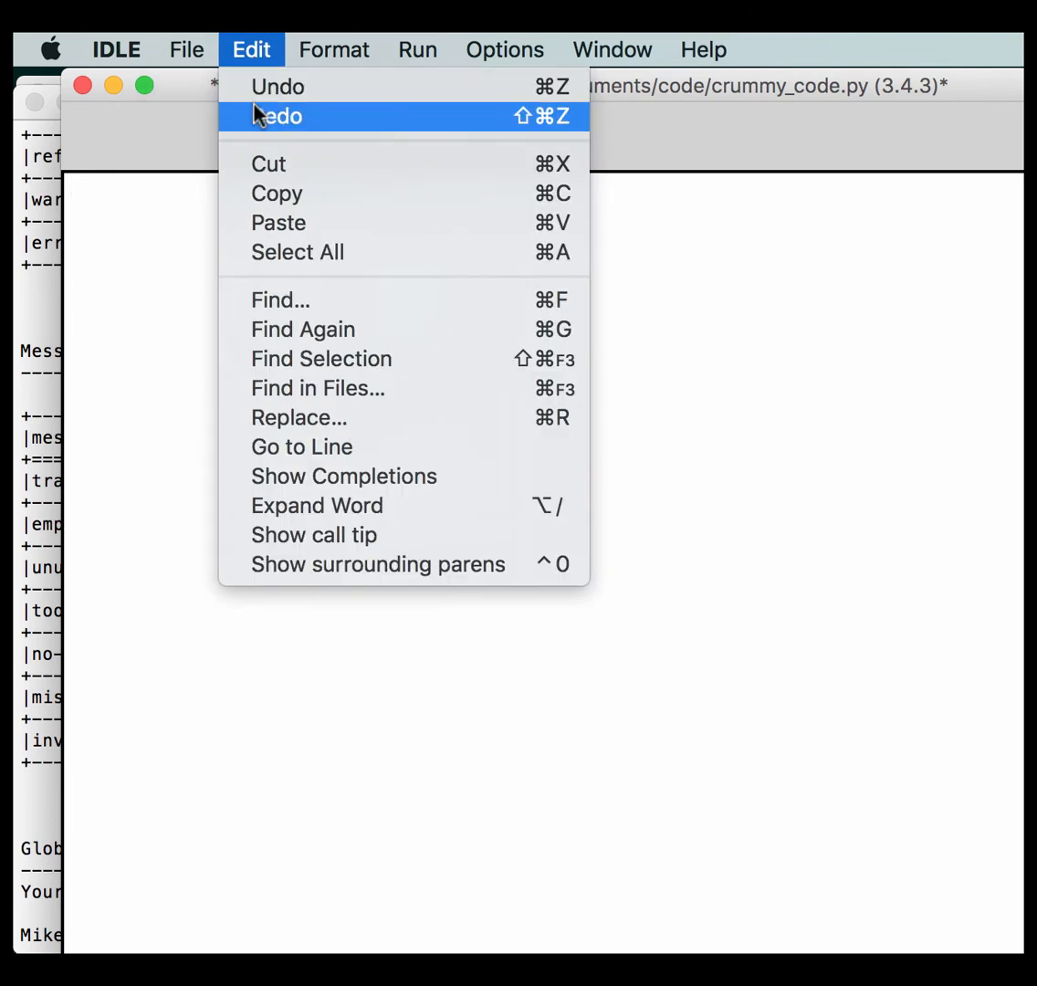
pyautogui.click(277, 116)
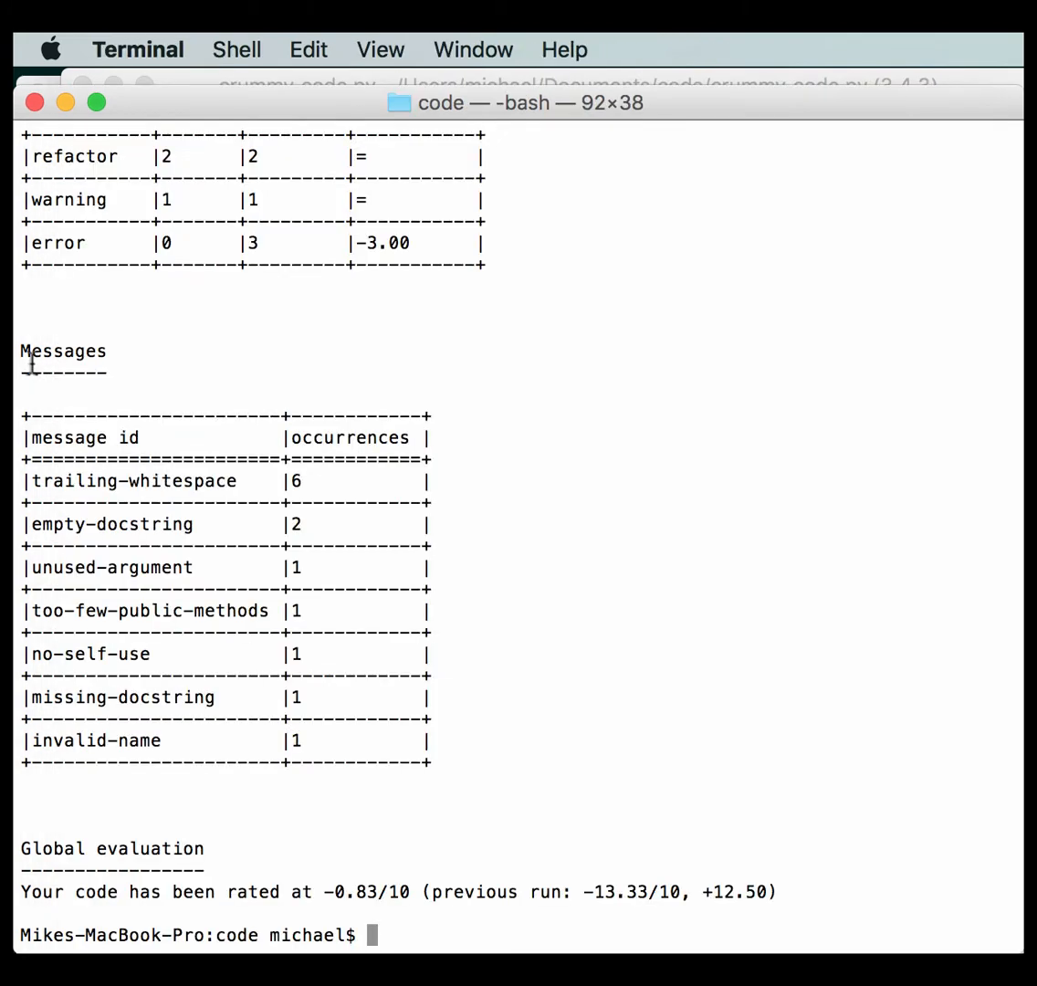
pyautogui.moveTo(427, 497)
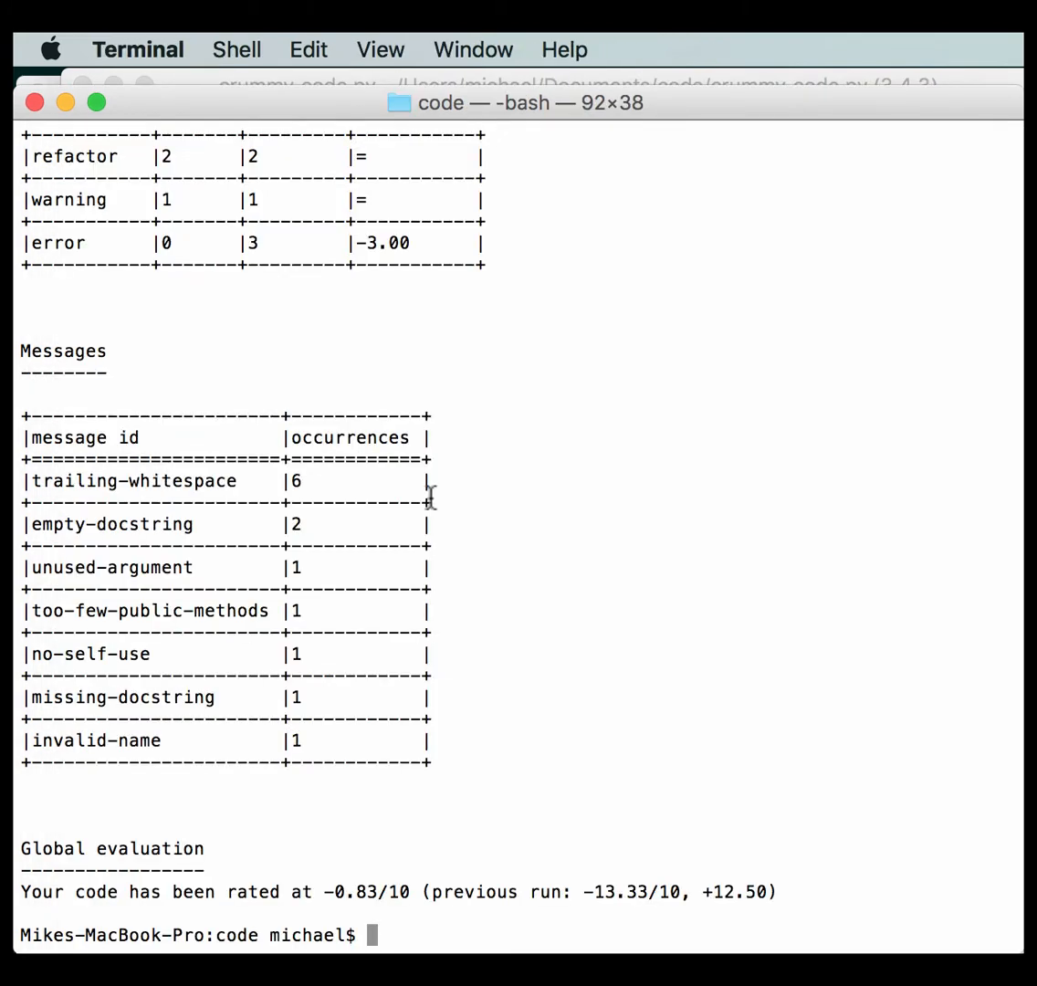
pyautogui.moveTo(427, 494)
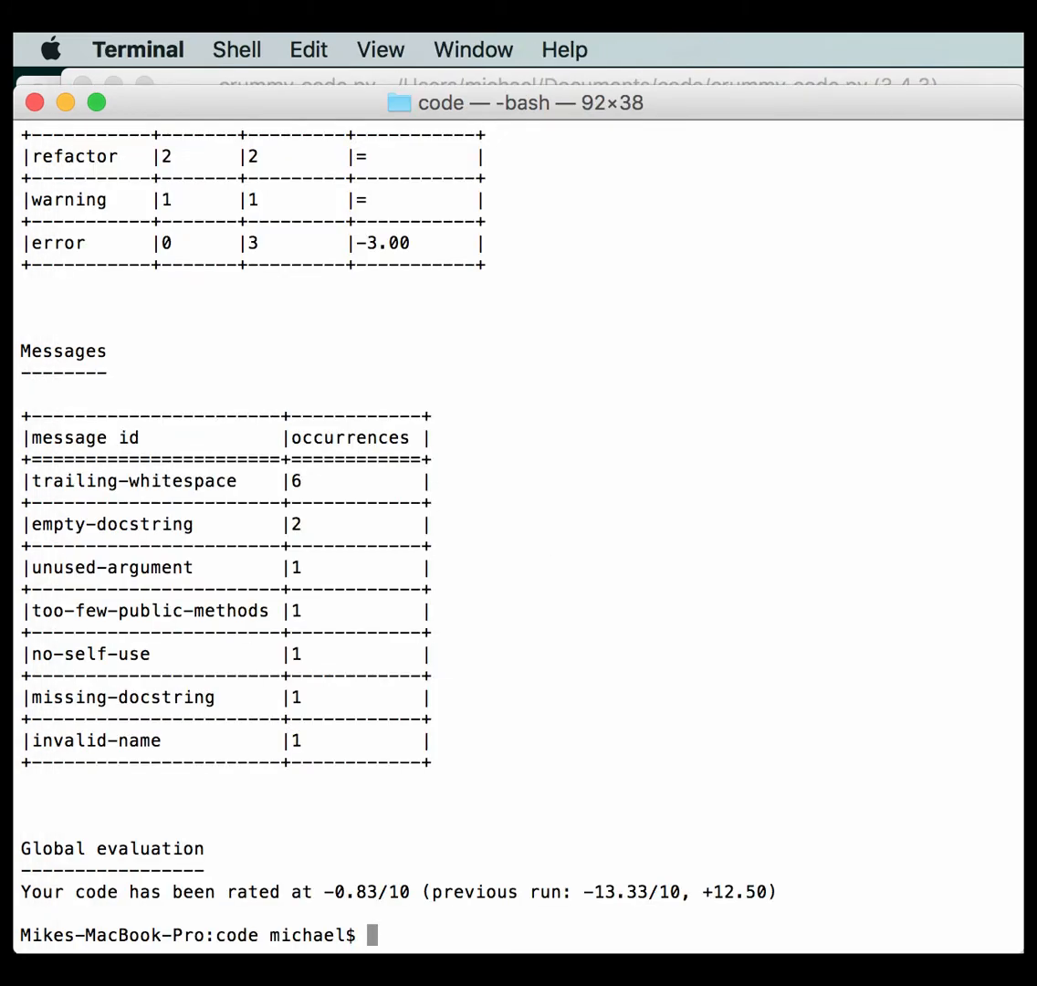
# - Run pyflakes crummy_code.py, reporting unused 'sys' and undefined 'platform'
pyautogui.write('py')
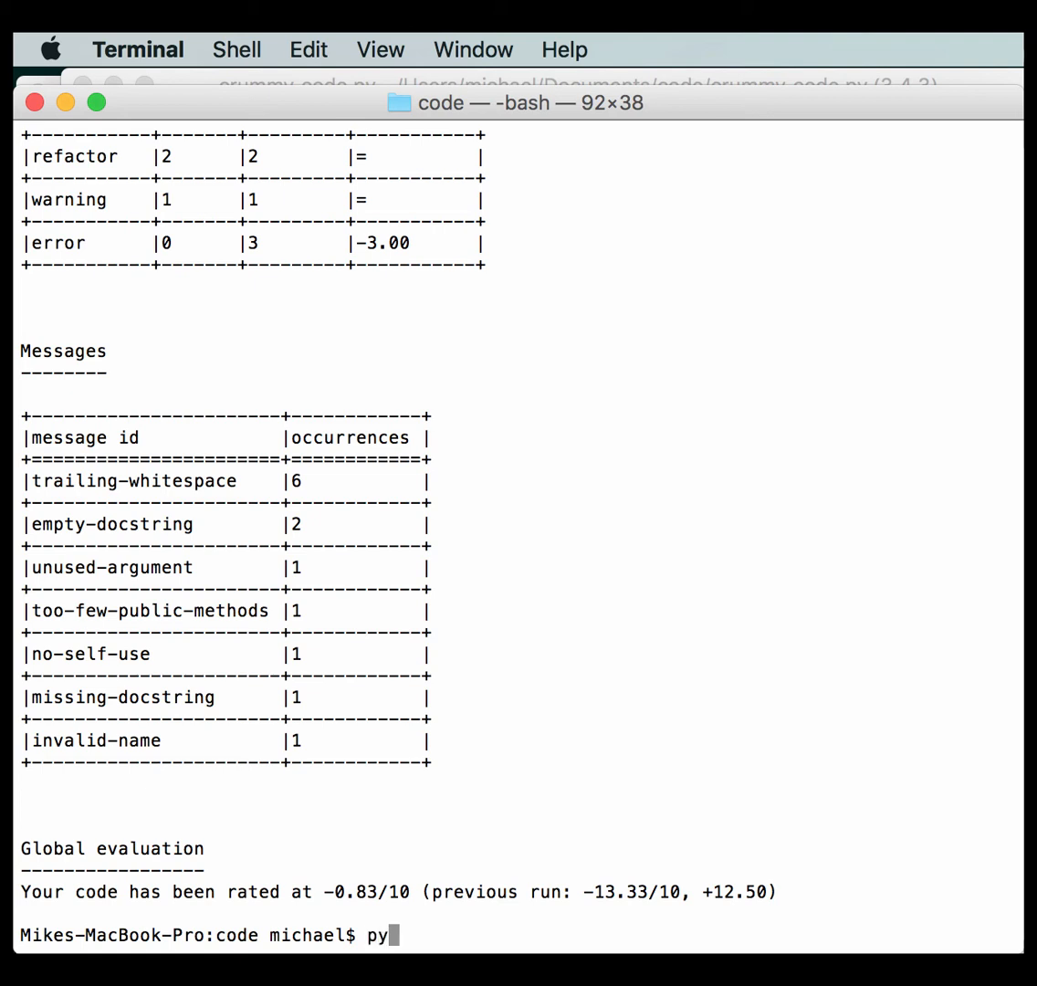
pyautogui.write('flakes')
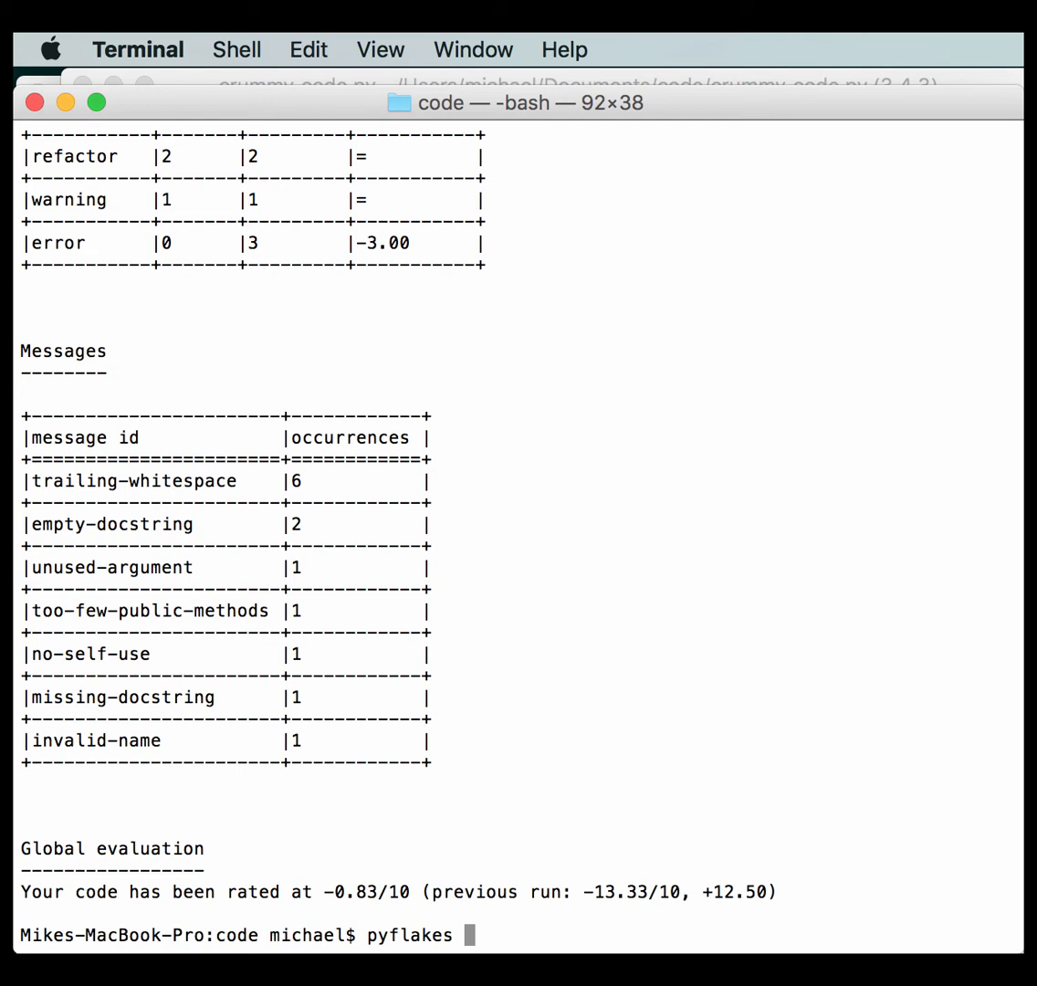
pyautogui.write('crummy_code.py')
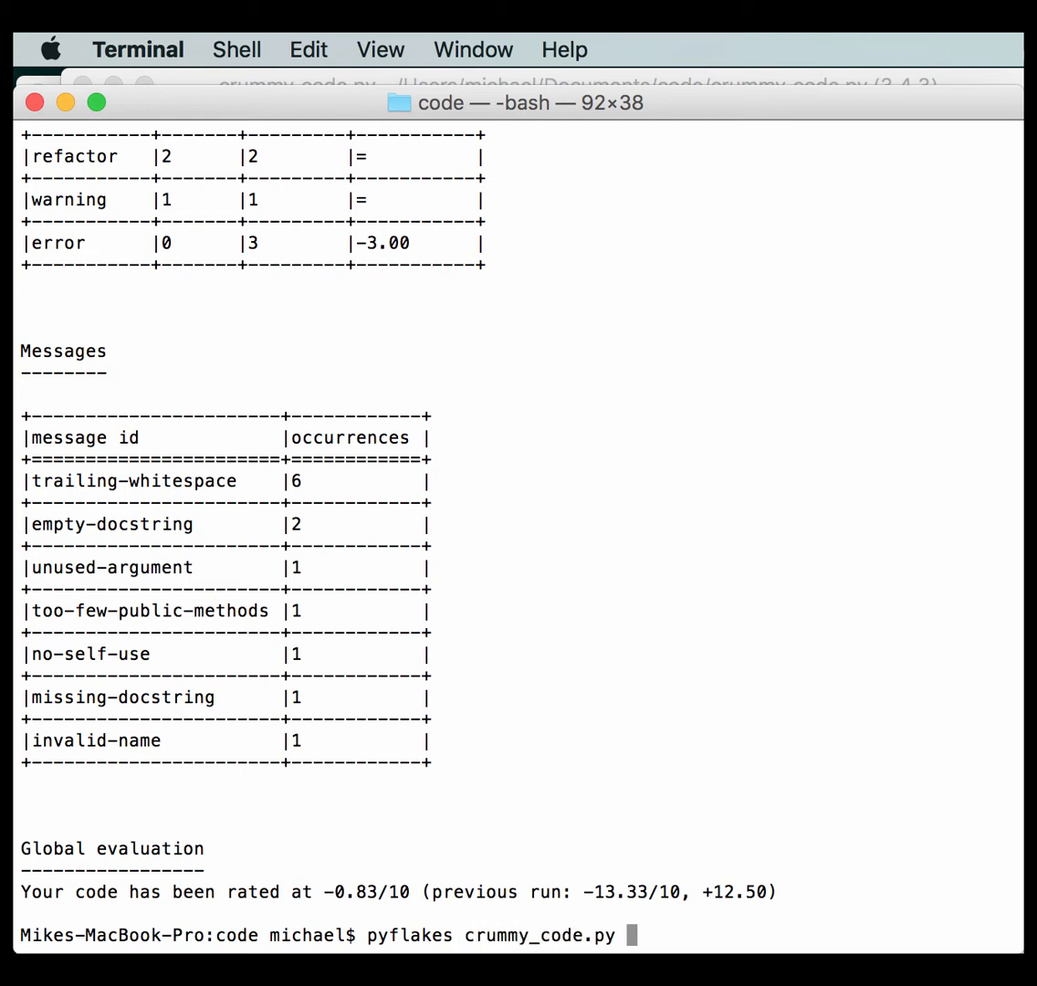
pyautogui.press('Return')
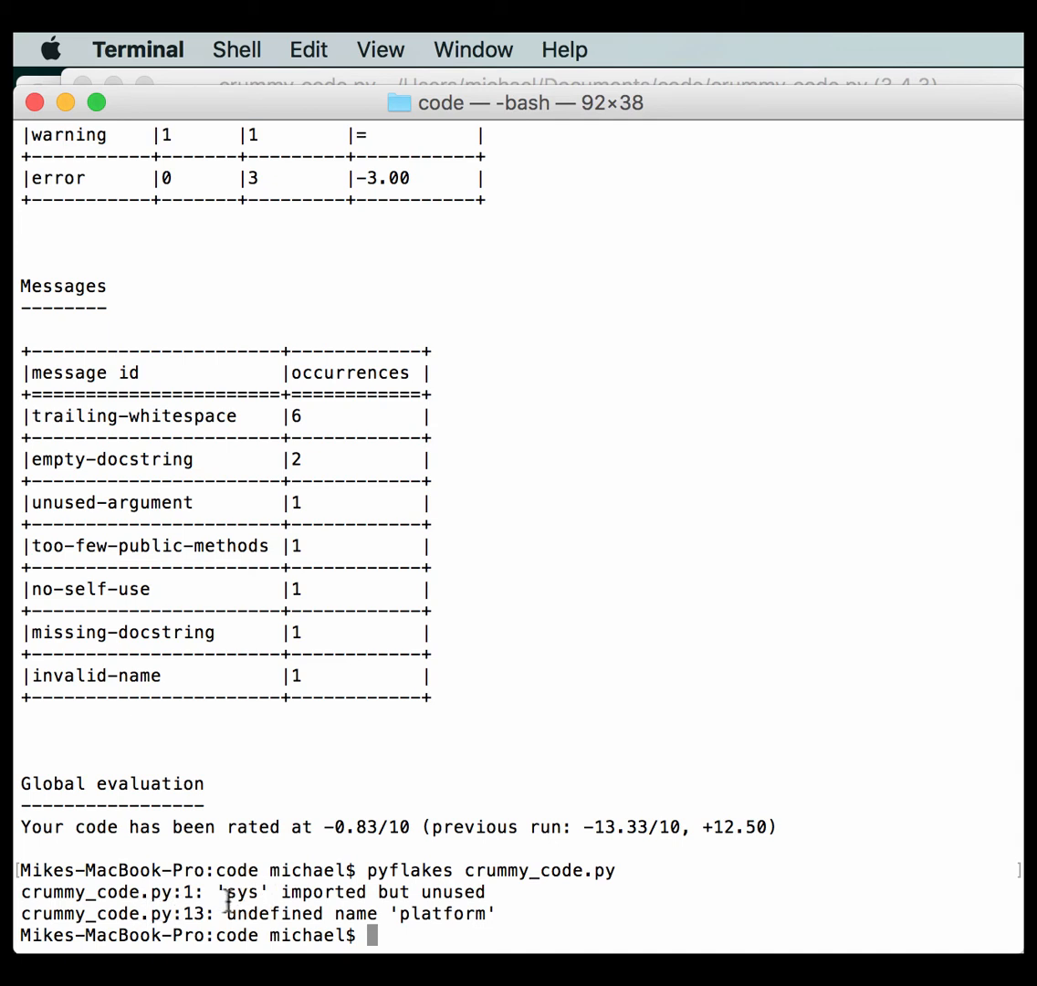
pyautogui.moveTo(376, 898)
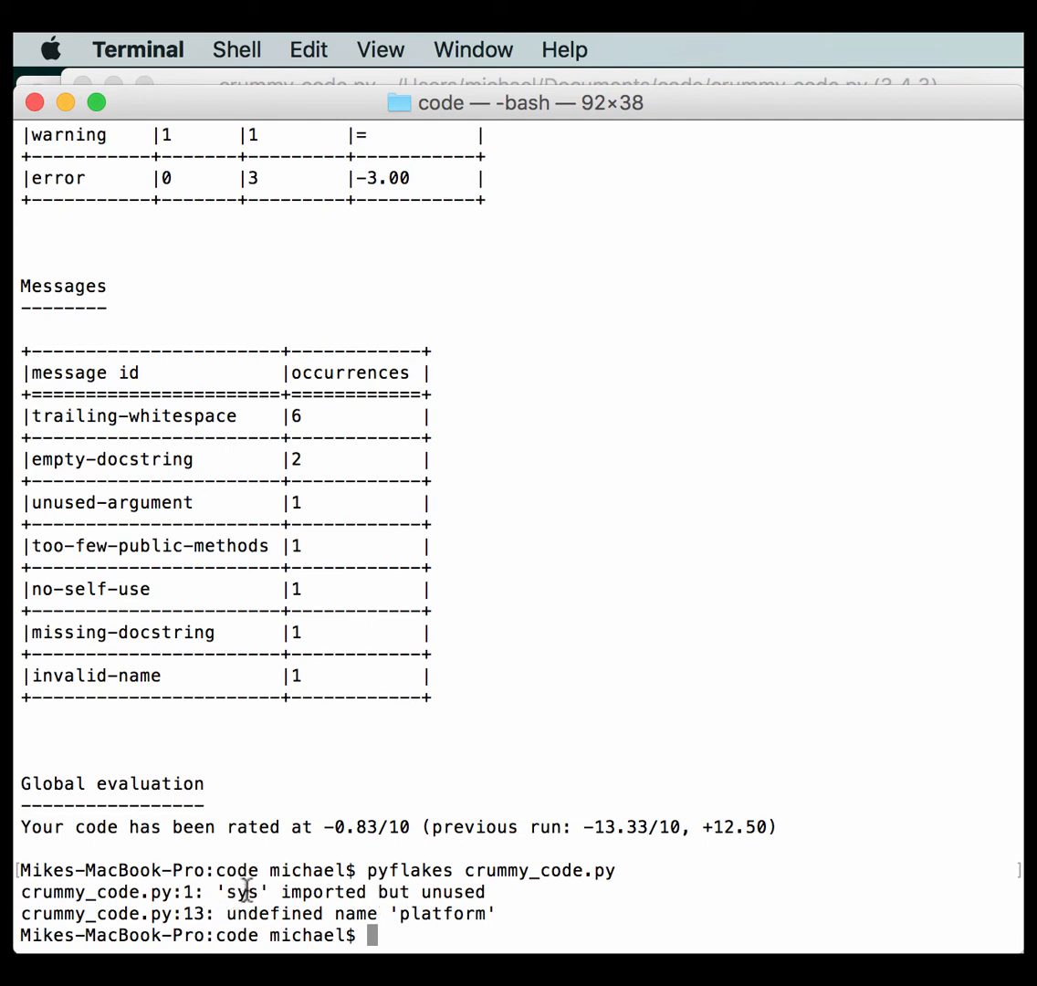
pyautogui.moveTo(253, 912)
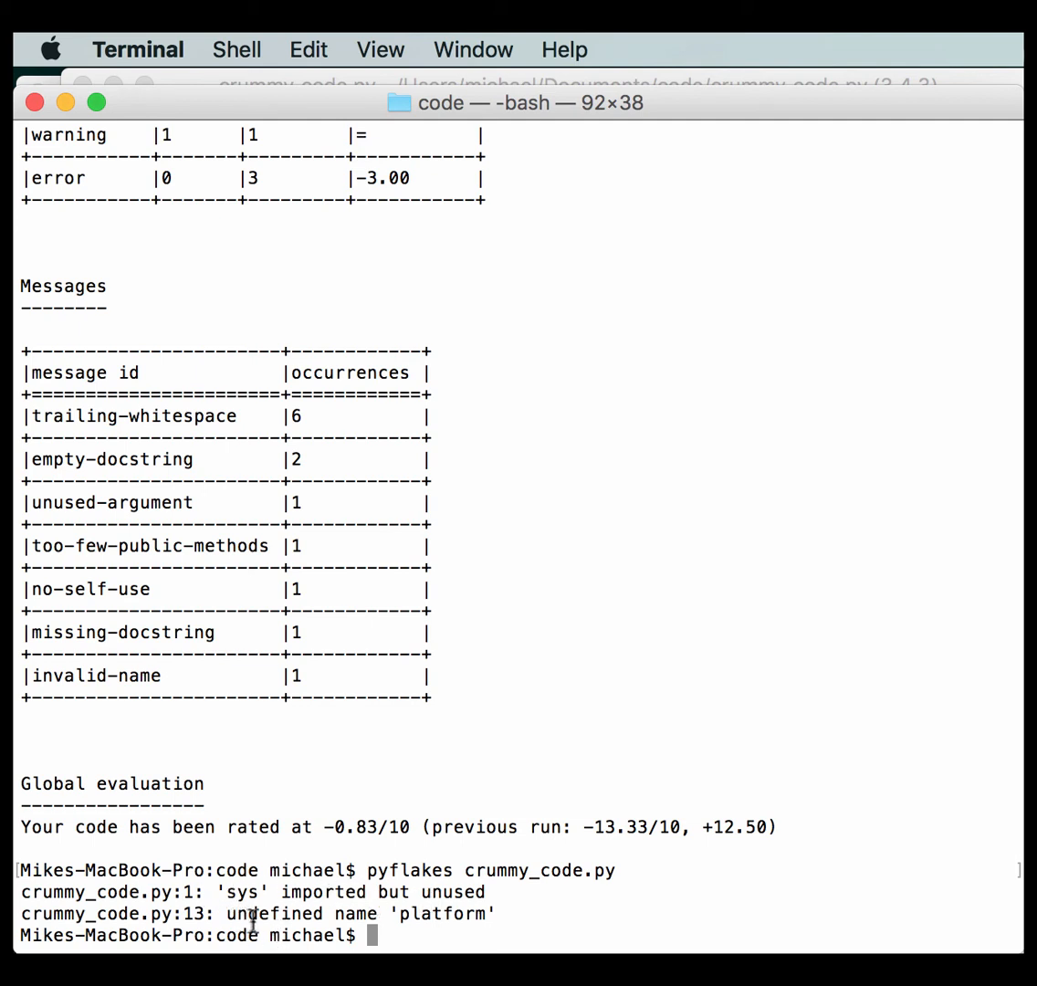
pyautogui.moveTo(484, 926)
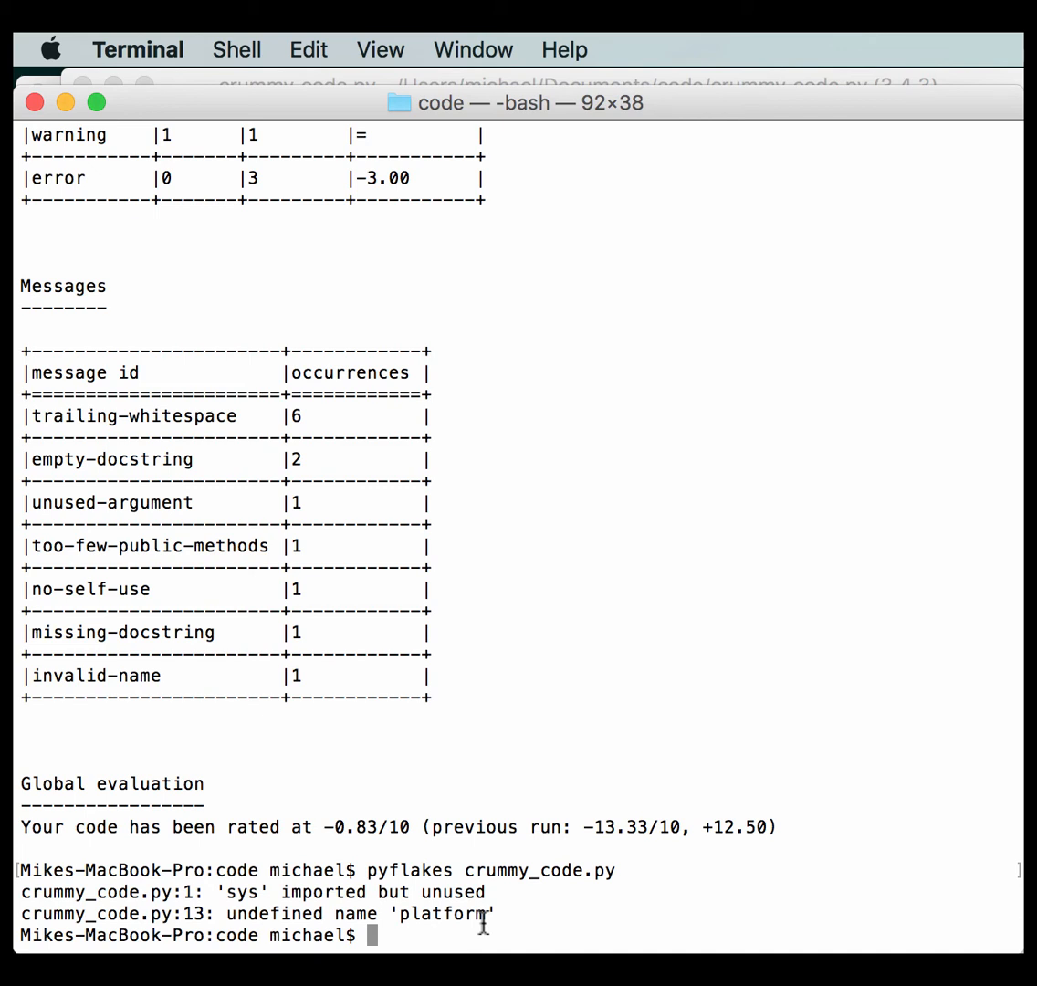
pyautogui.moveTo(447, 853)
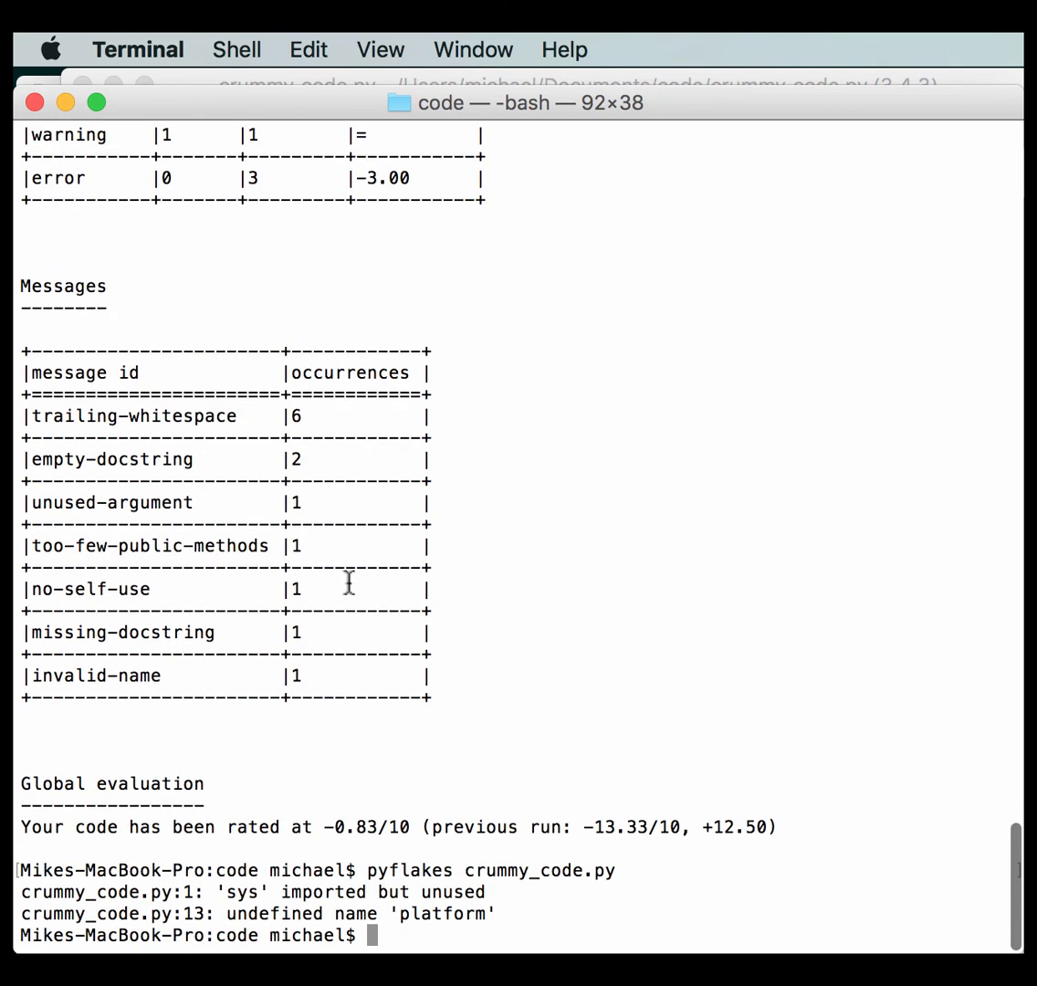
pyautogui.moveTo(762, 518)
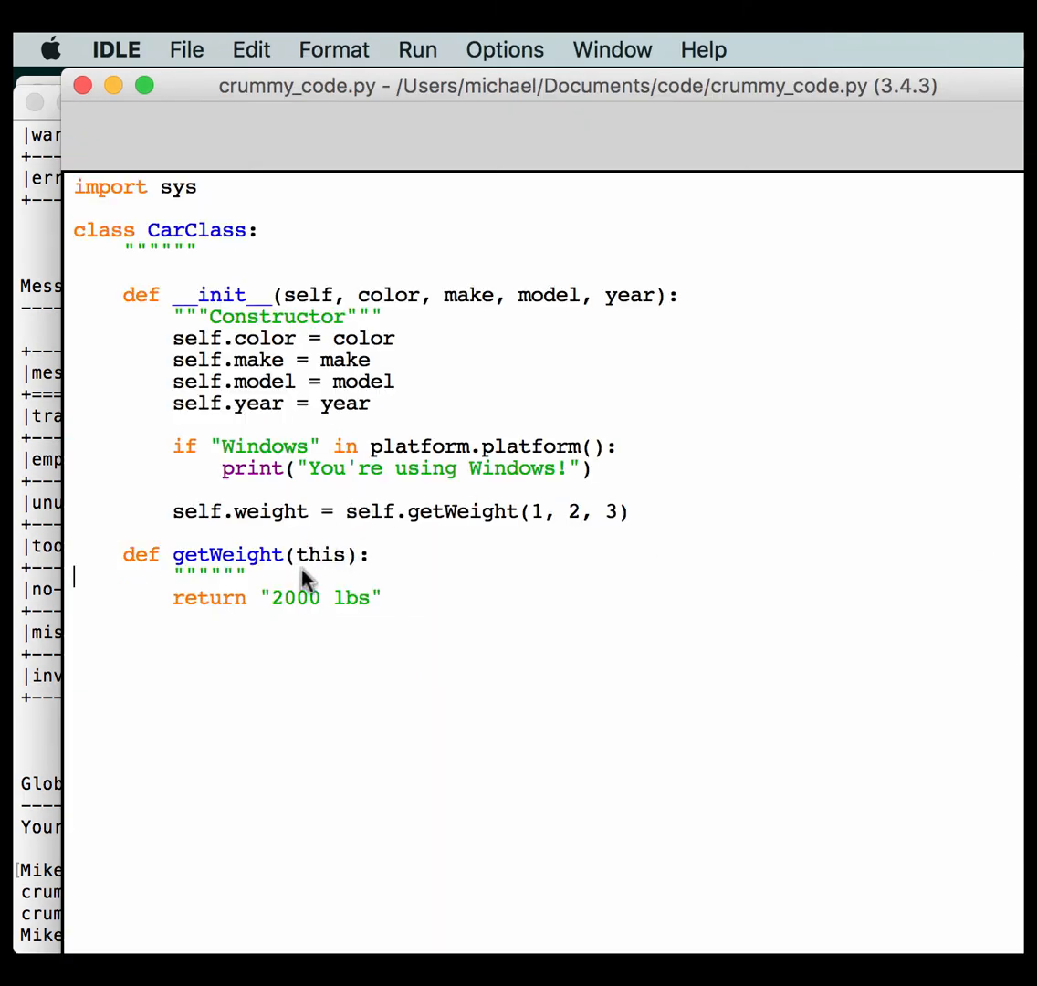
pyautogui.moveTo(292, 809)
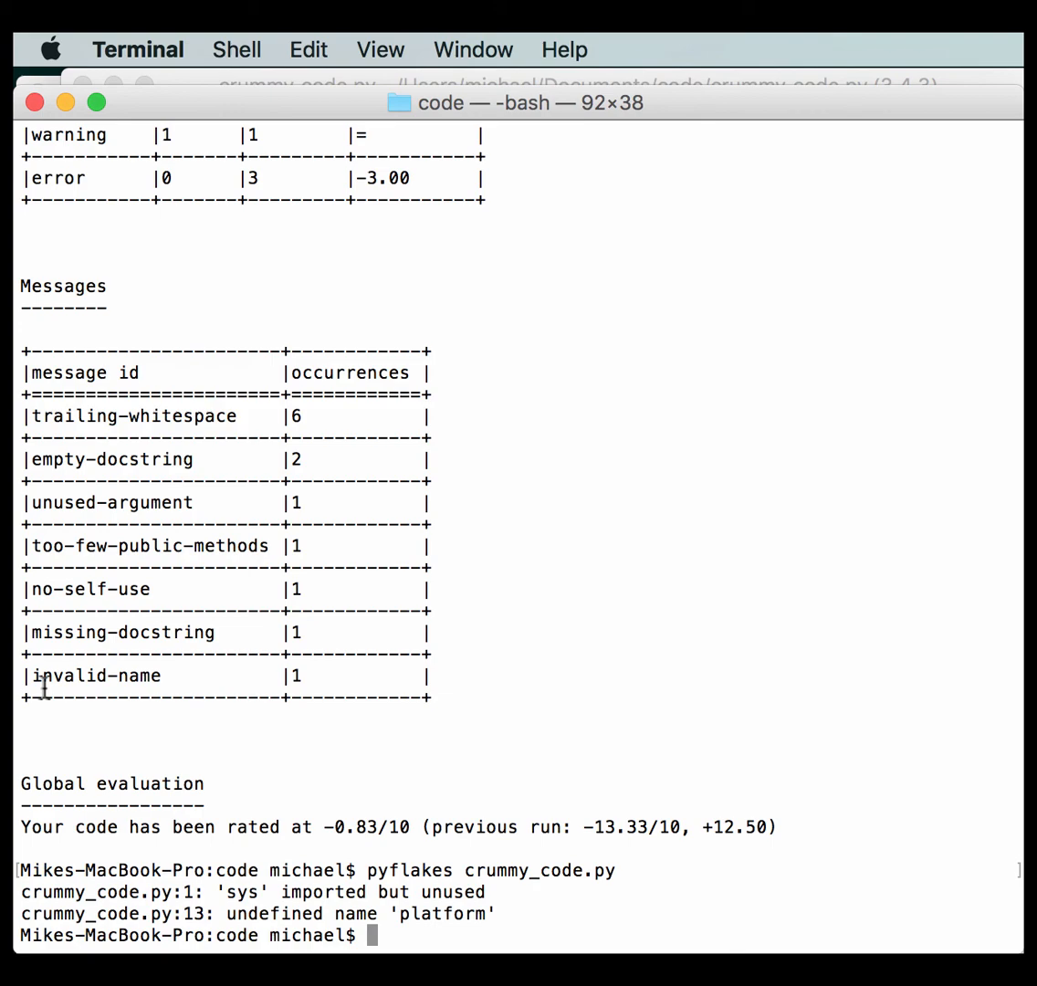
pyautogui.moveTo(420, 942)
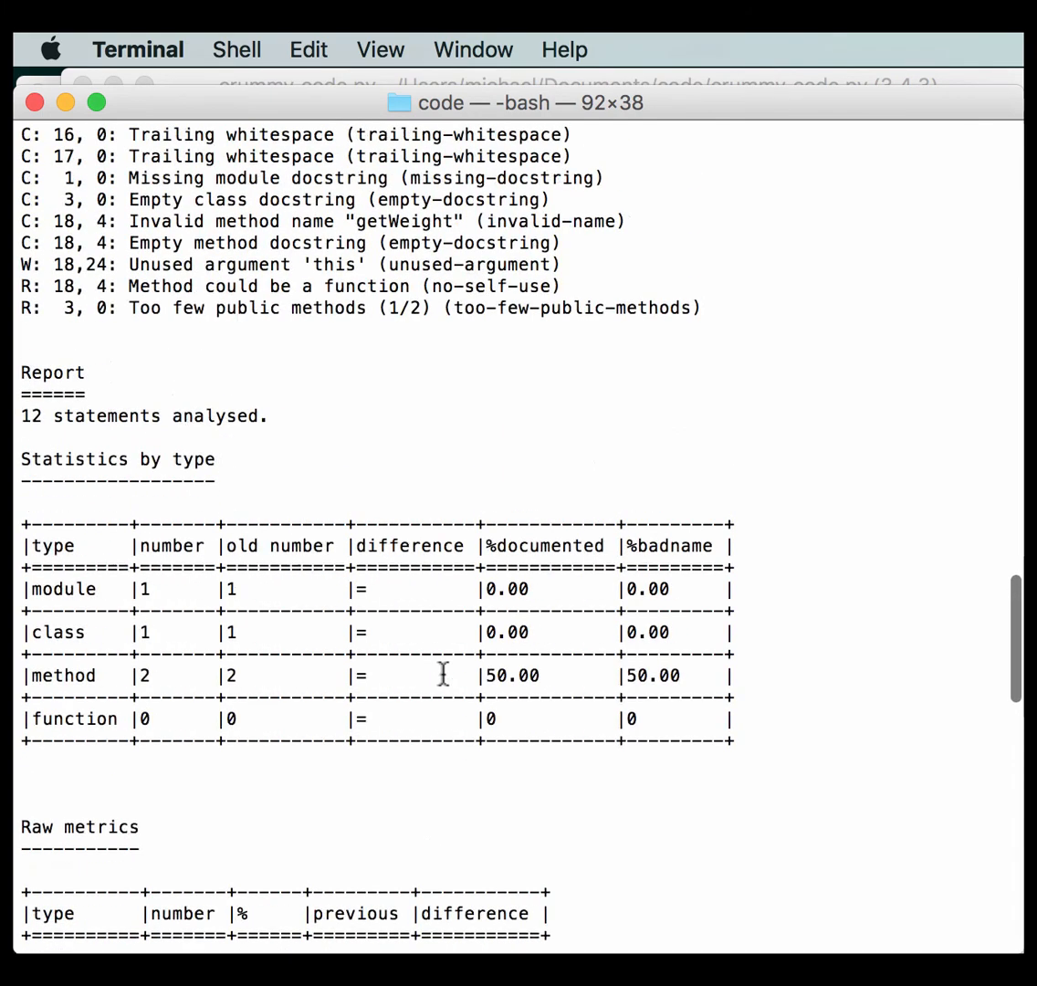
pyautogui.scroll(-3)
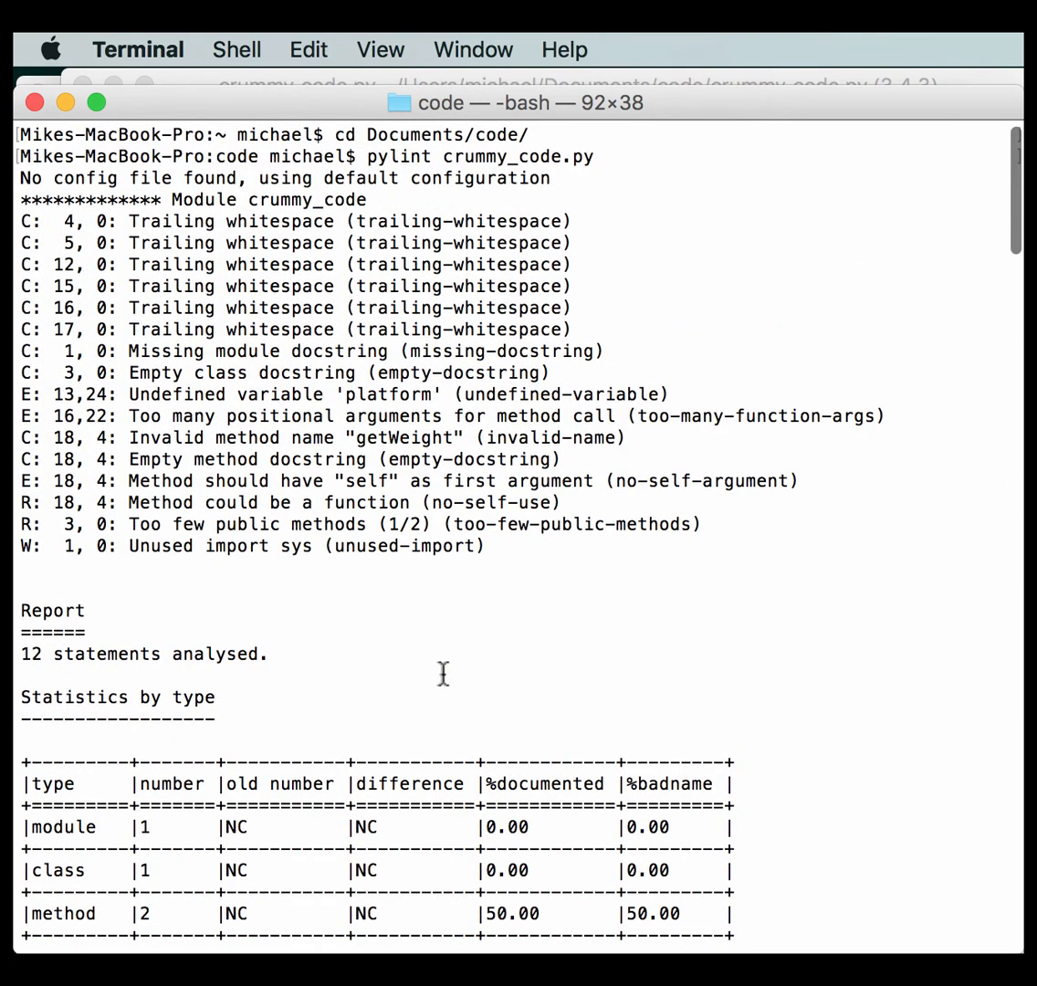
pyautogui.moveTo(371, 735)
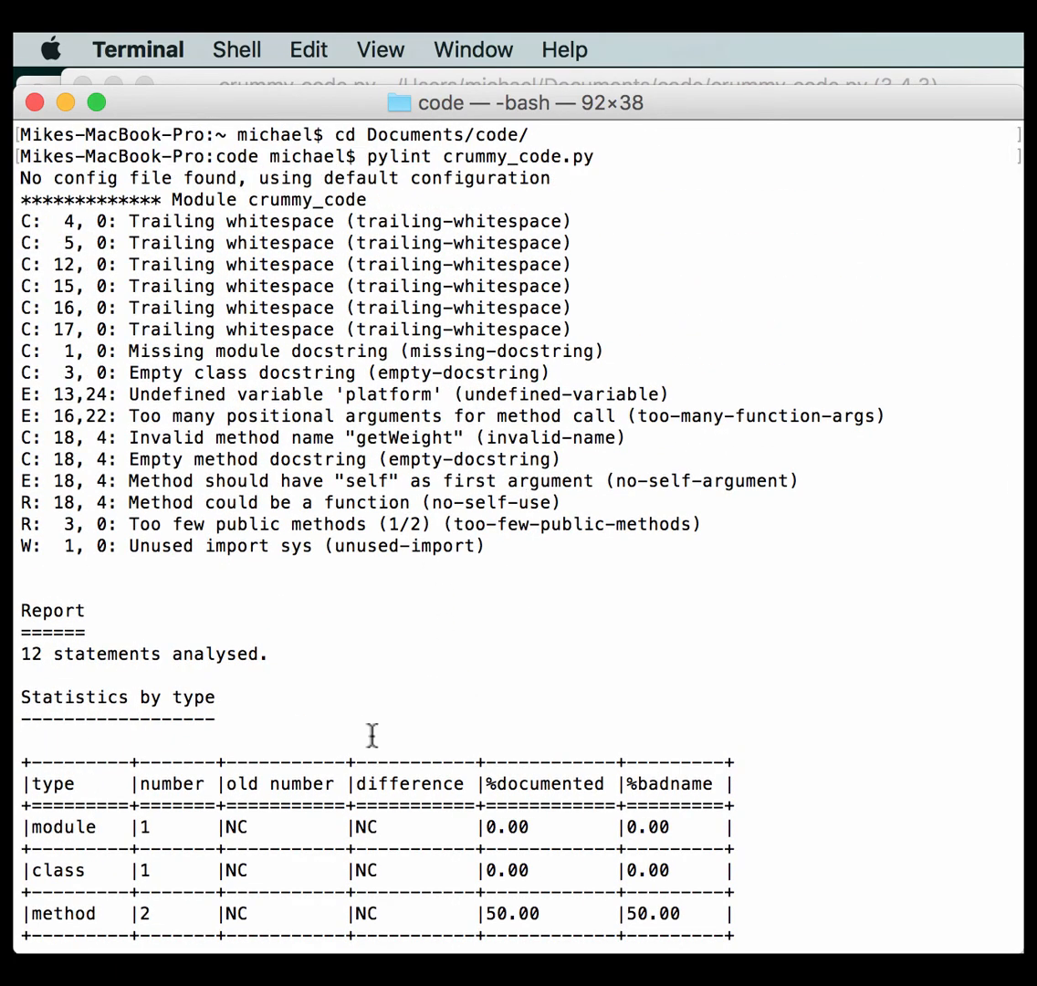
pyautogui.moveTo(306, 562)
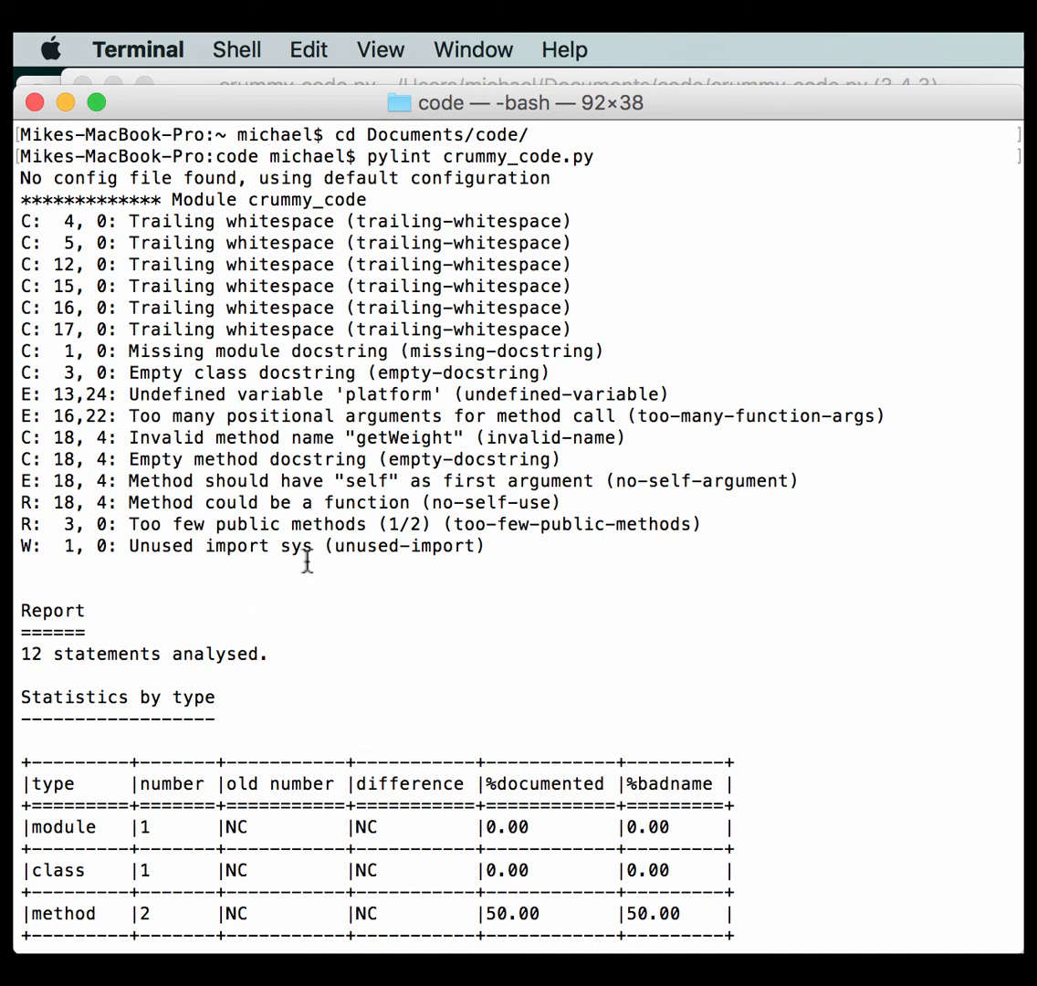
pyautogui.moveTo(184, 416)
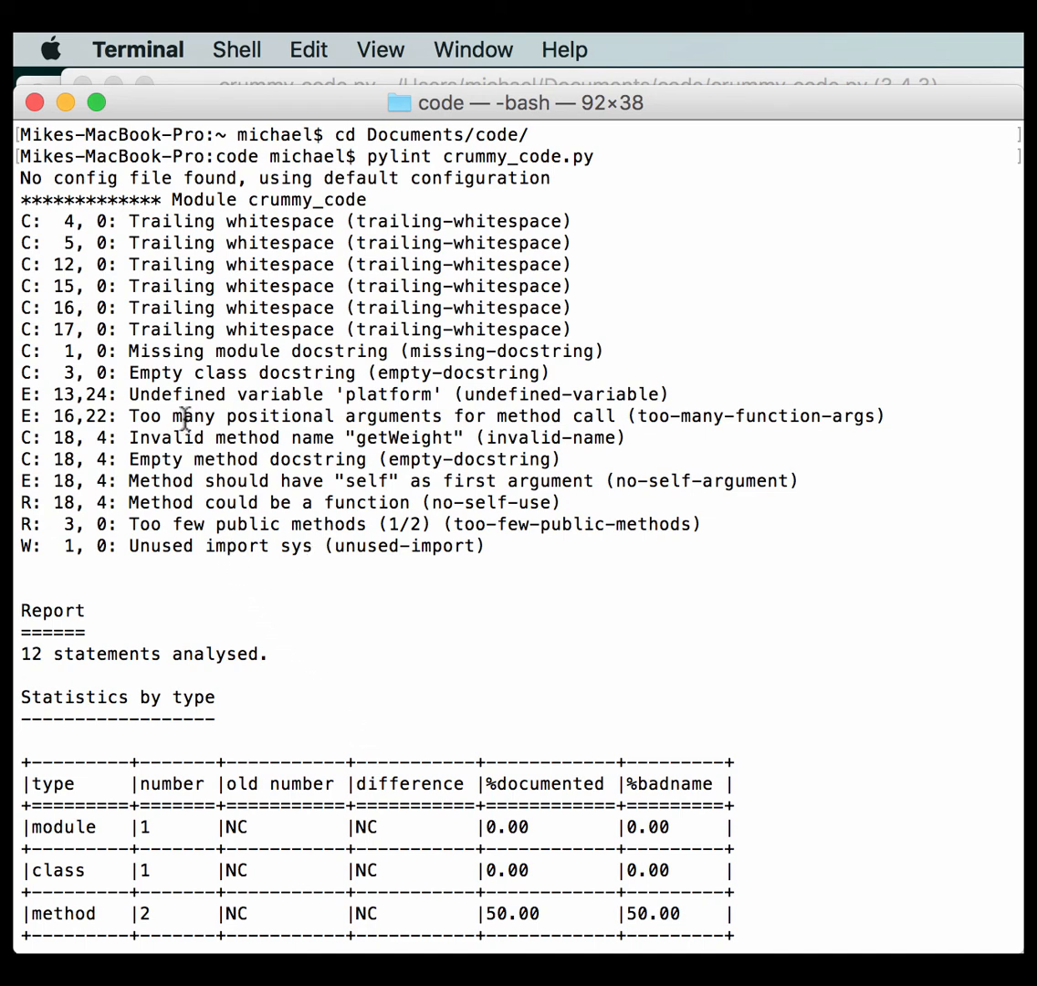
pyautogui.moveTo(221, 416)
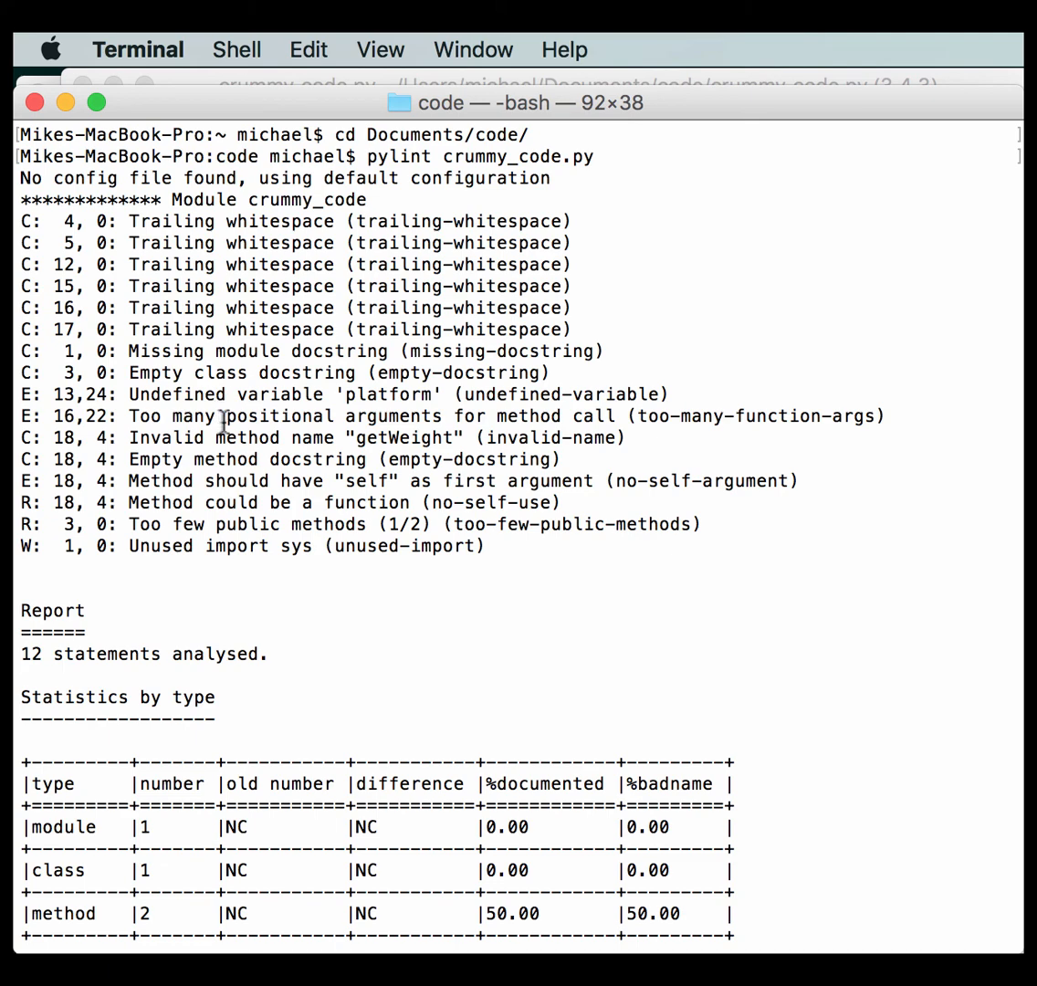
pyautogui.moveTo(421, 416)
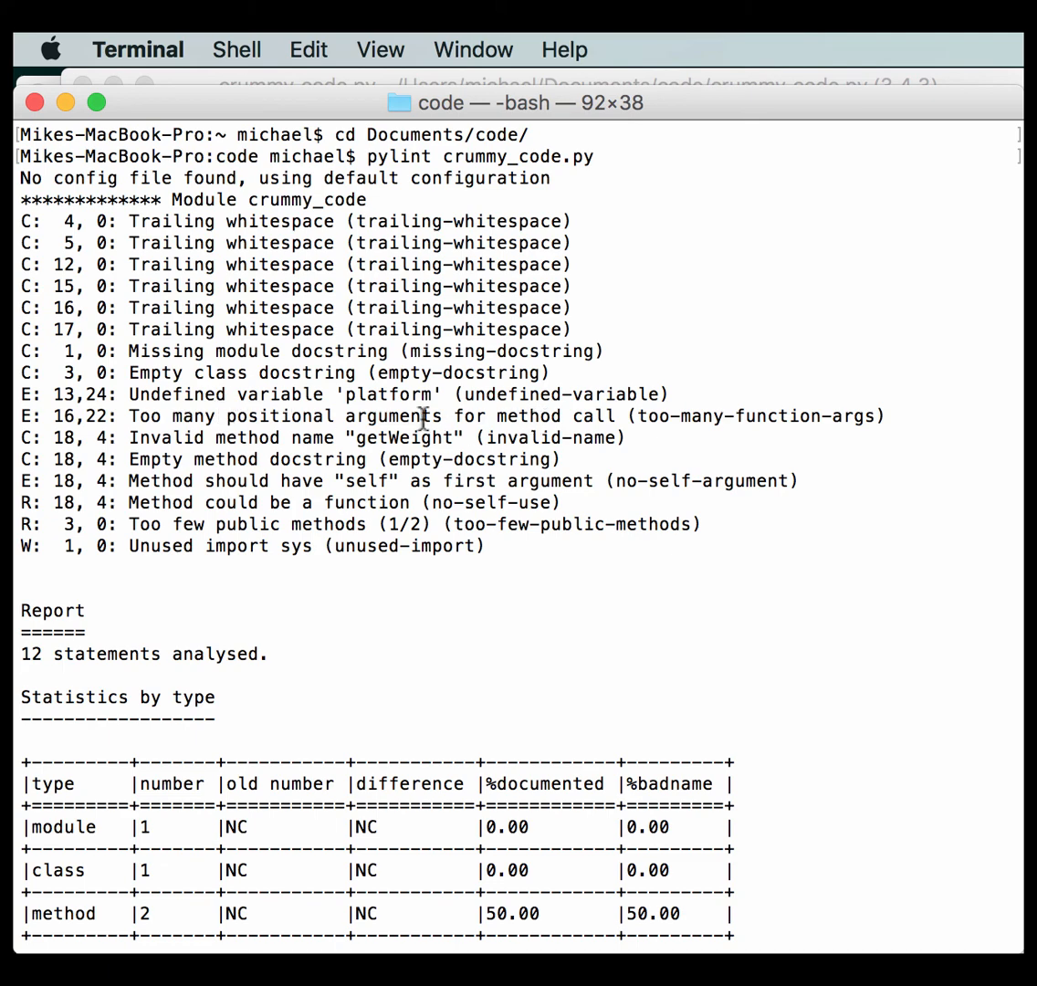